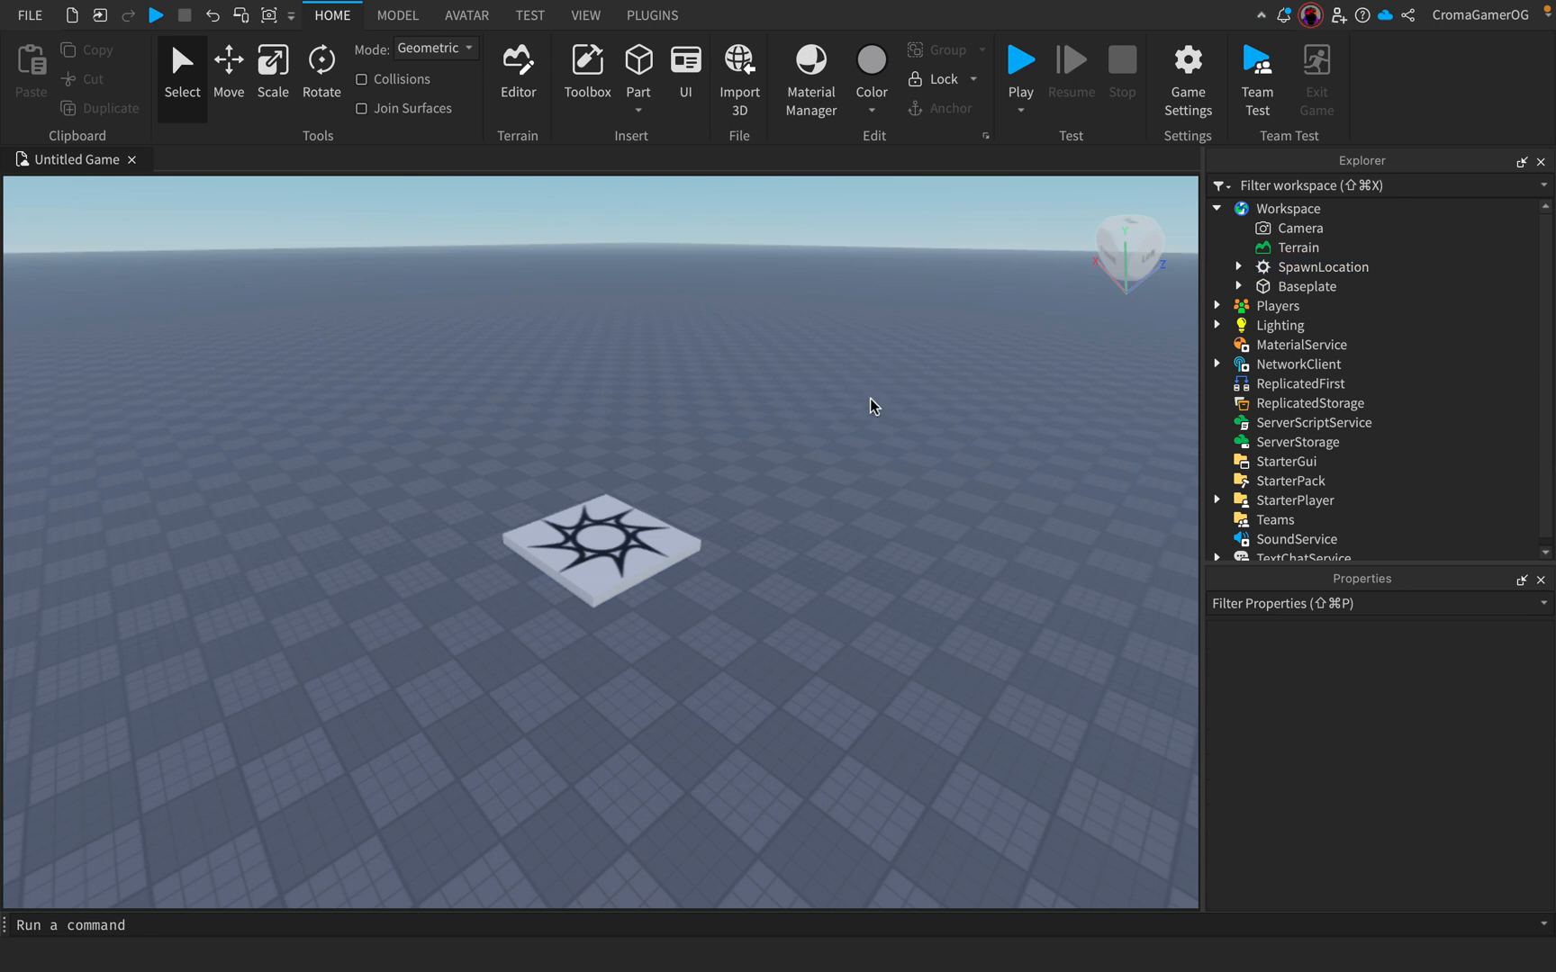
{"action": "mouse_move", "coordinate": [808, 342]}
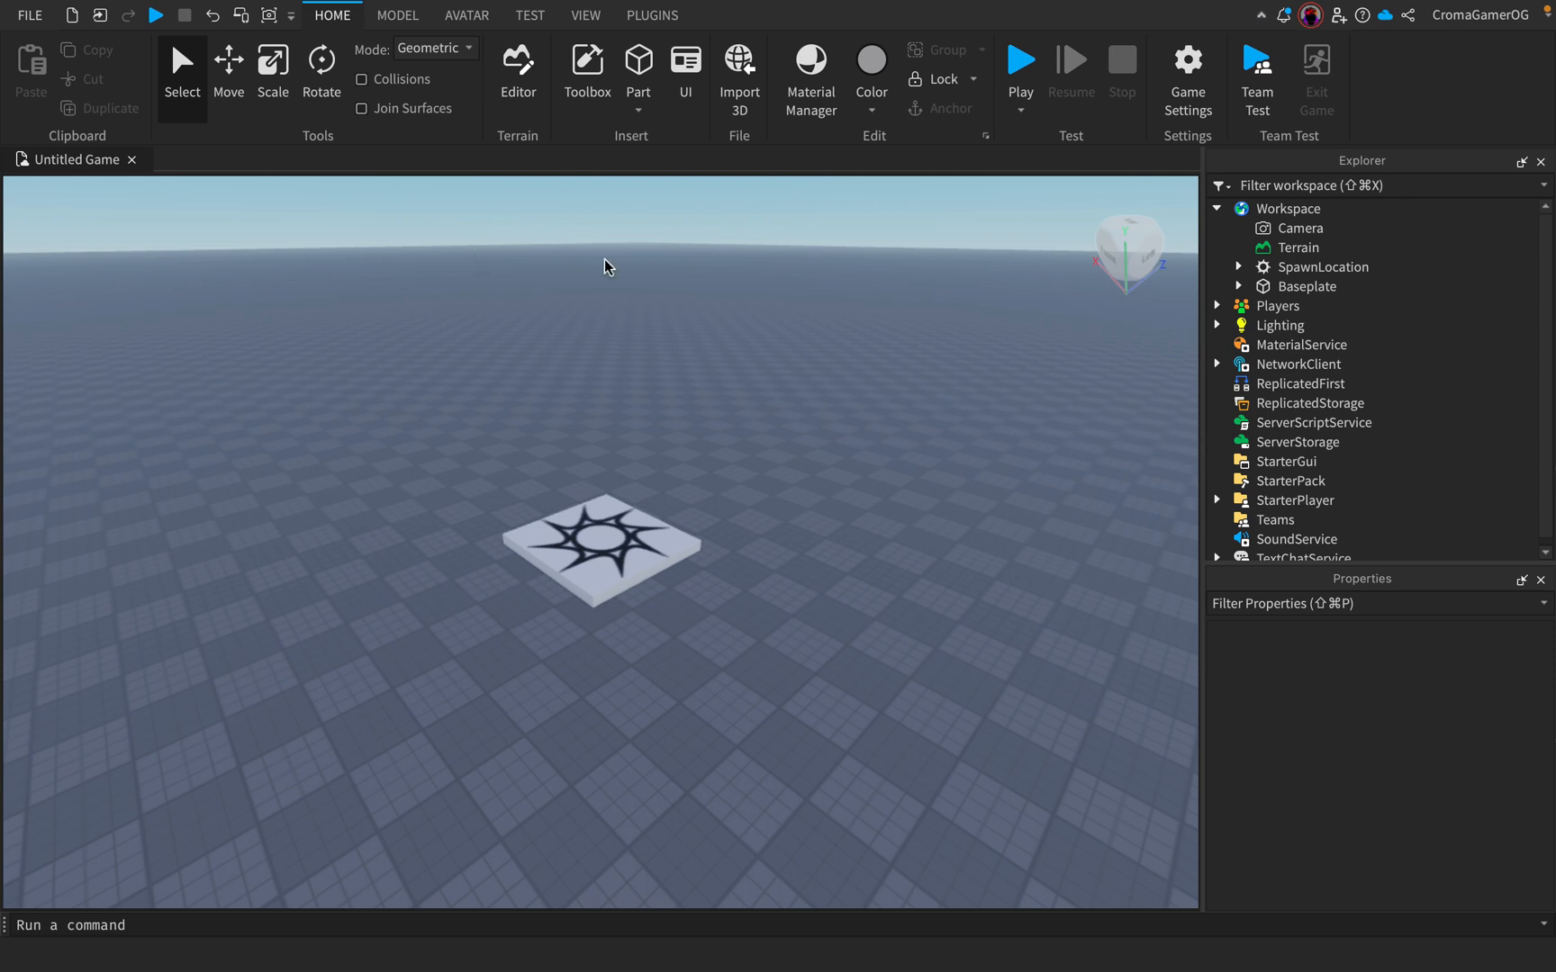
{"action": "mouse_move", "coordinate": [558, 113]}
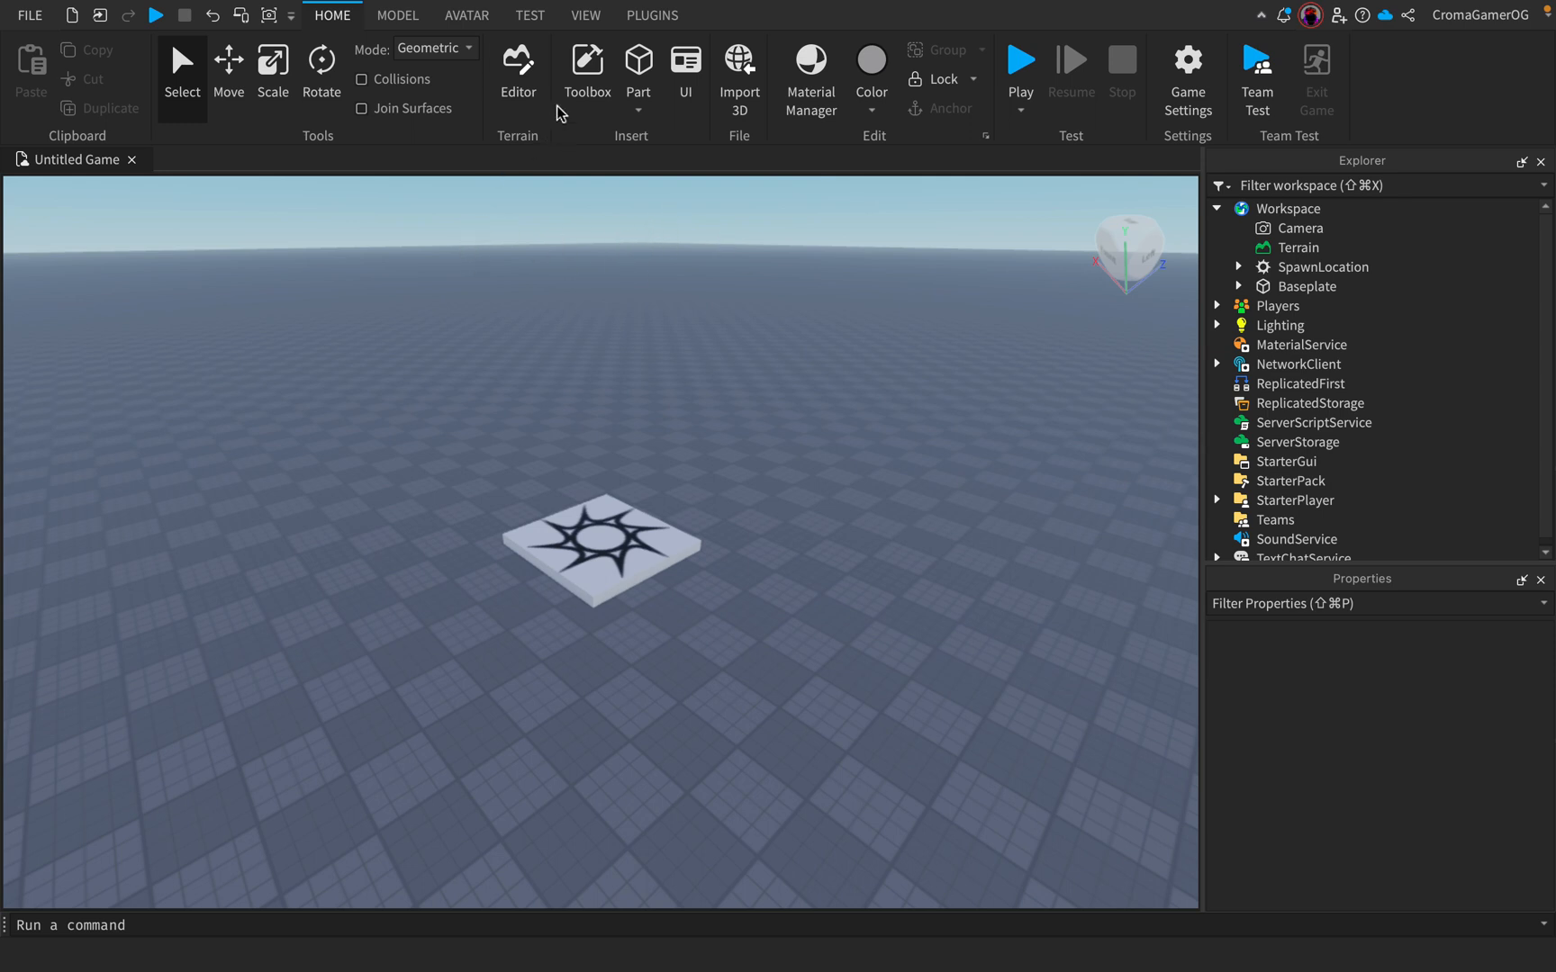
- Show the View ribbon tools and collapse Workspace in the Explorer
{"action": "left_click", "coordinate": [586, 15]}
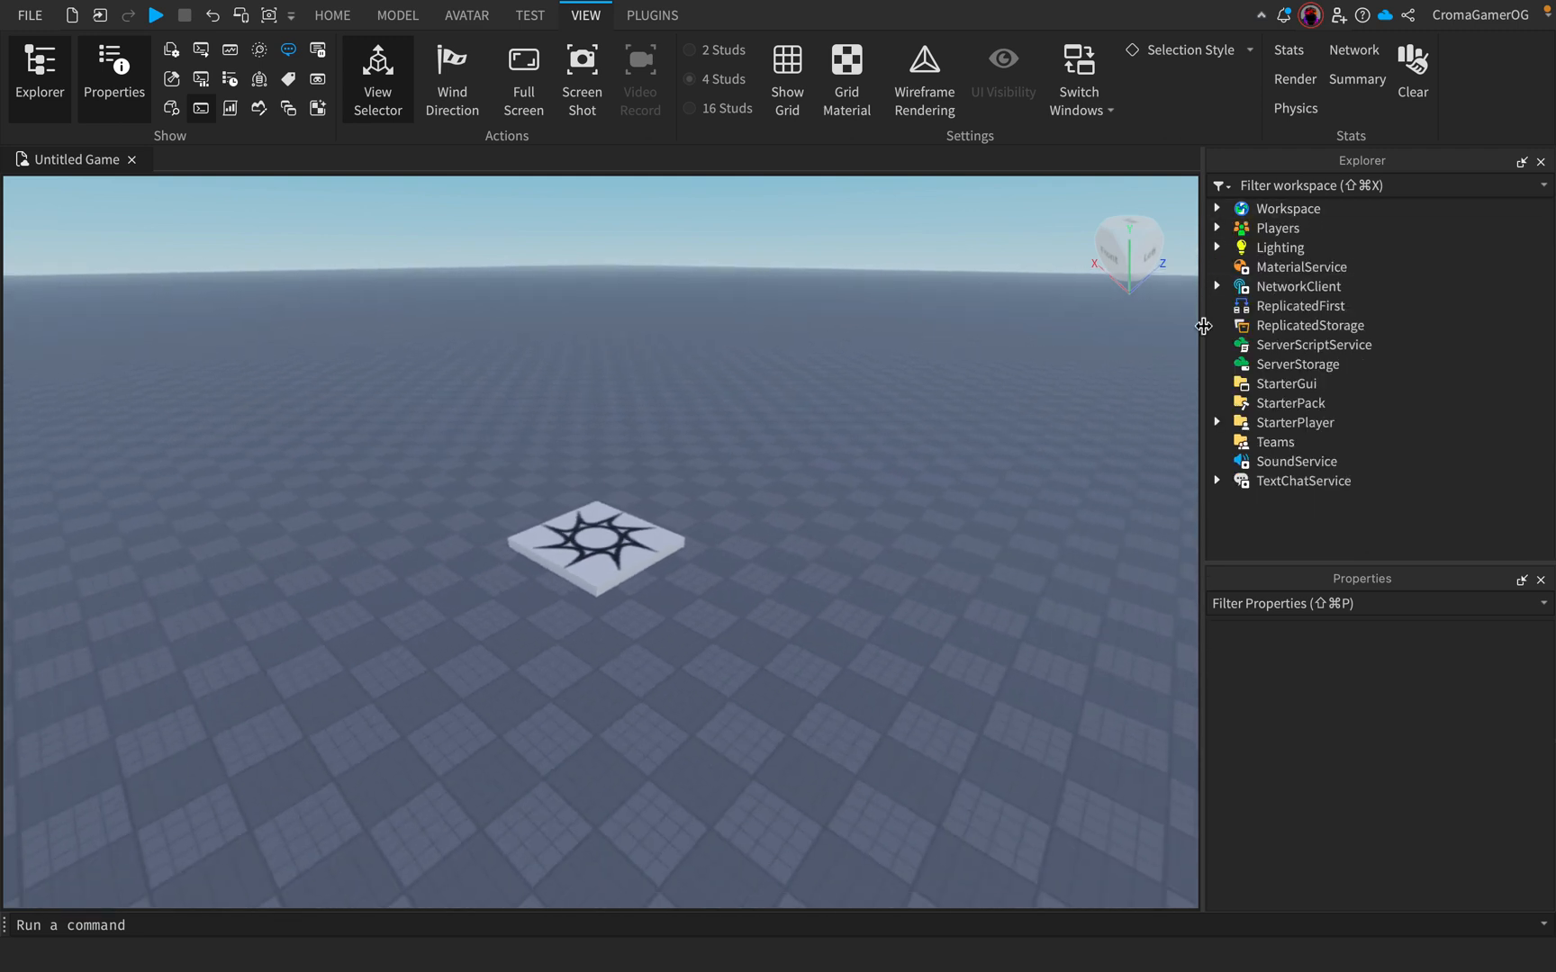
{"action": "mouse_move", "coordinate": [1385, 170]}
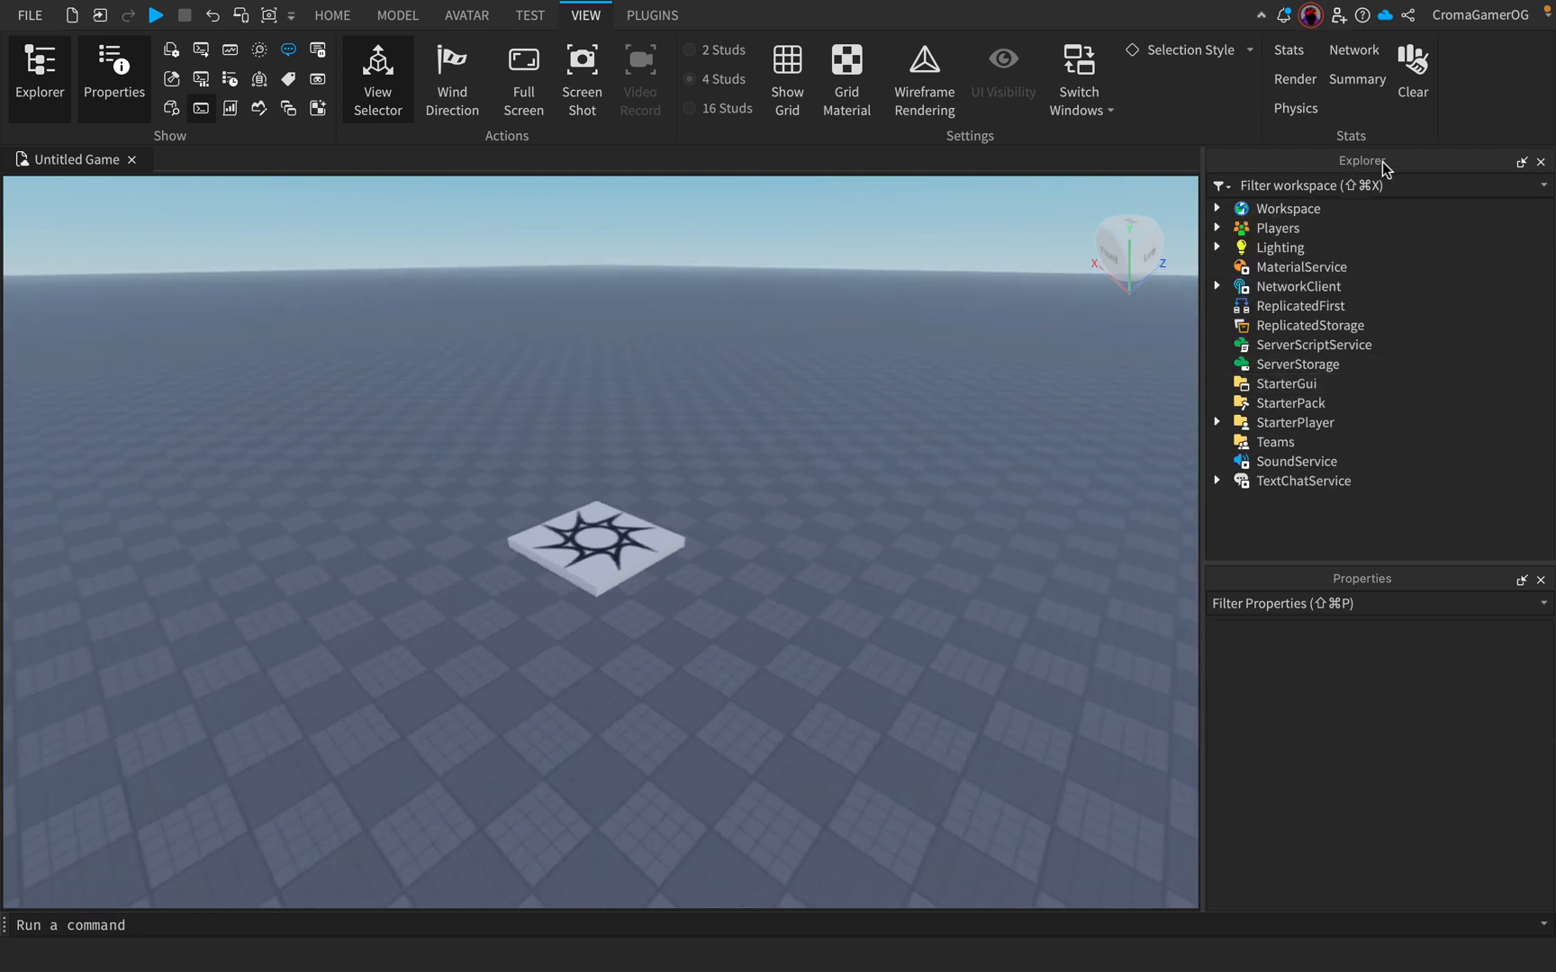
- Add a ScreenGui under StarterGui with a Frame widened into a 586 x 100 bar near the top
{"action": "left_click", "coordinate": [1331, 383]}
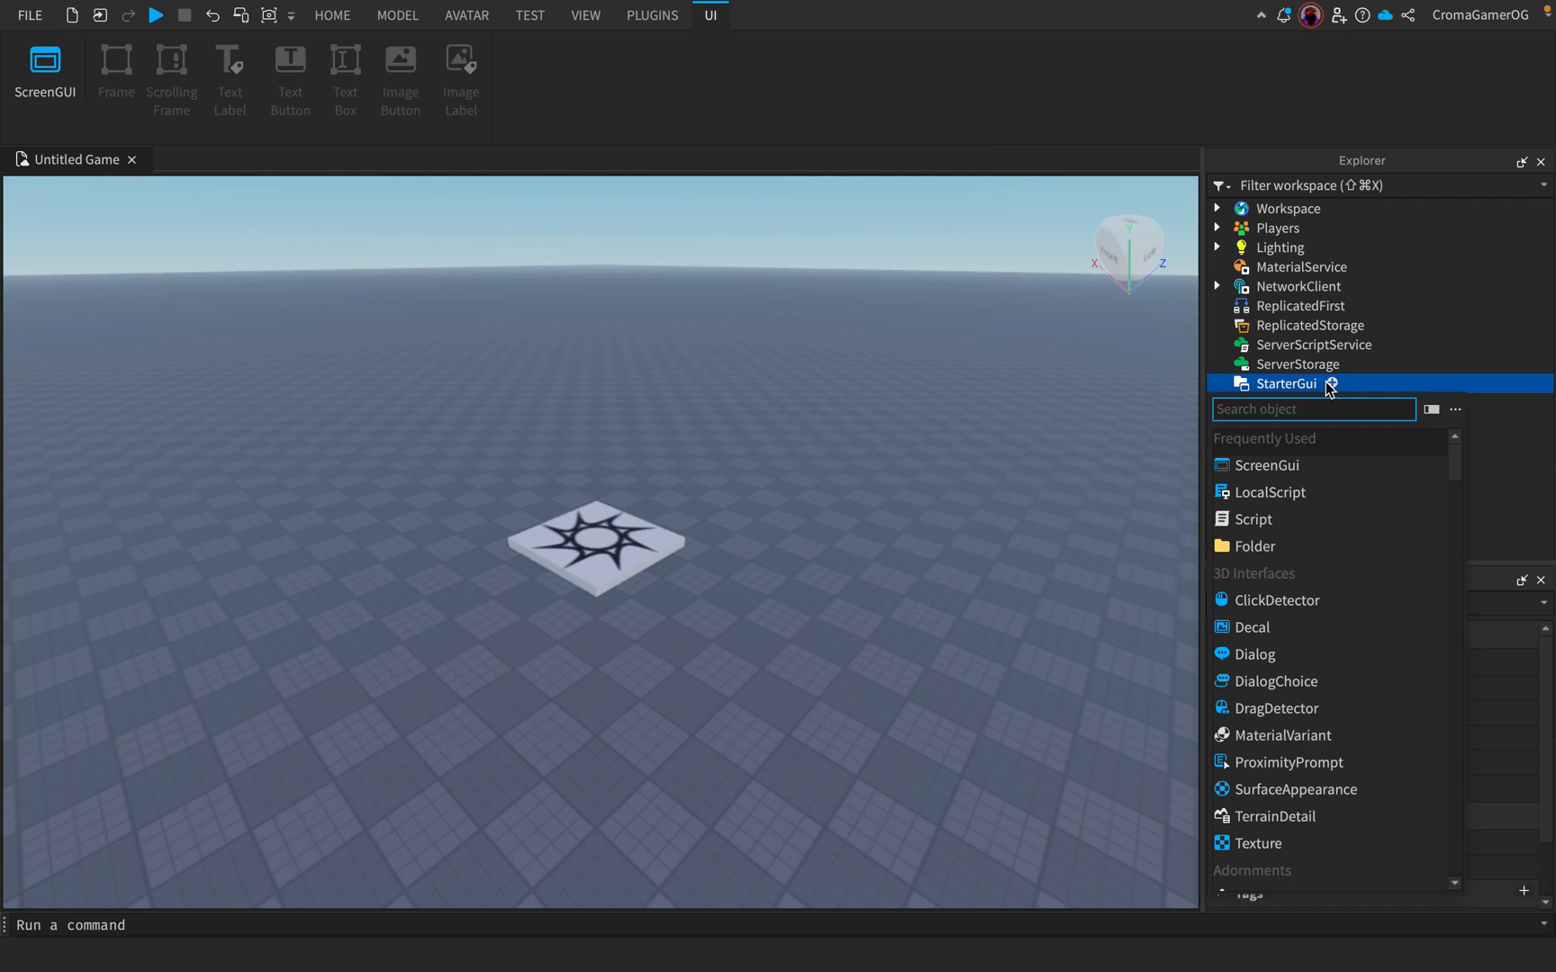
{"action": "left_click", "coordinate": [1266, 464]}
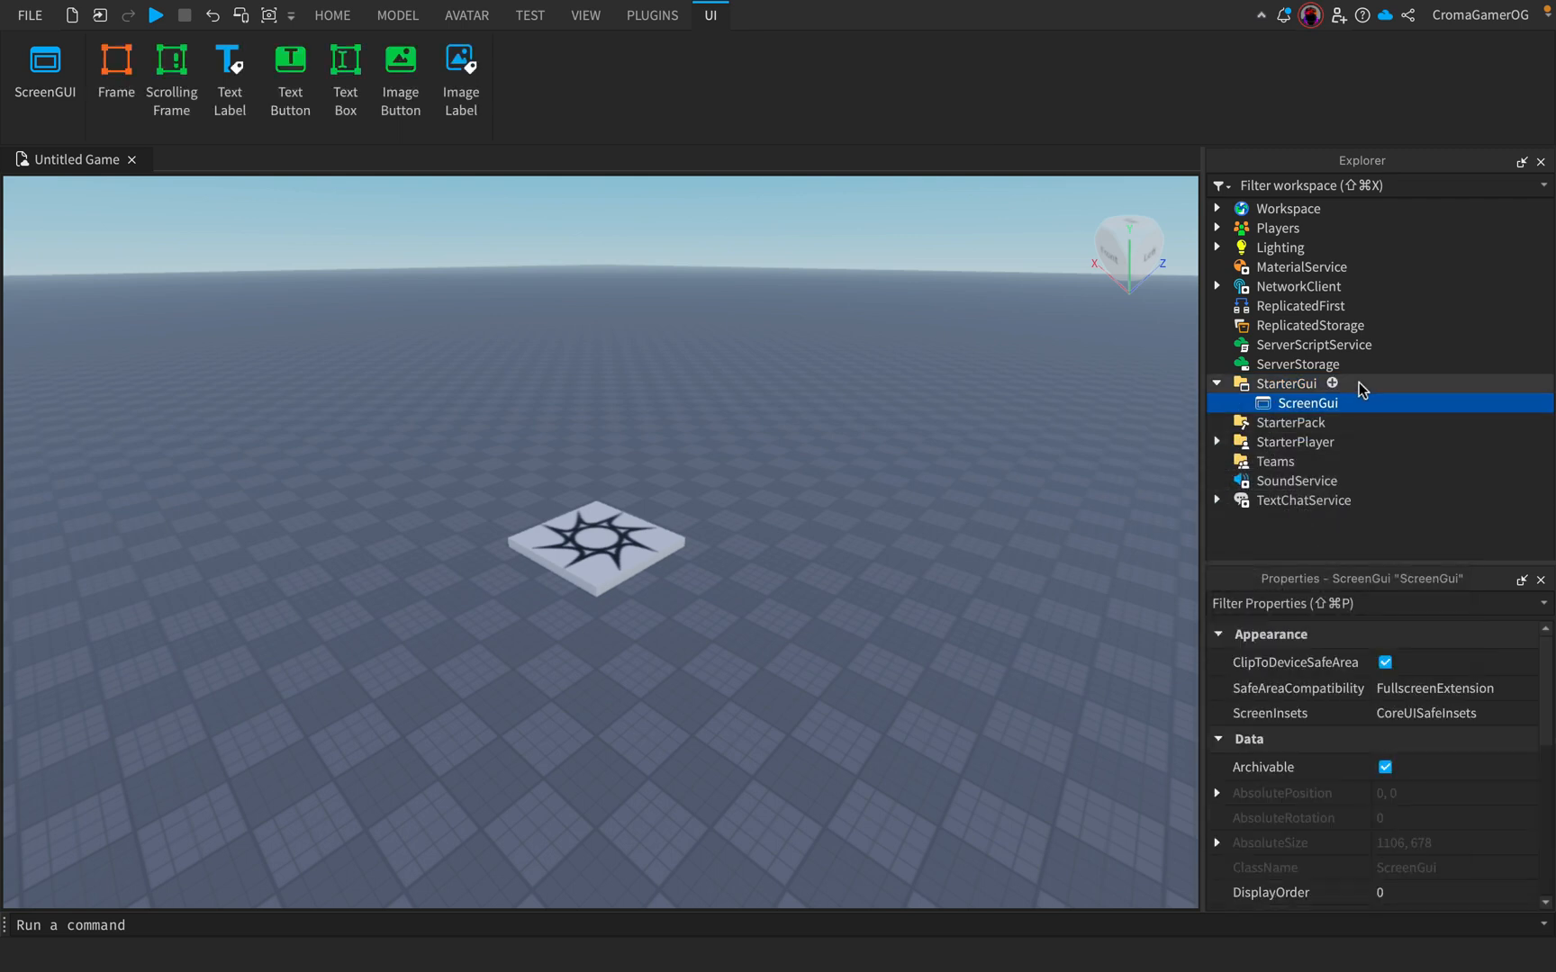
{"action": "left_click", "coordinate": [1354, 403]}
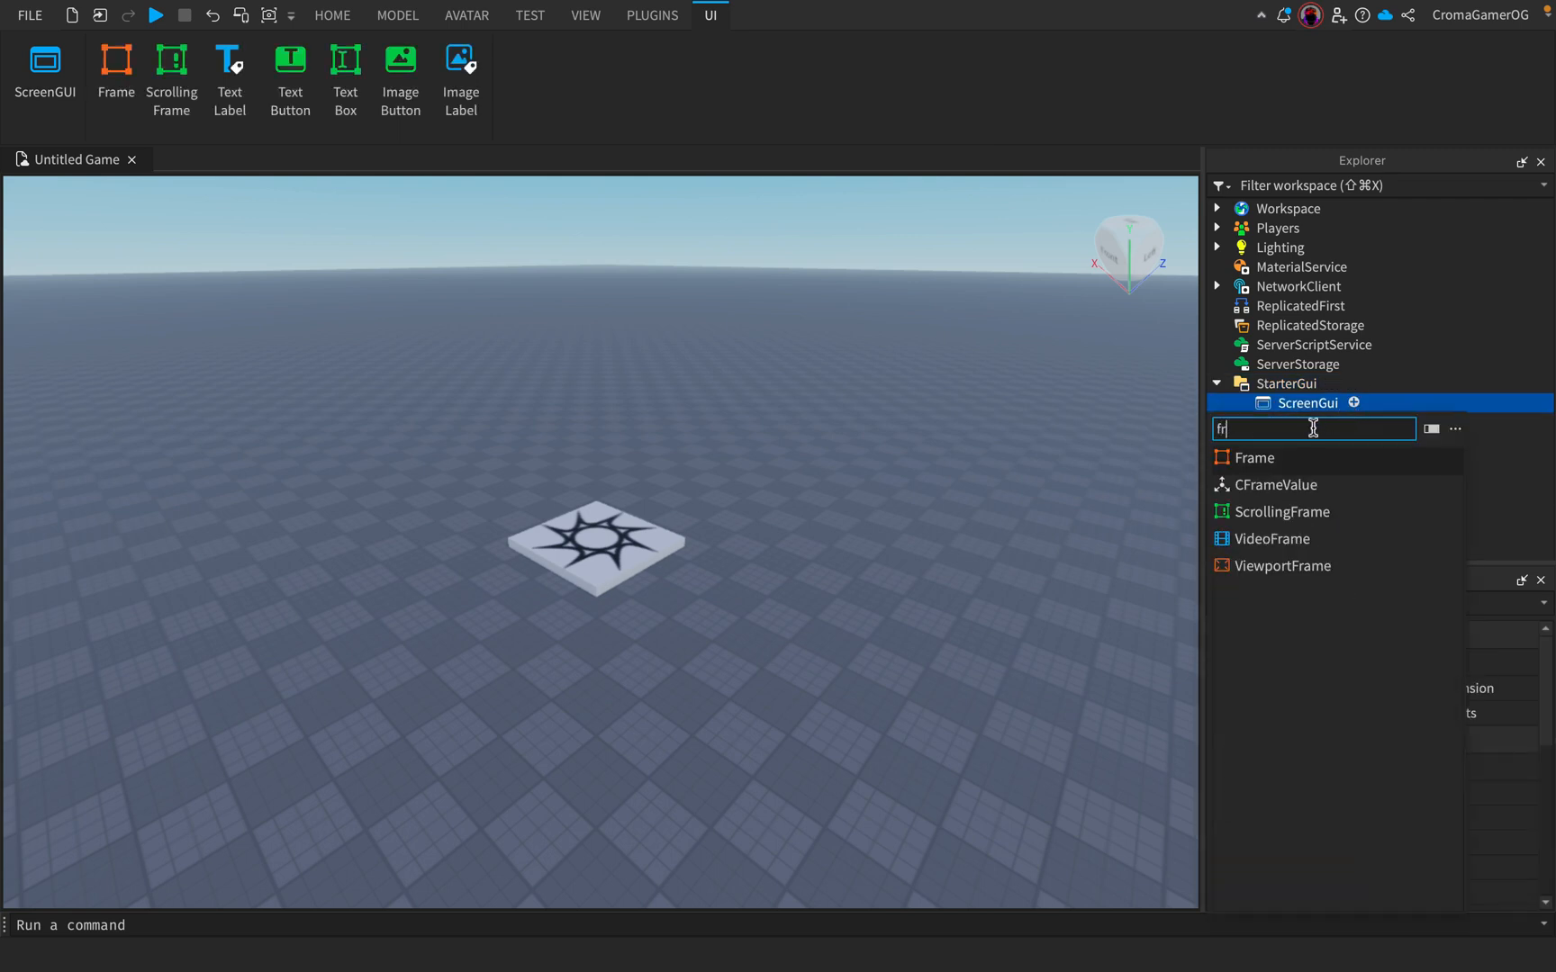
{"action": "left_click", "coordinate": [1255, 458]}
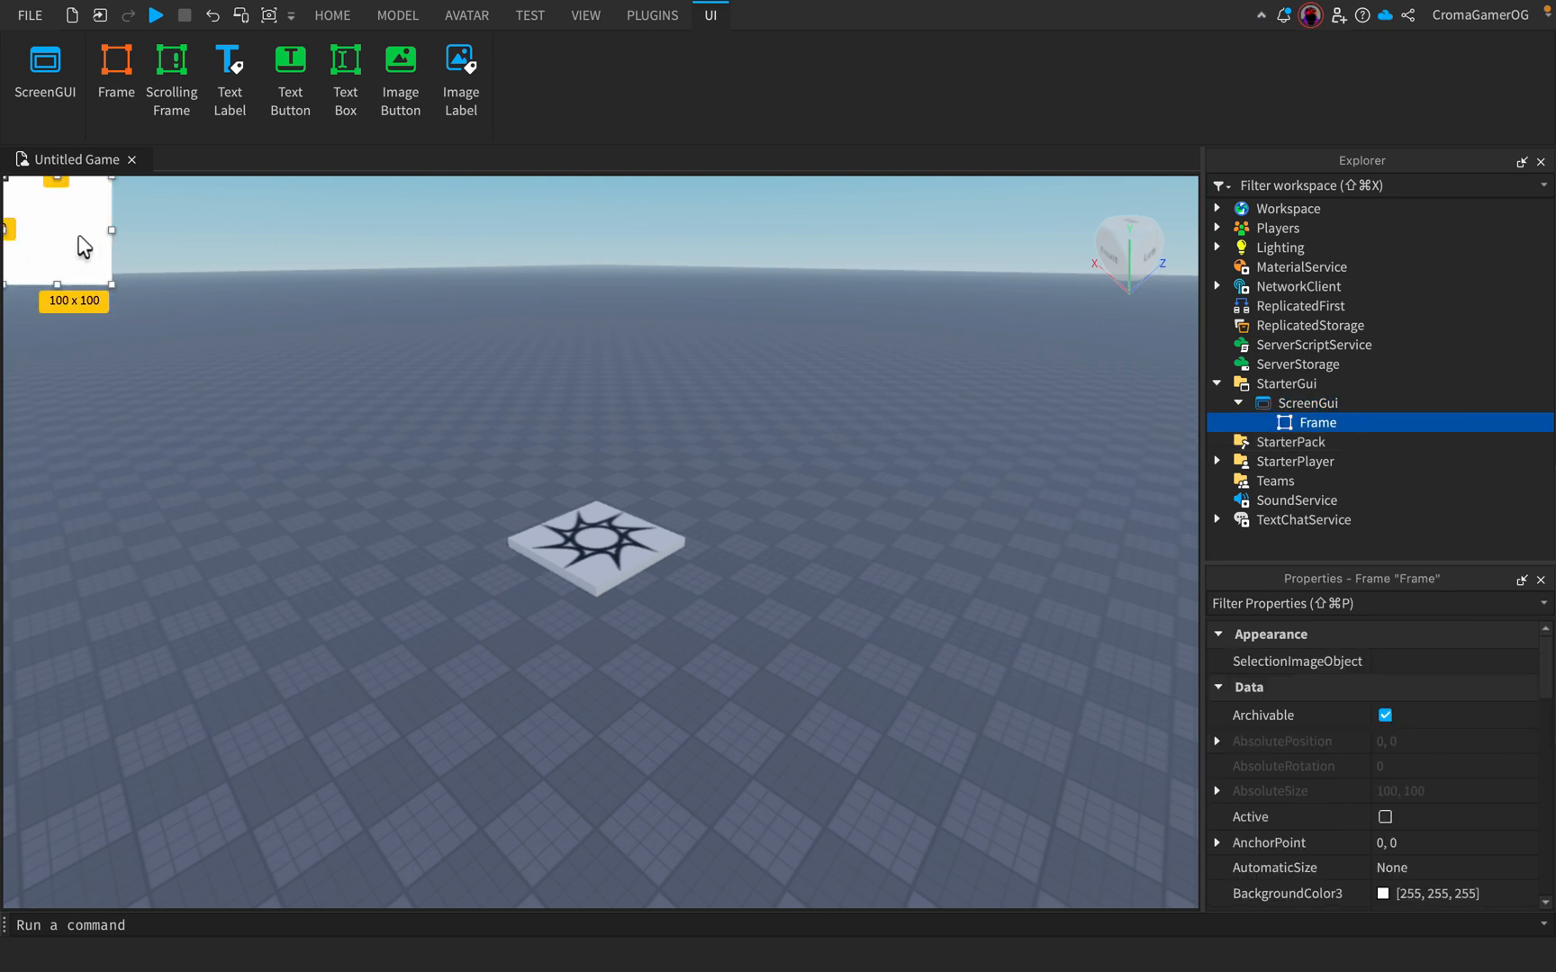
{"action": "left_click_drag", "start_coordinate": [111, 228], "coordinate": [634, 245]}
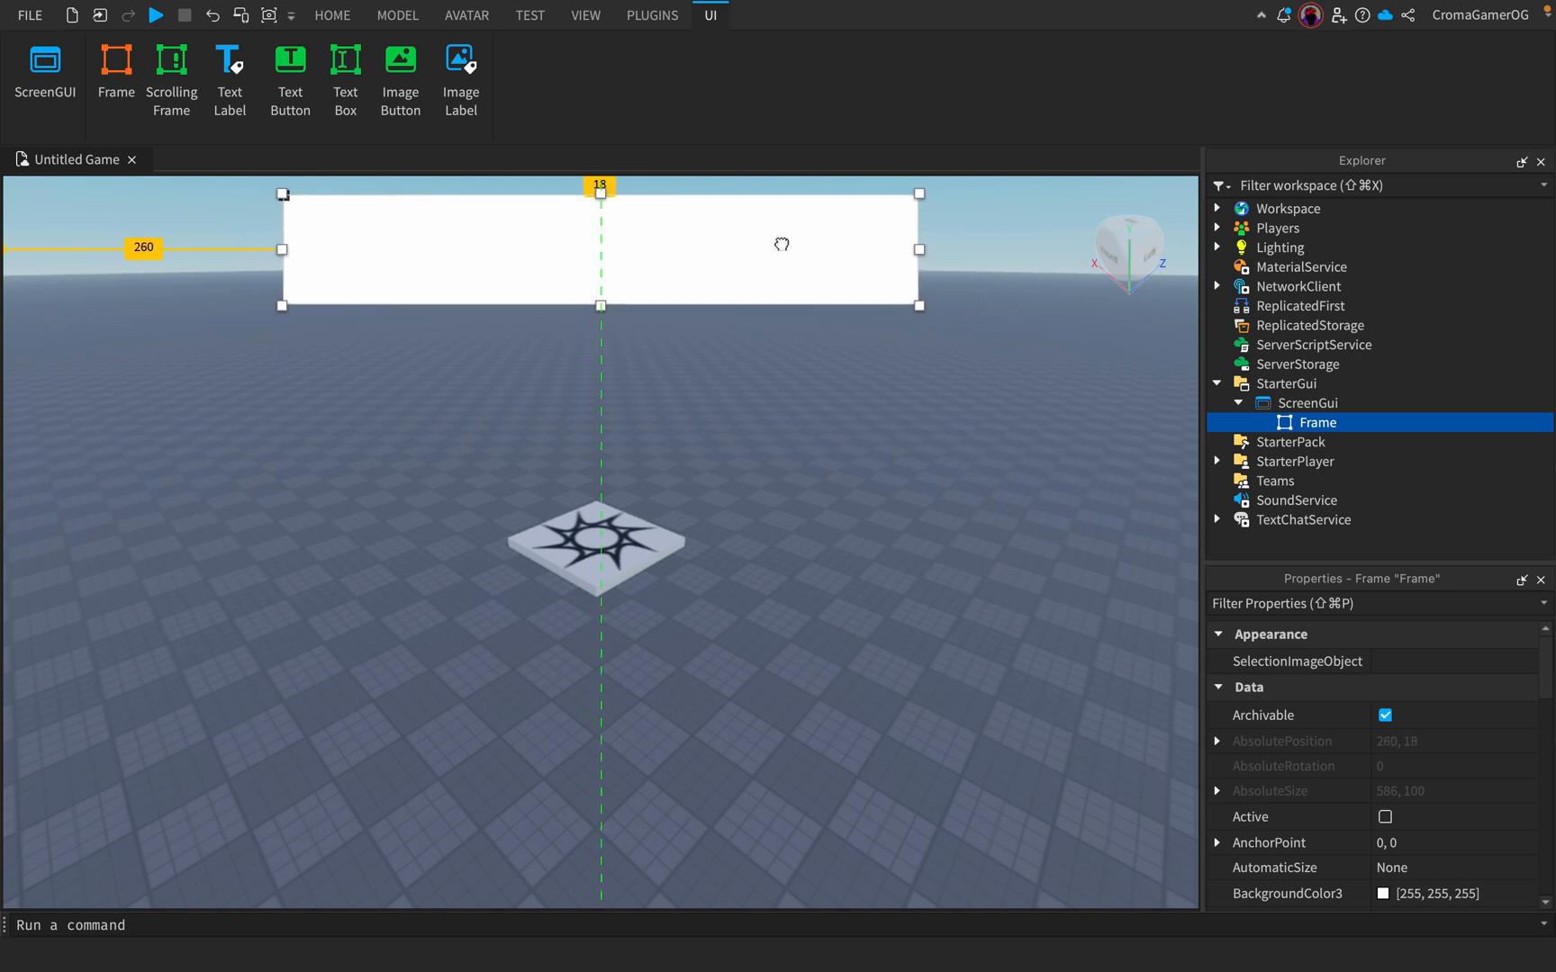
- Give the Frame a UICorner, a UIStroke of thickness 7, and a child 100 x 100 Frame
{"action": "left_click", "coordinate": [1354, 423]}
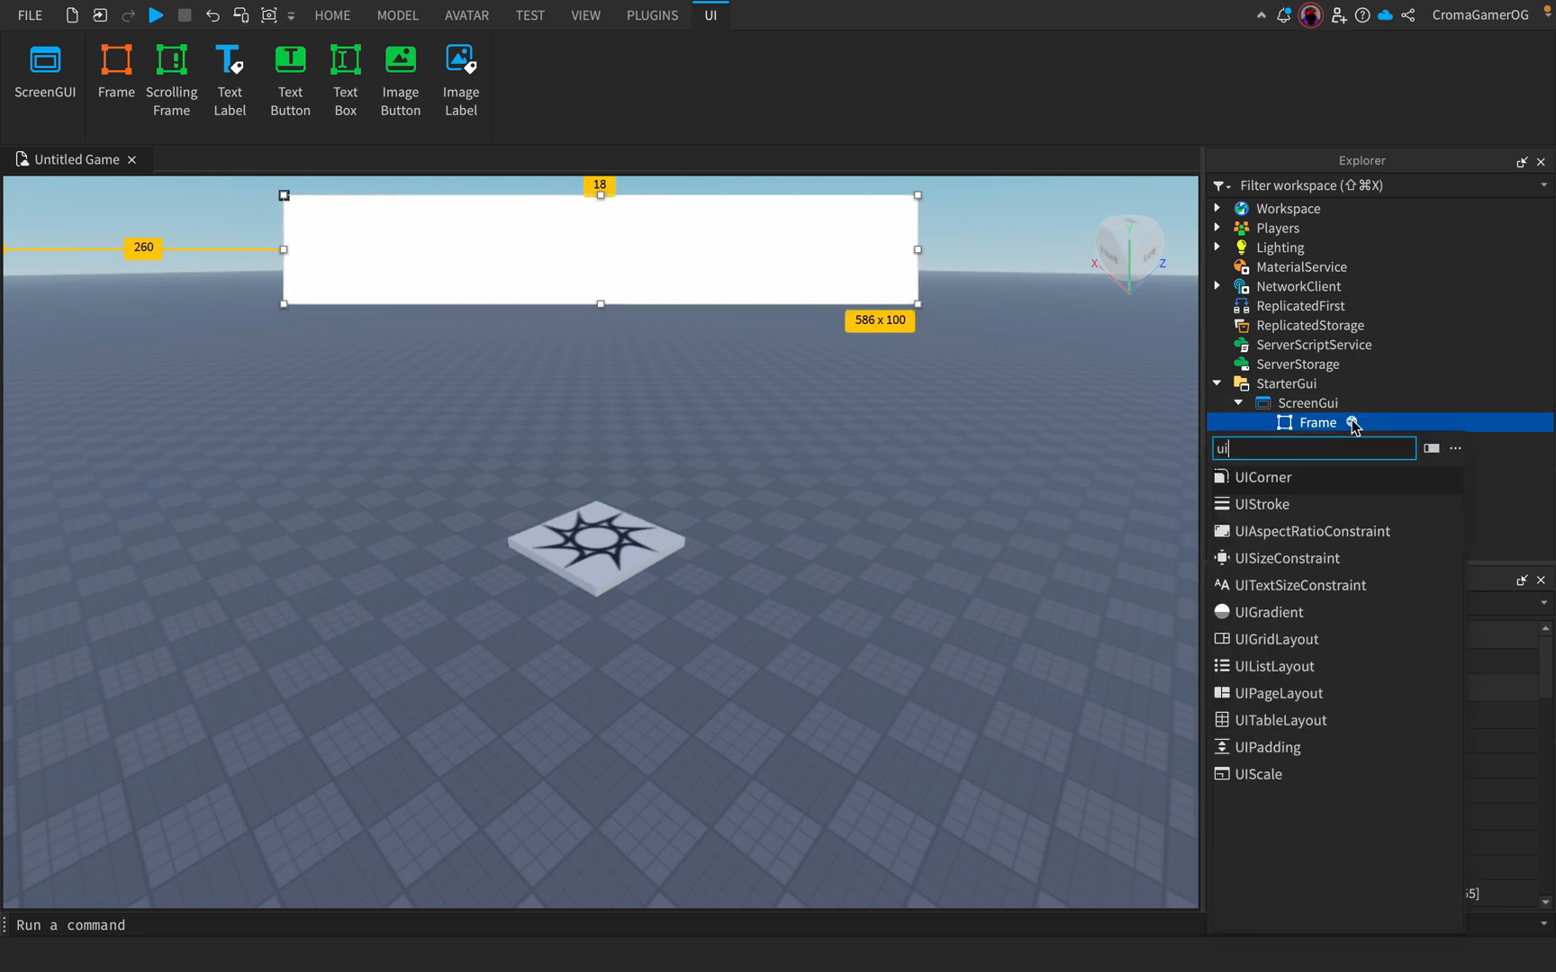
{"action": "left_click", "coordinate": [1264, 478]}
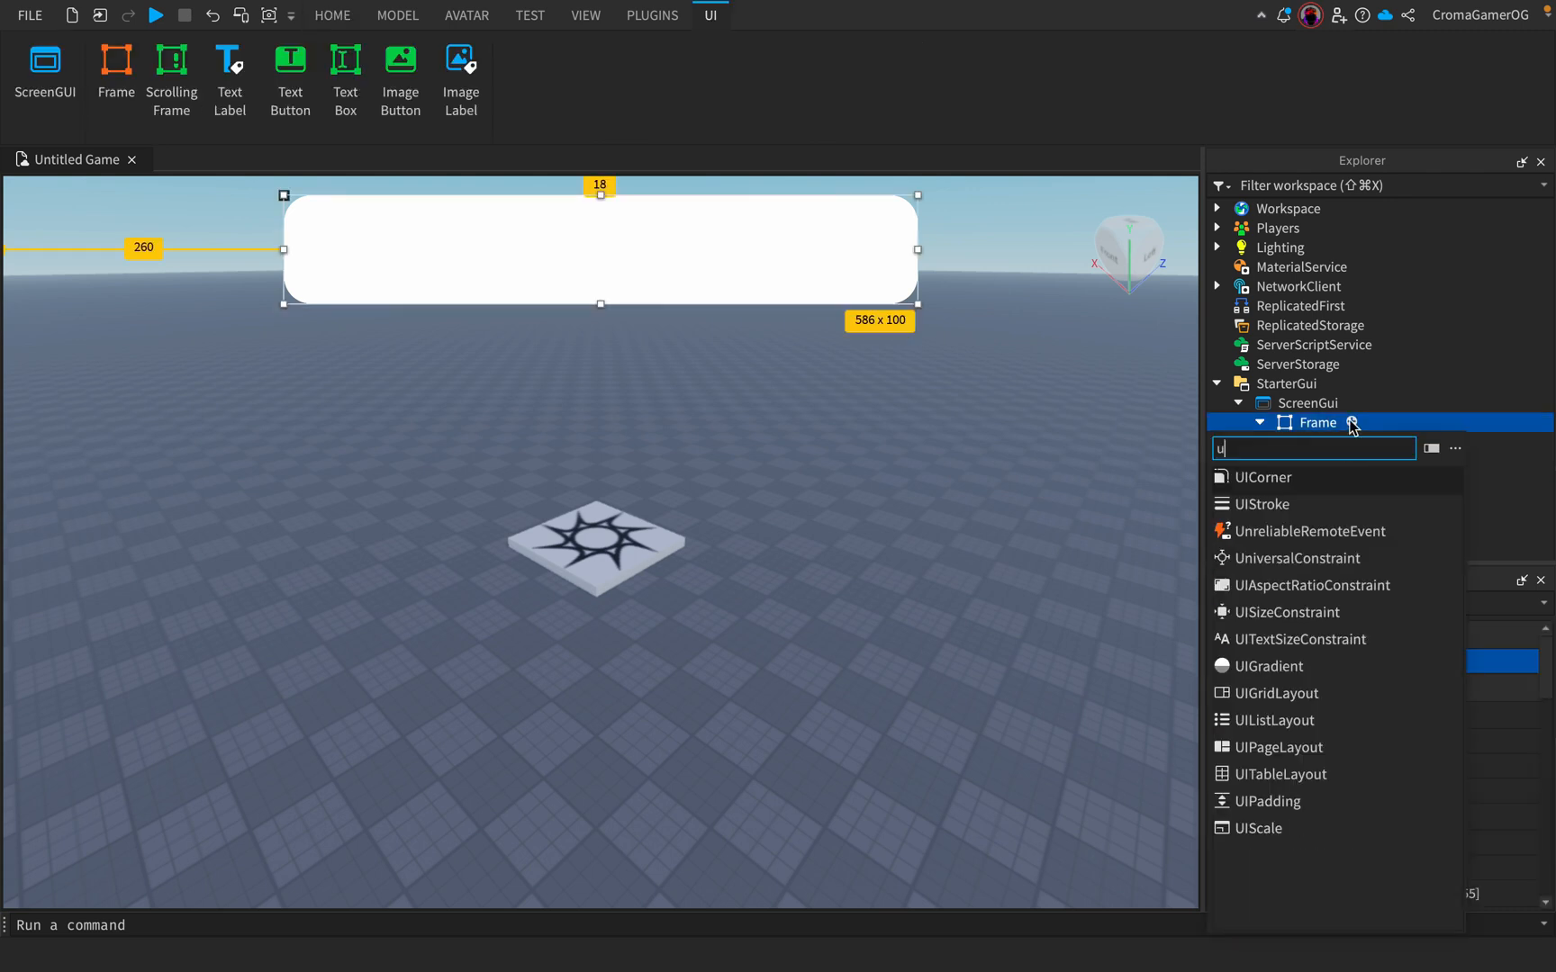
{"action": "left_click", "coordinate": [1262, 504]}
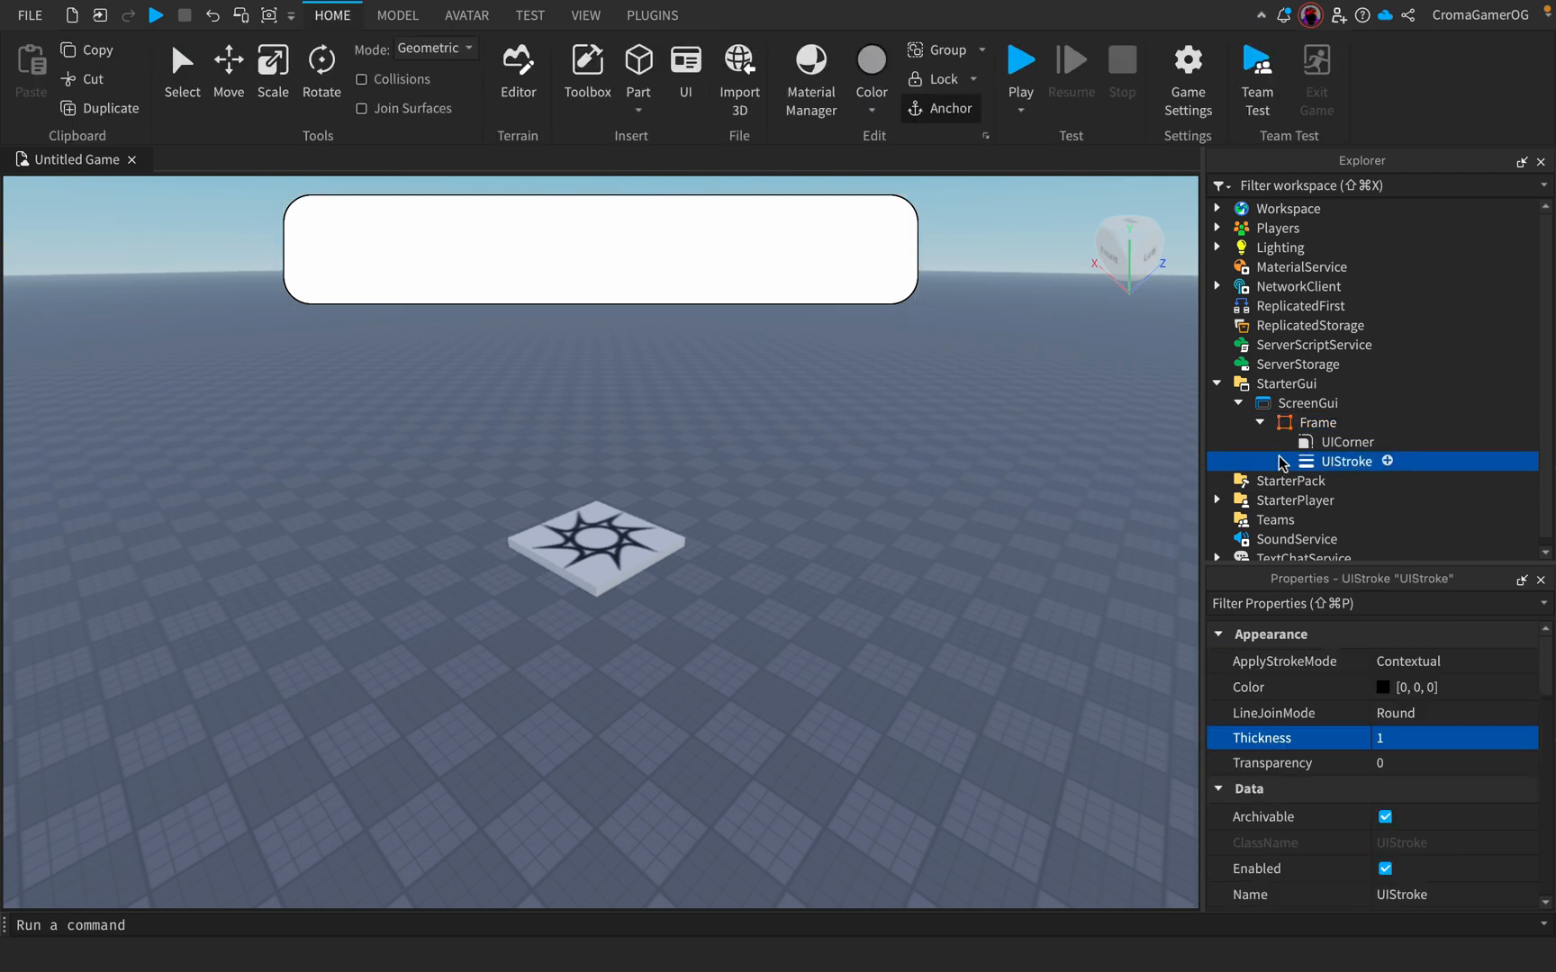
{"action": "left_click_drag", "start_coordinate": [1379, 738], "coordinate": [1471, 739]}
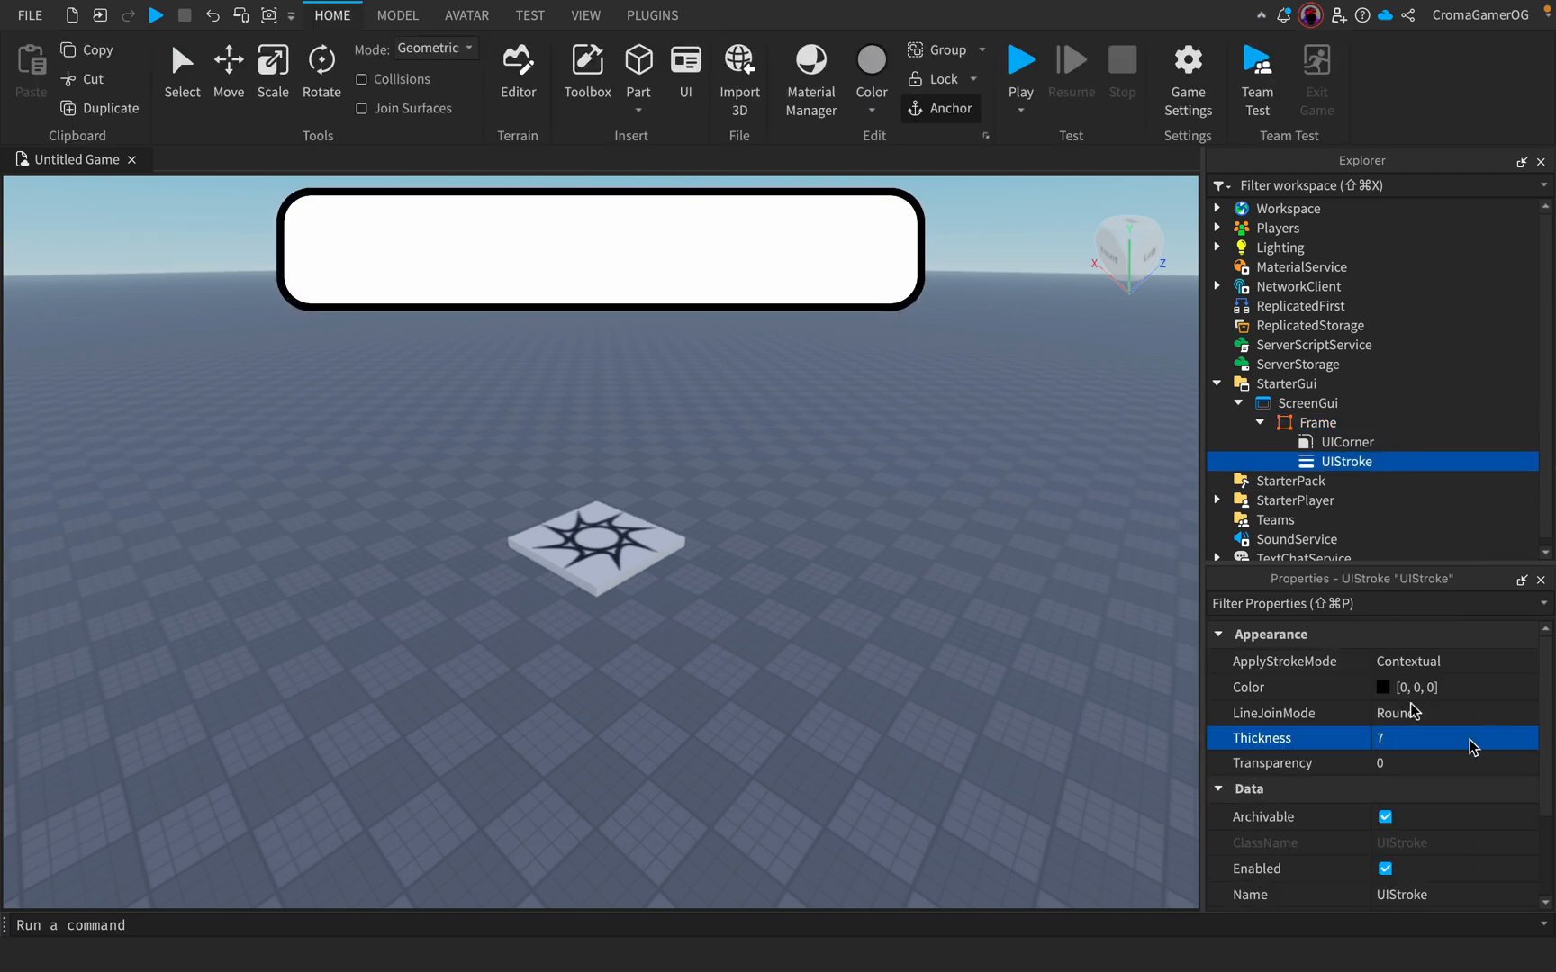
{"action": "left_click", "coordinate": [1352, 423]}
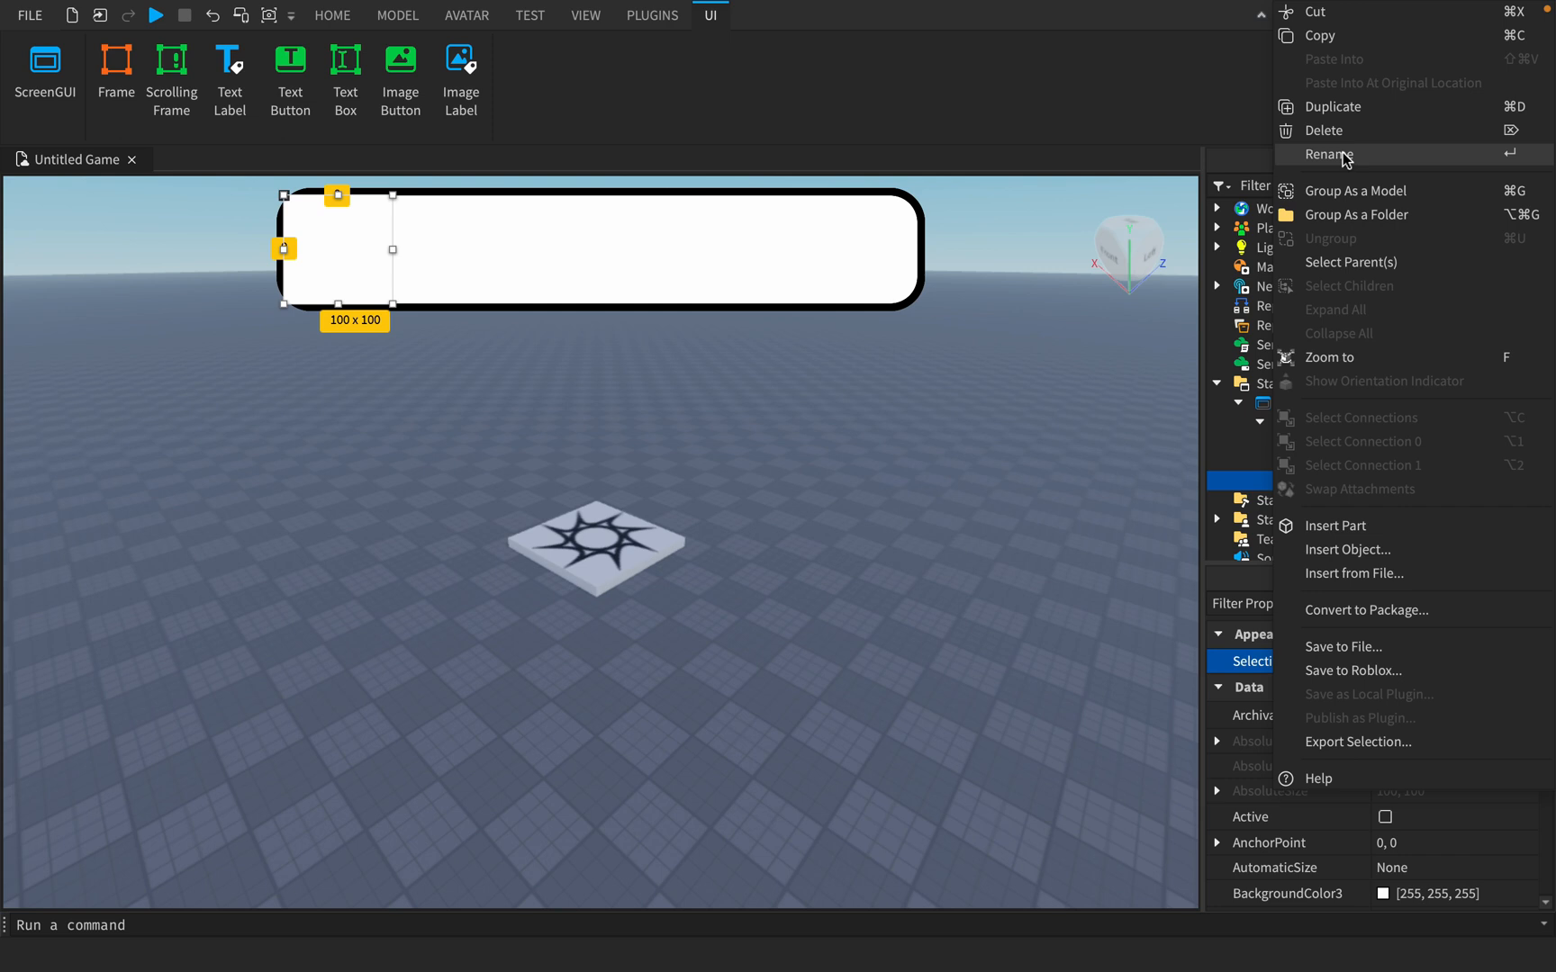
- Name the inner frame Bar and set its background colour to green
{"action": "left_click", "coordinate": [1329, 155]}
{"action": "type", "text": "Bar"}
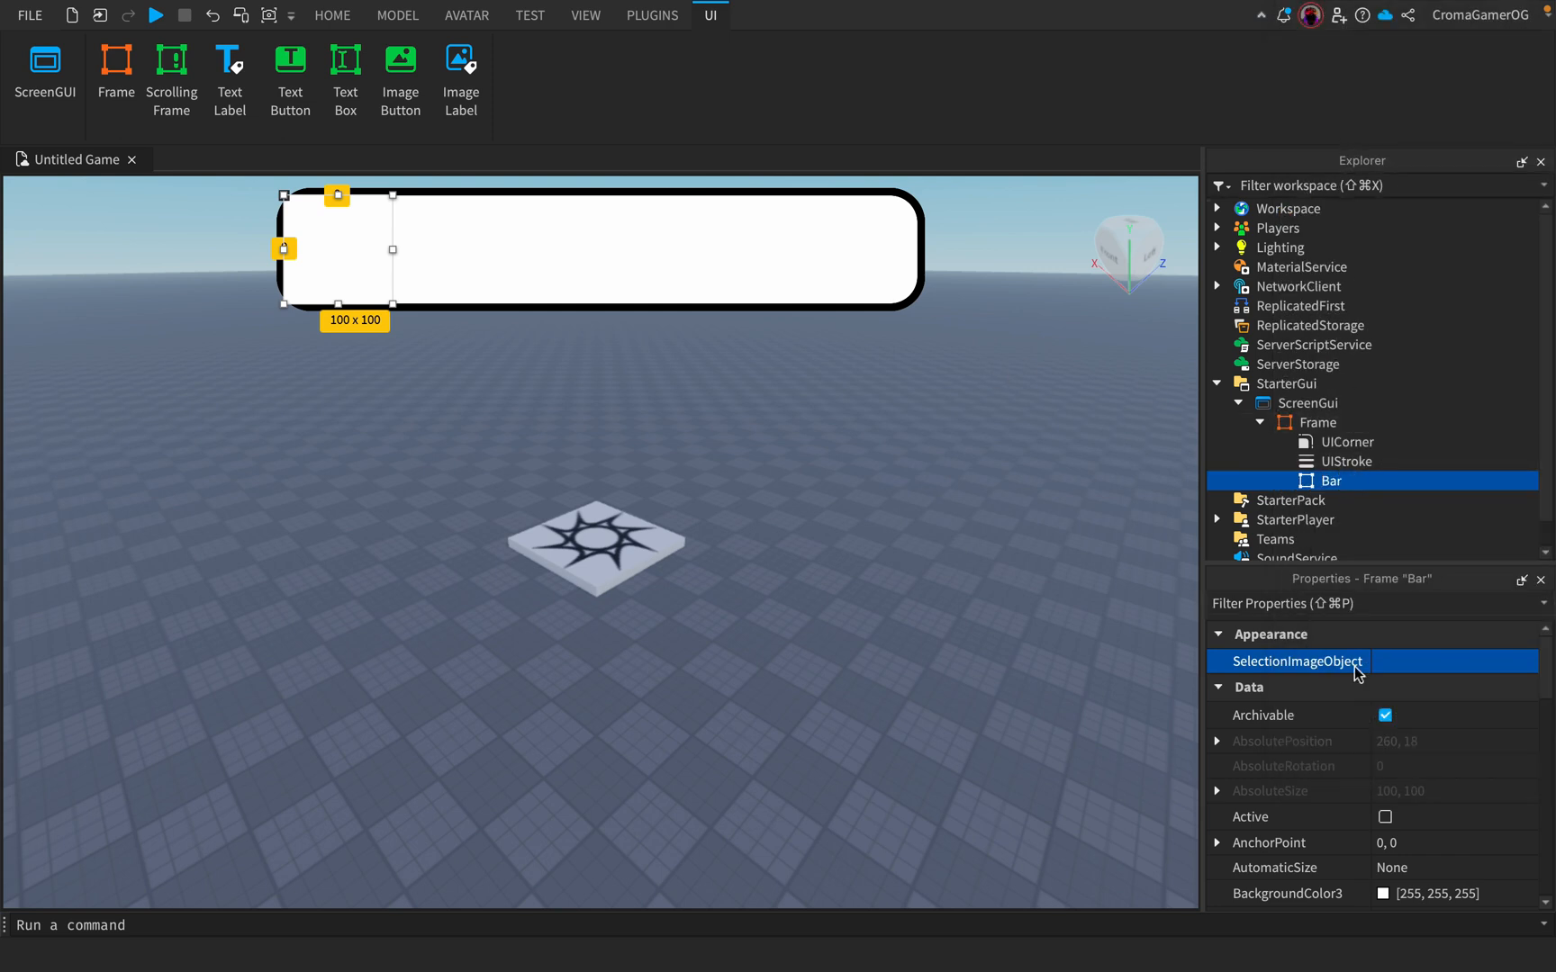
{"action": "left_click", "coordinate": [1385, 896]}
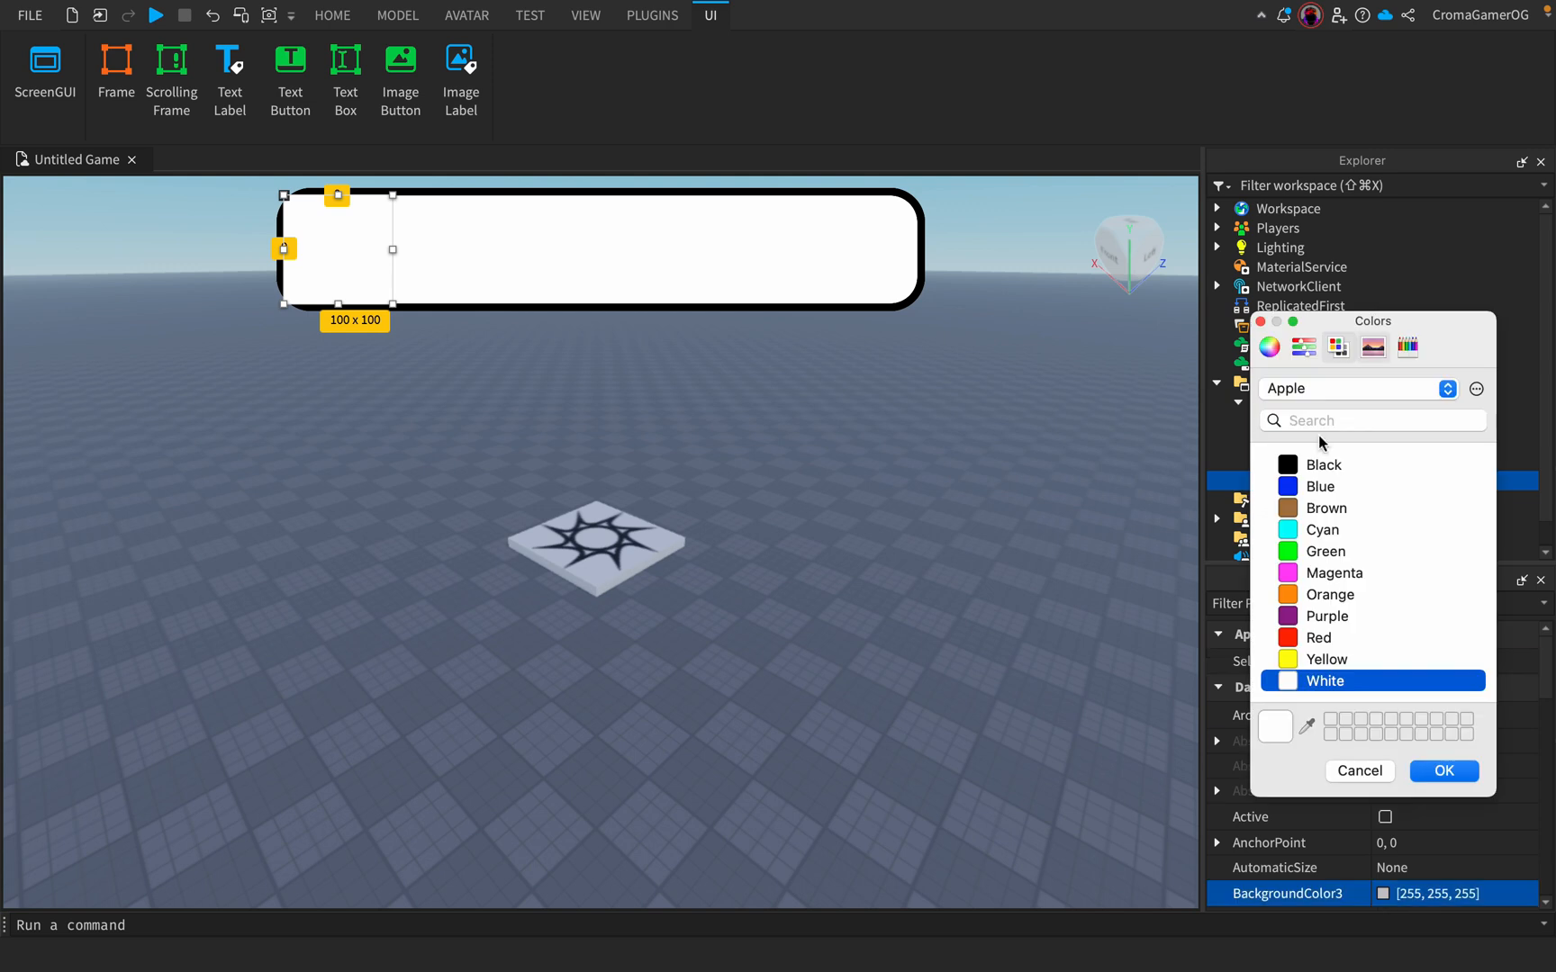
{"action": "left_click", "coordinate": [1325, 551]}
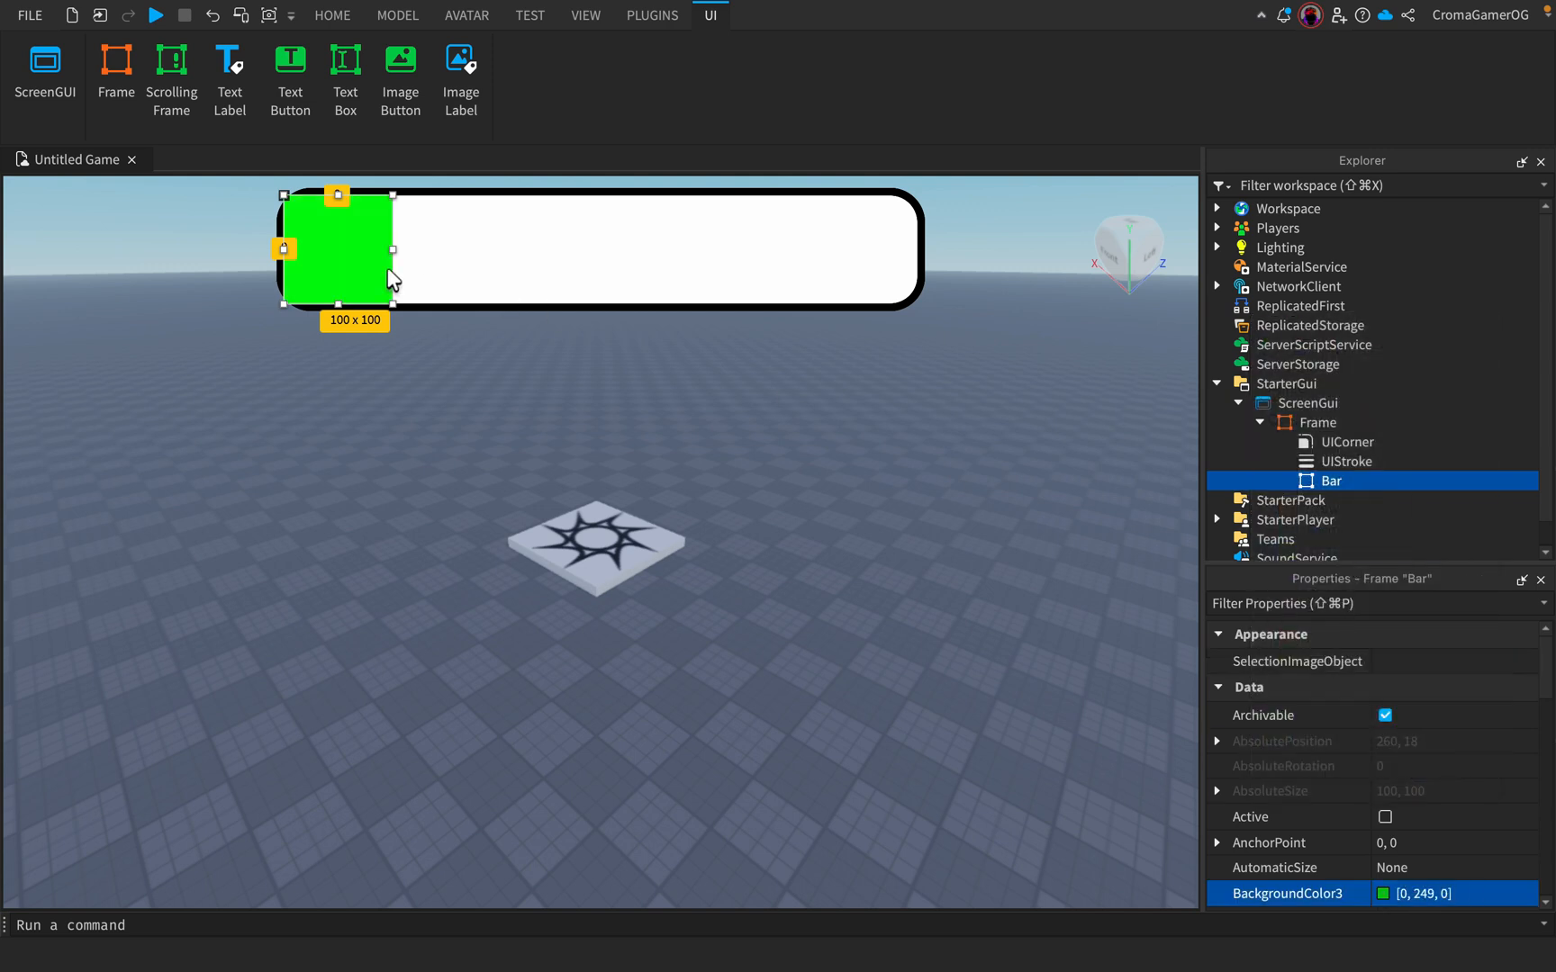
{"action": "scroll", "scroll_direction": "down", "scroll_amount": 3}
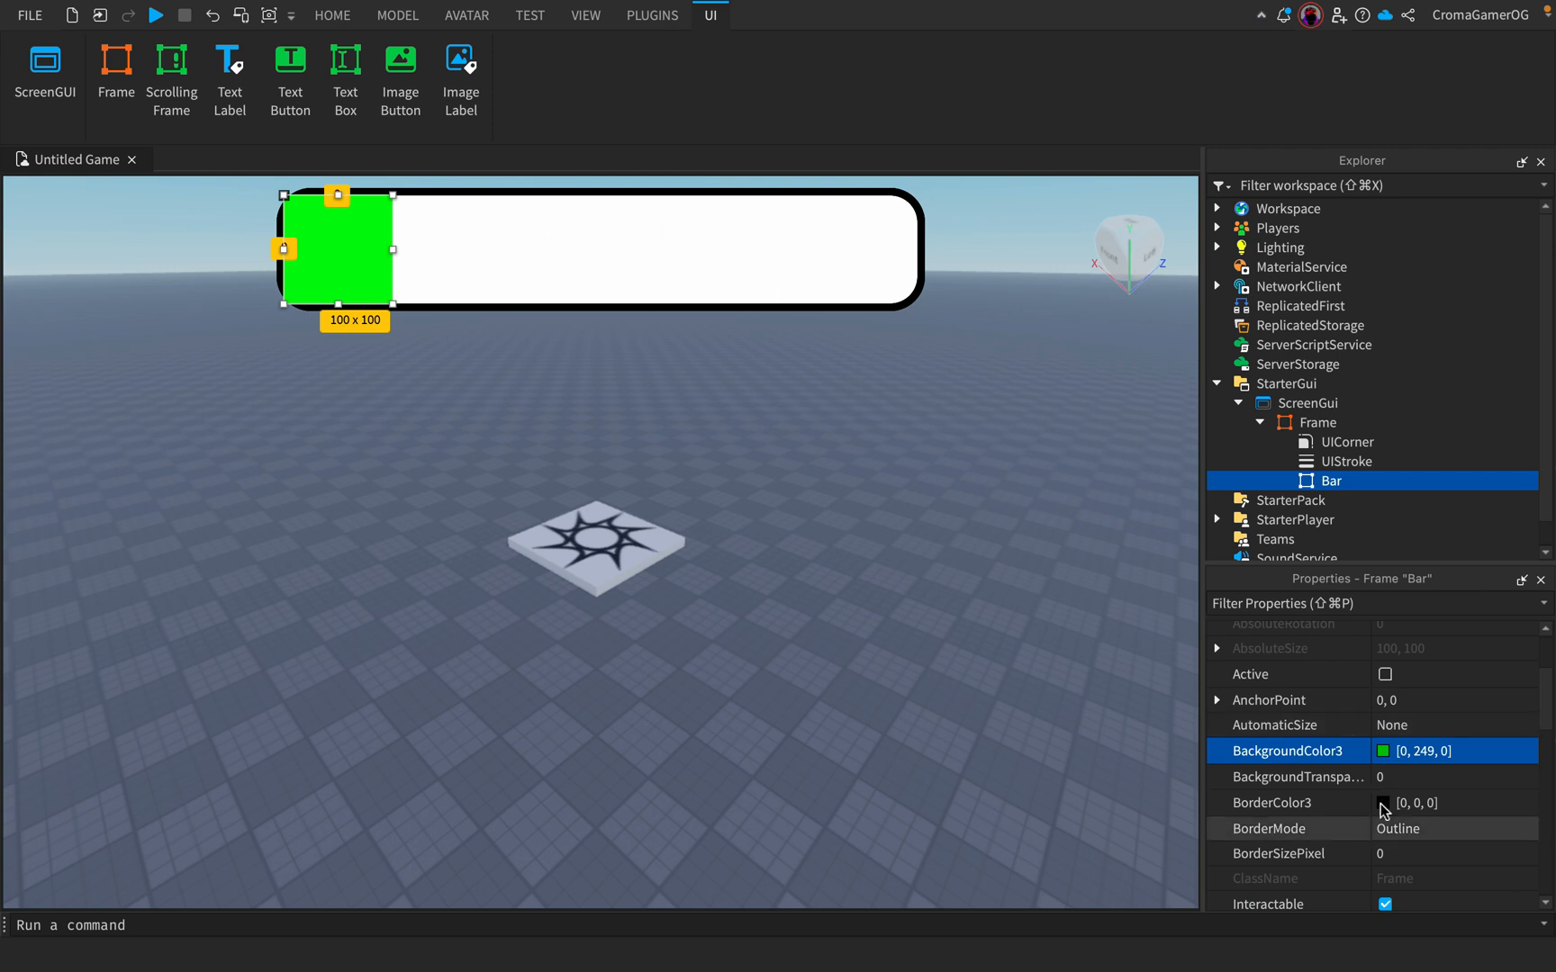
{"action": "scroll", "scroll_direction": "down", "scroll_amount": 3}
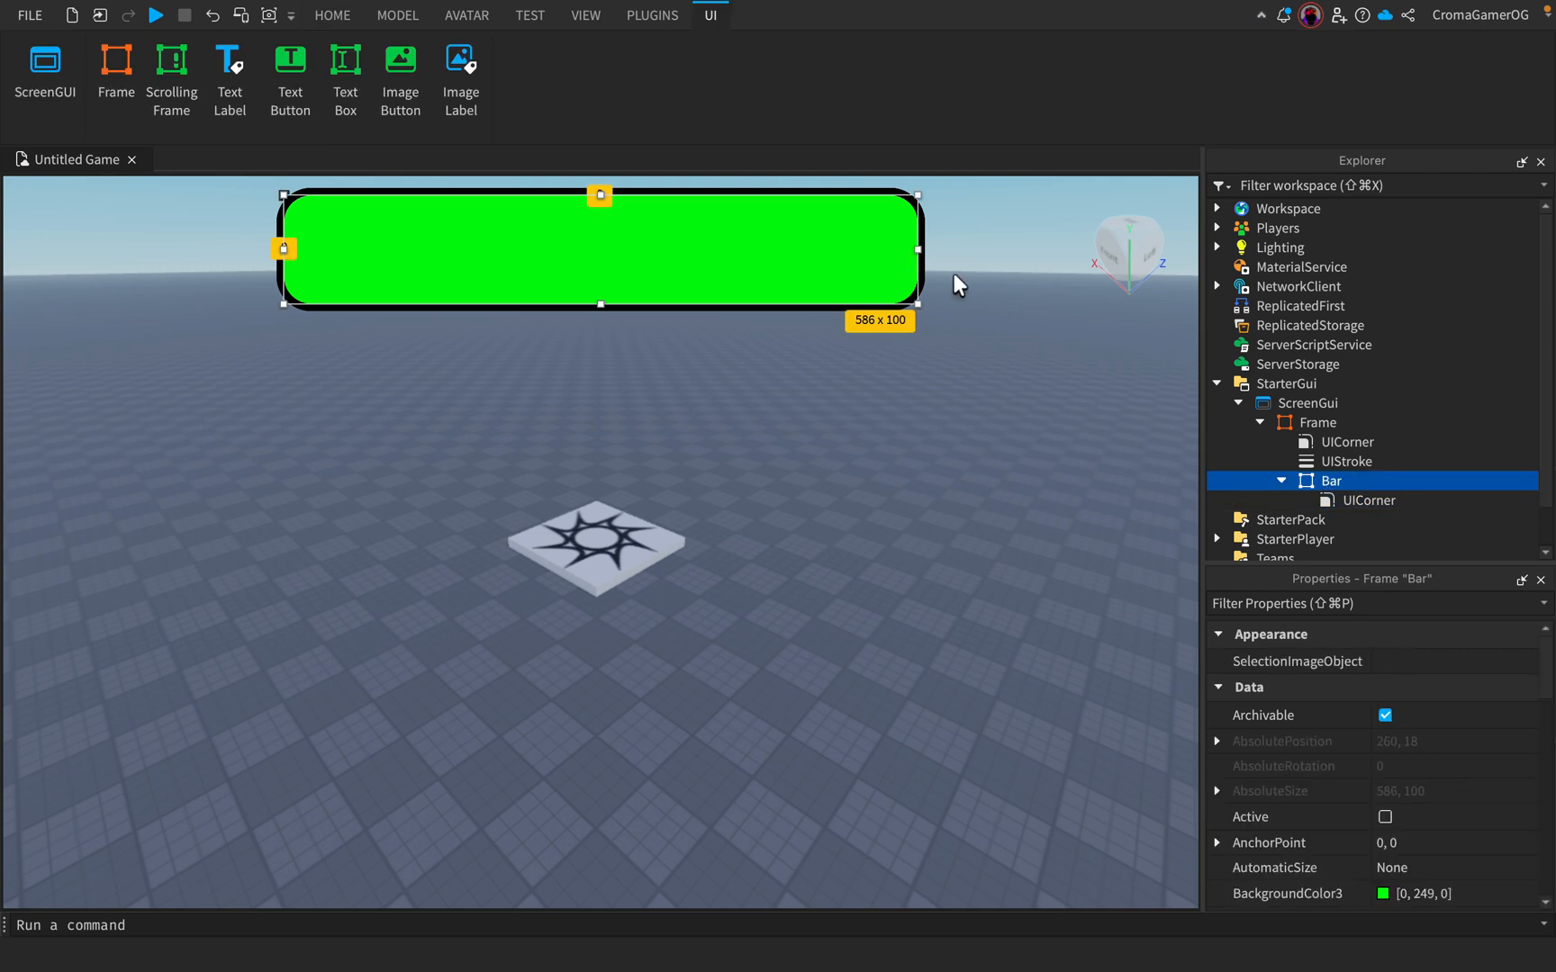
- Collapse the green Bar to zero width inside the outlined Frame
{"action": "left_click_drag", "start_coordinate": [285, 249], "coordinate": [285, 248]}
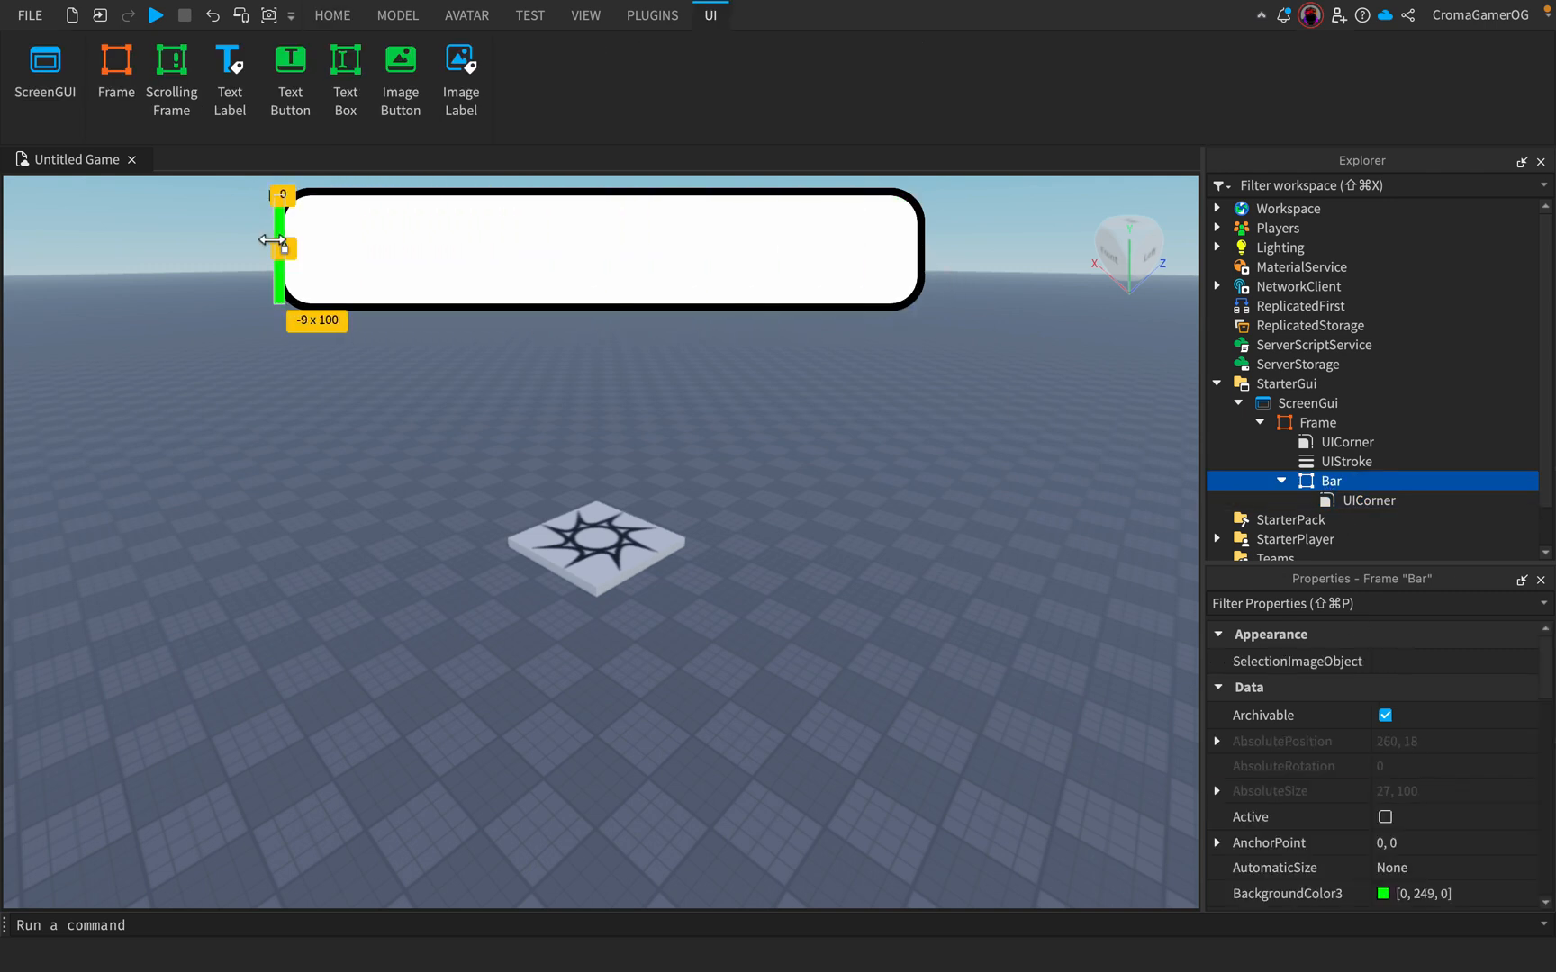
{"action": "left_click_drag", "start_coordinate": [281, 245], "coordinate": [286, 249]}
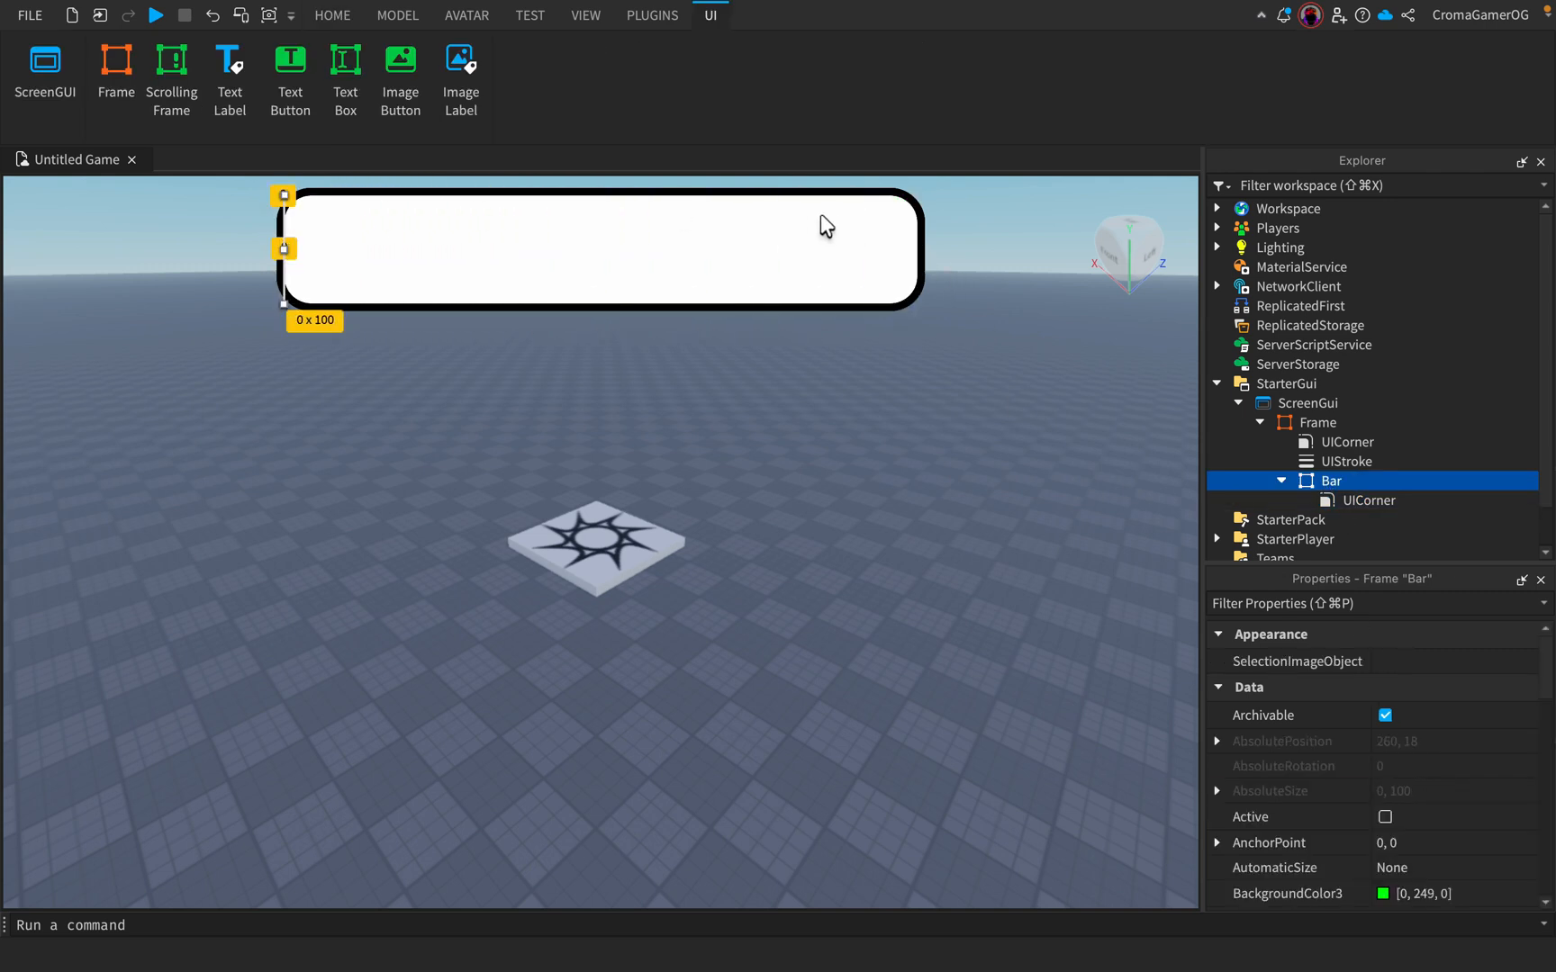
{"action": "left_click", "coordinate": [1318, 423]}
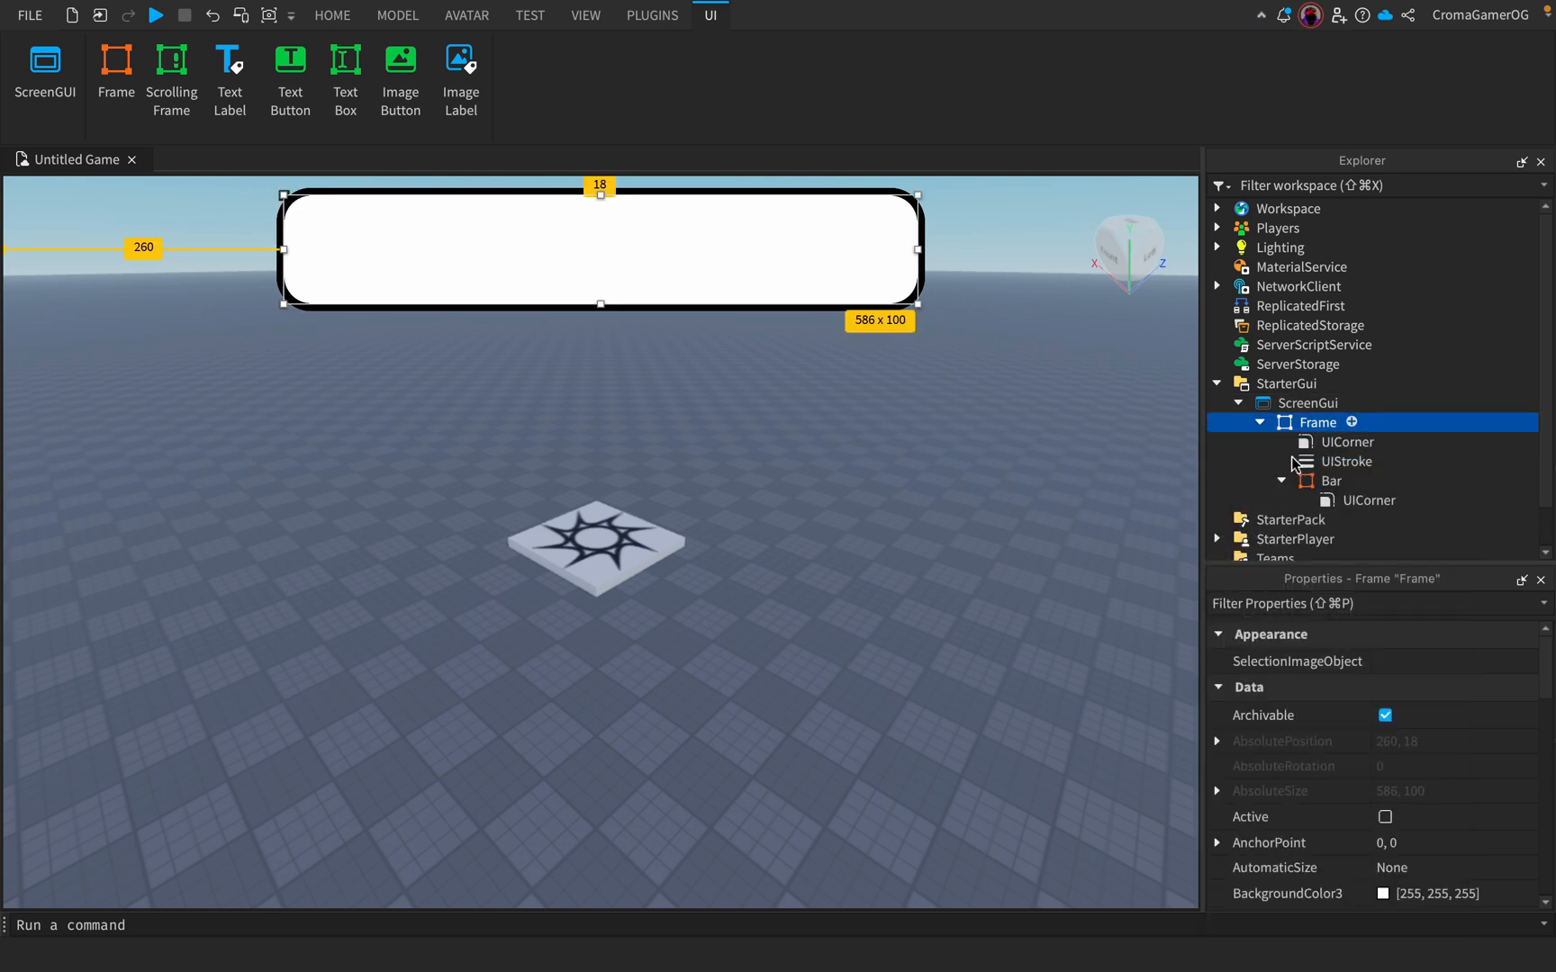
- Add a TextLabel inside the Frame with the Fredoka One font
{"action": "left_click", "coordinate": [230, 65]}
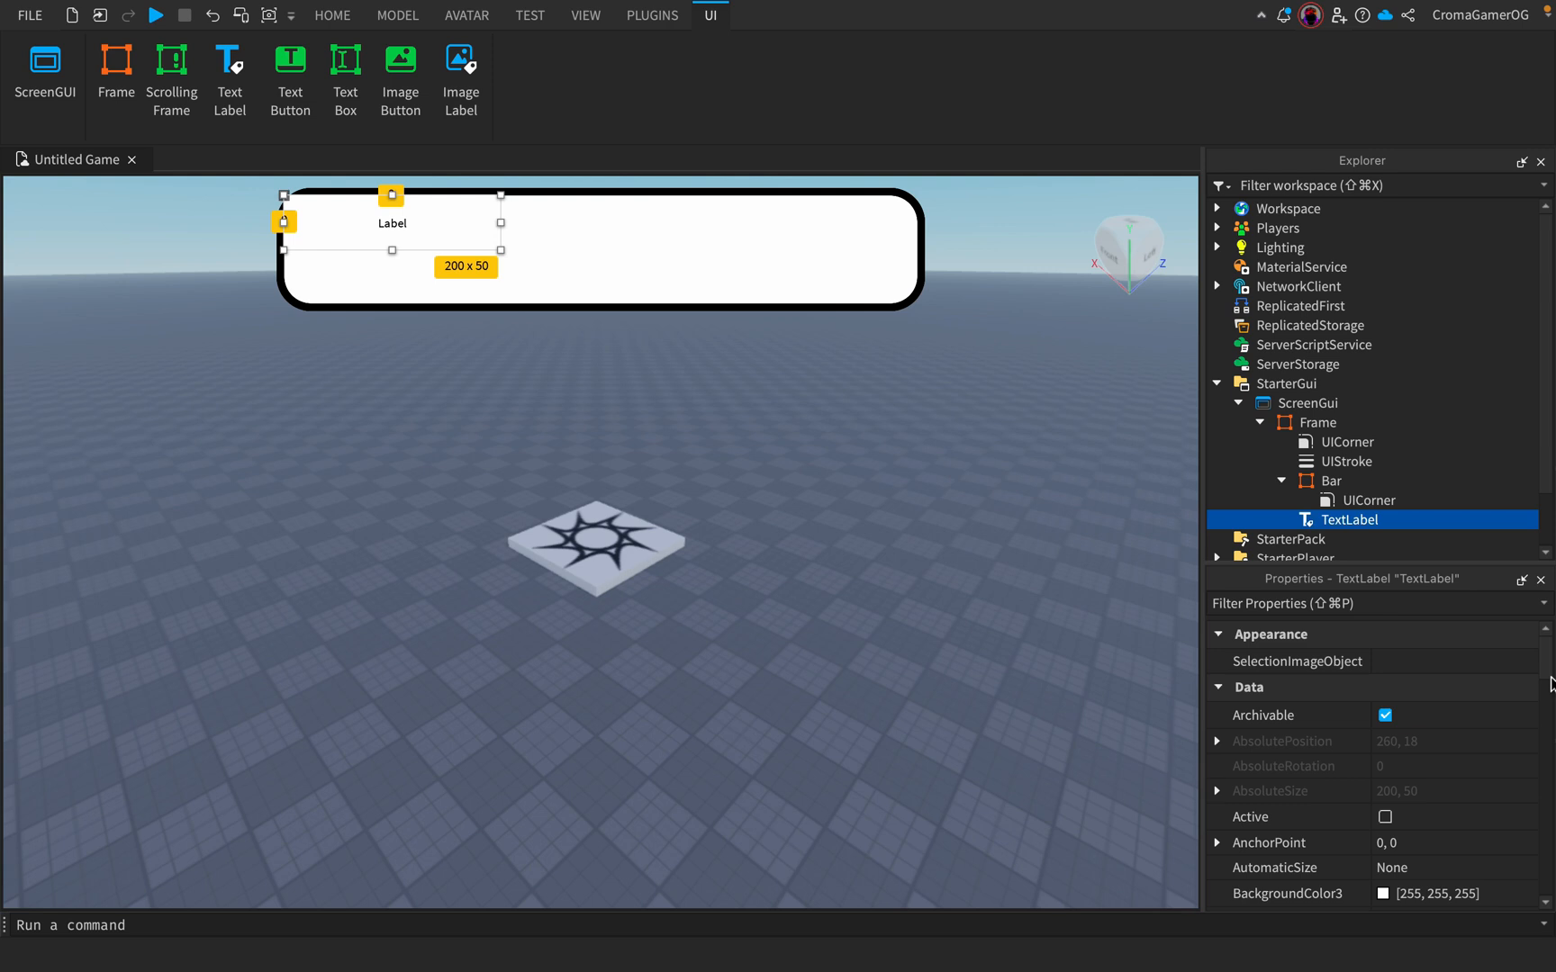
{"action": "scroll", "scroll_direction": "down", "scroll_amount": 3}
{"action": "type", "text": "{1, 0},{1, 0}"}
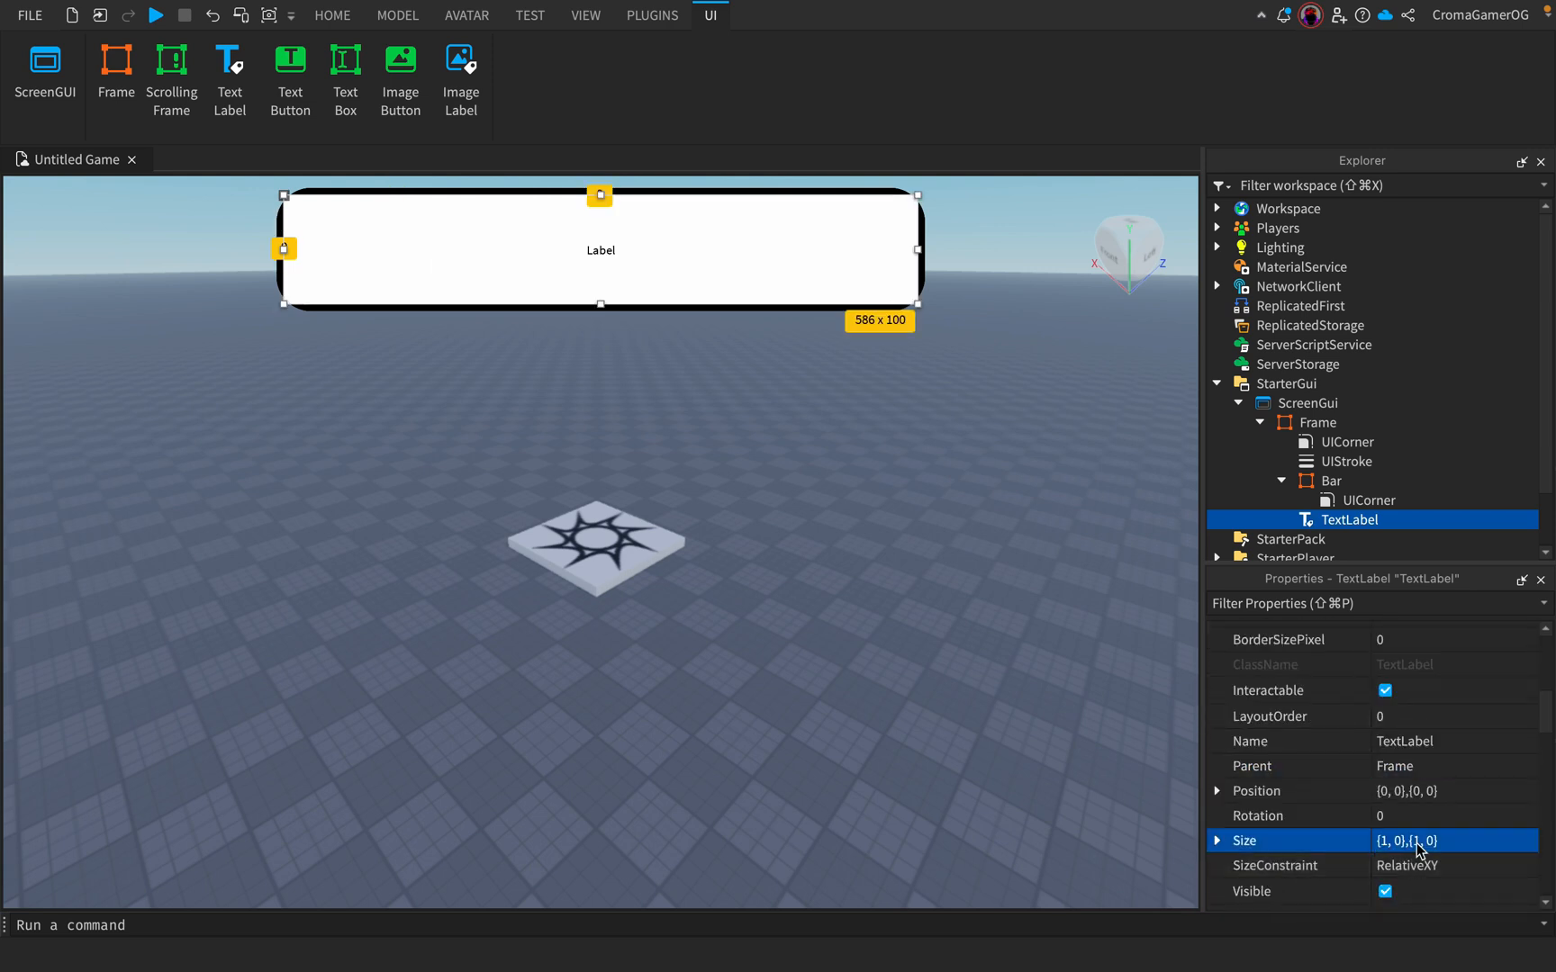
{"action": "left_click", "coordinate": [1452, 679]}
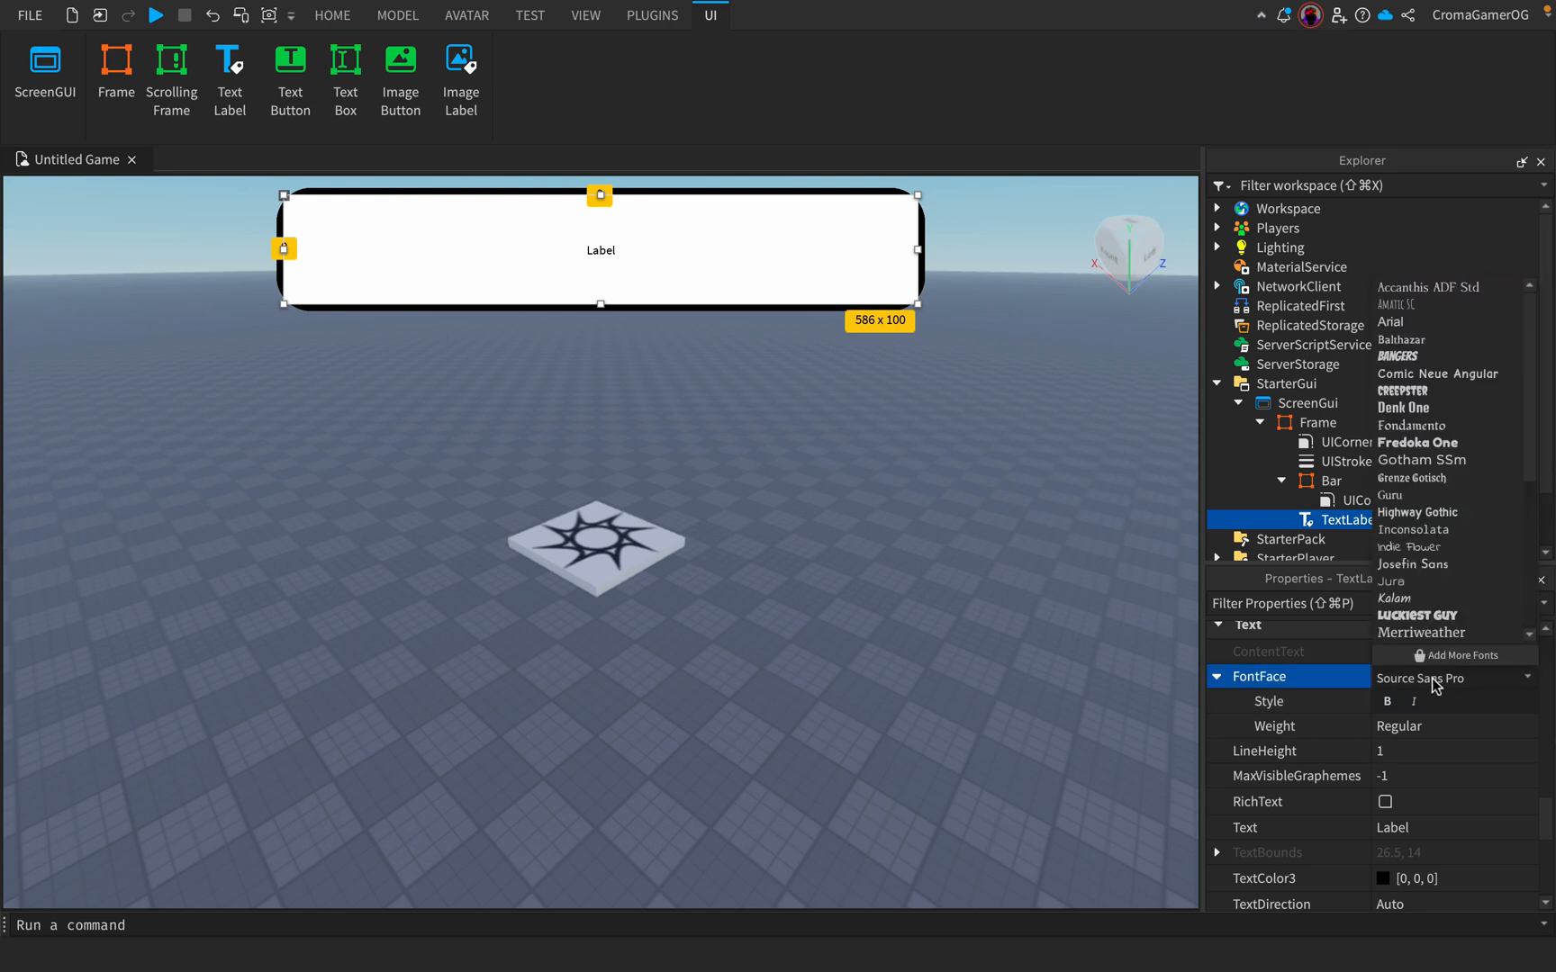
{"action": "left_click", "coordinate": [1421, 459]}
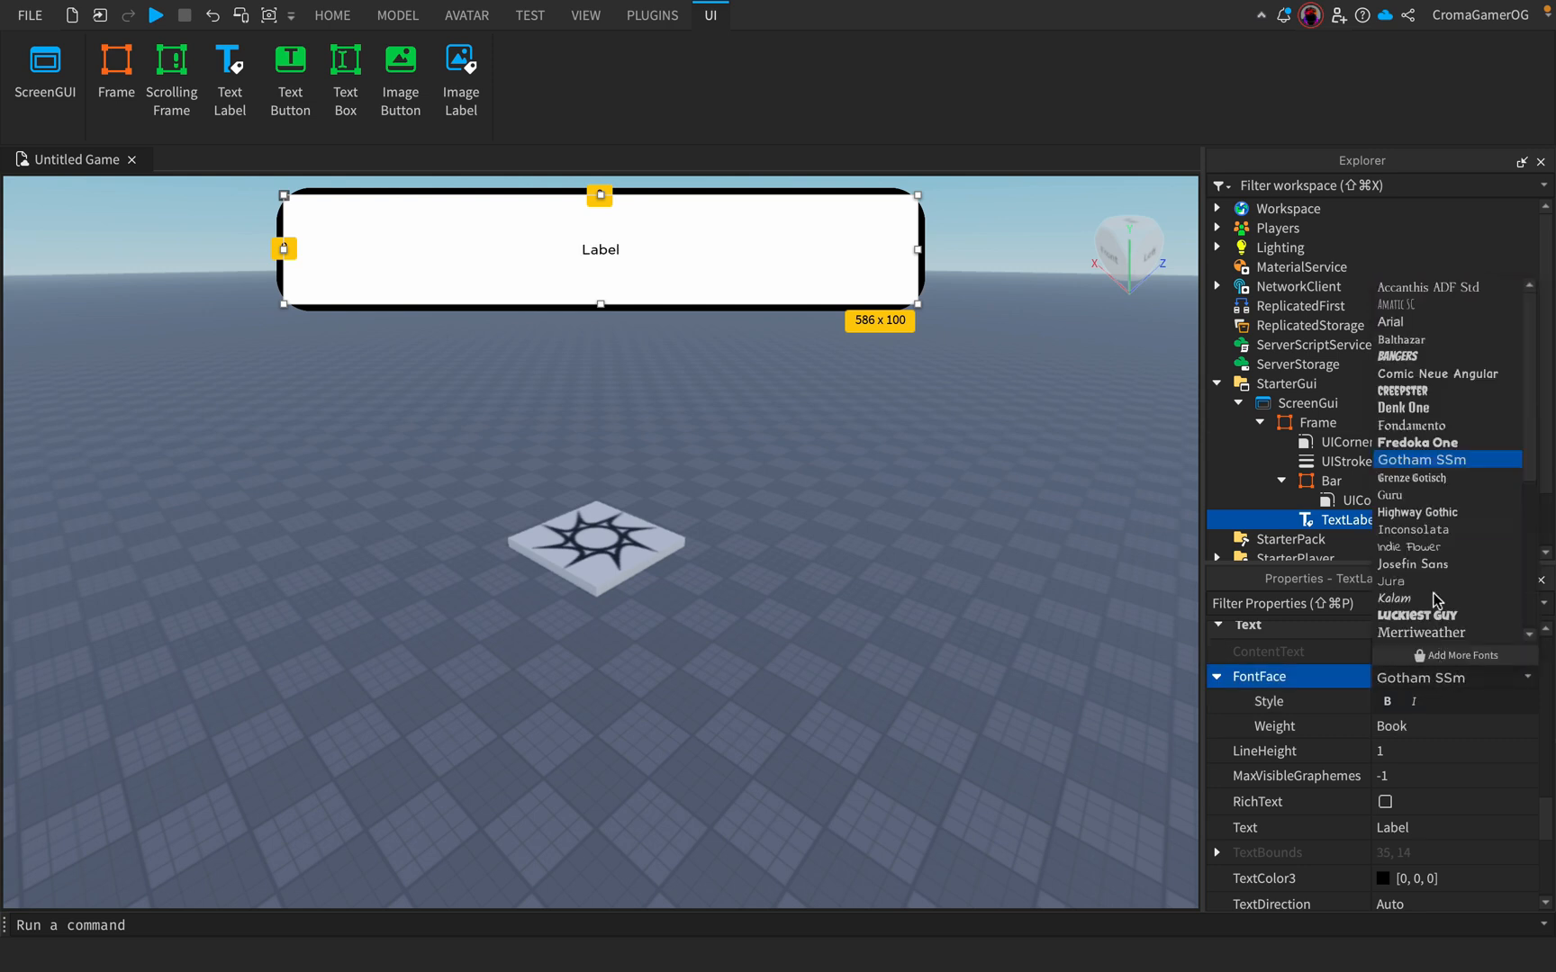
{"action": "left_click", "coordinate": [1418, 443]}
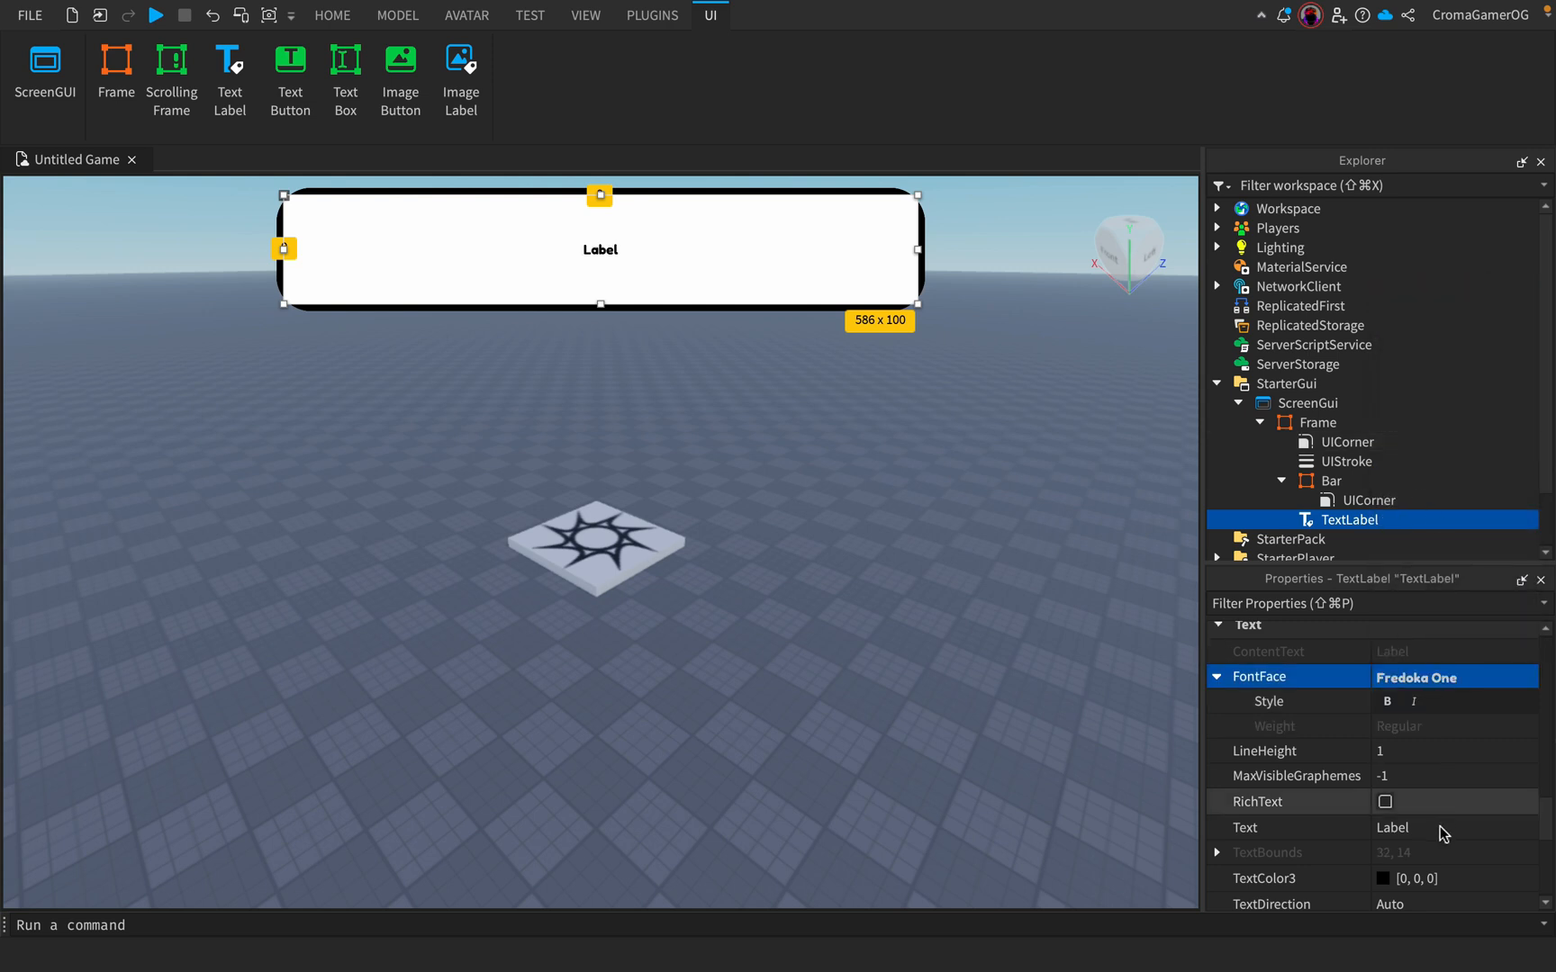
- Set the label text to 0/100 and enable TextScaled so it fills the frame
{"action": "left_click", "coordinate": [1448, 828]}
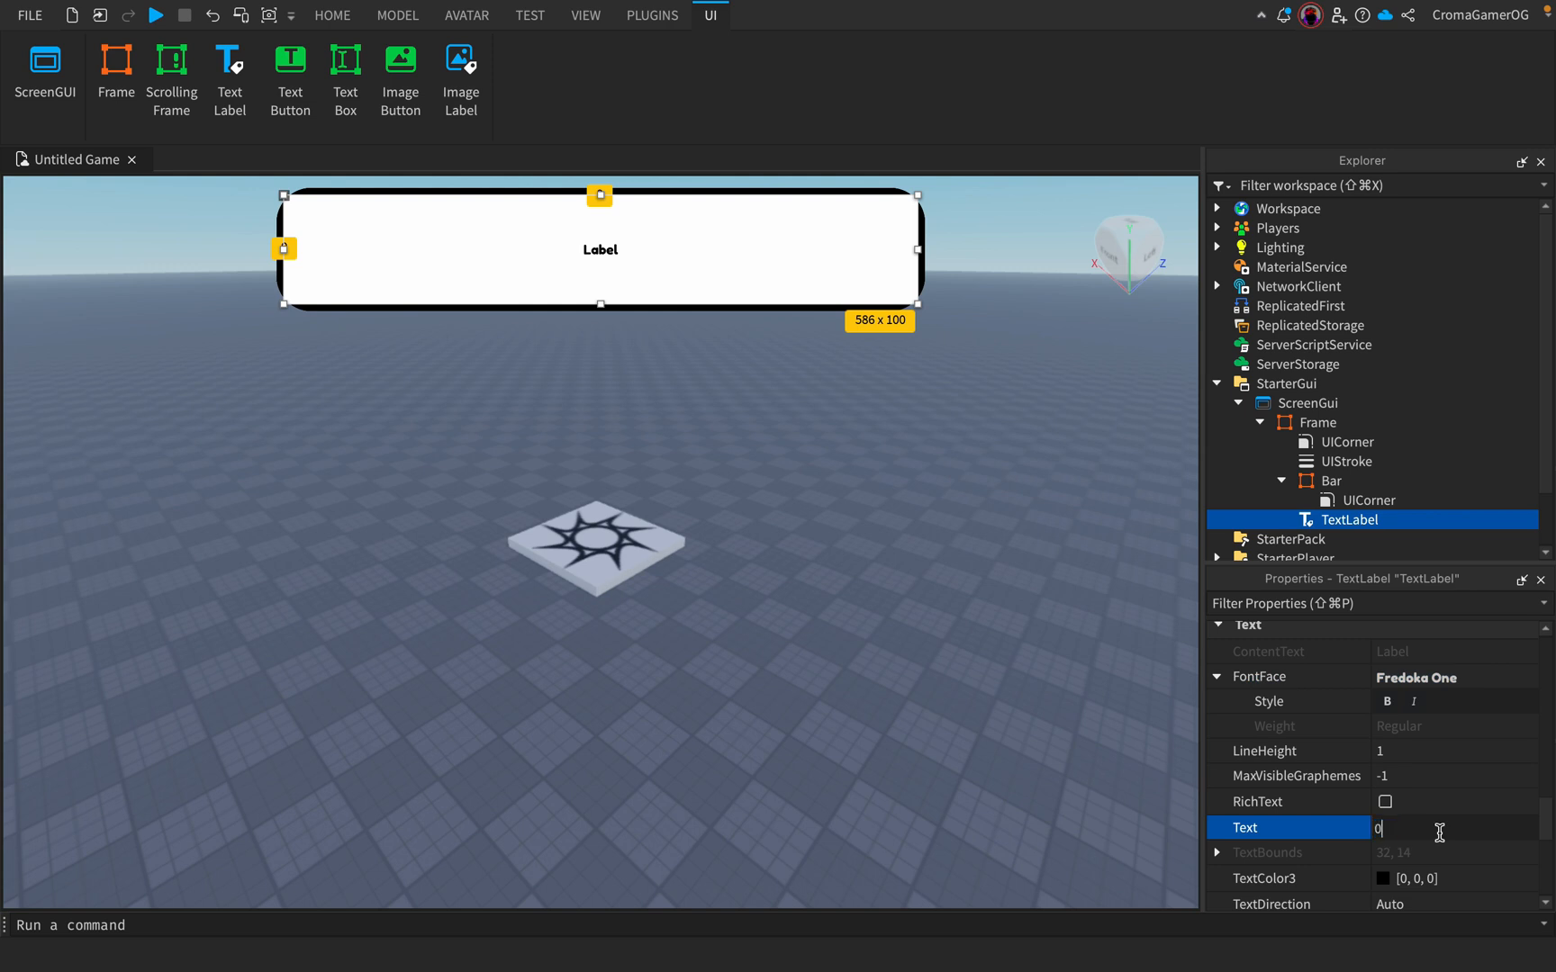
{"action": "type", "text": "/100"}
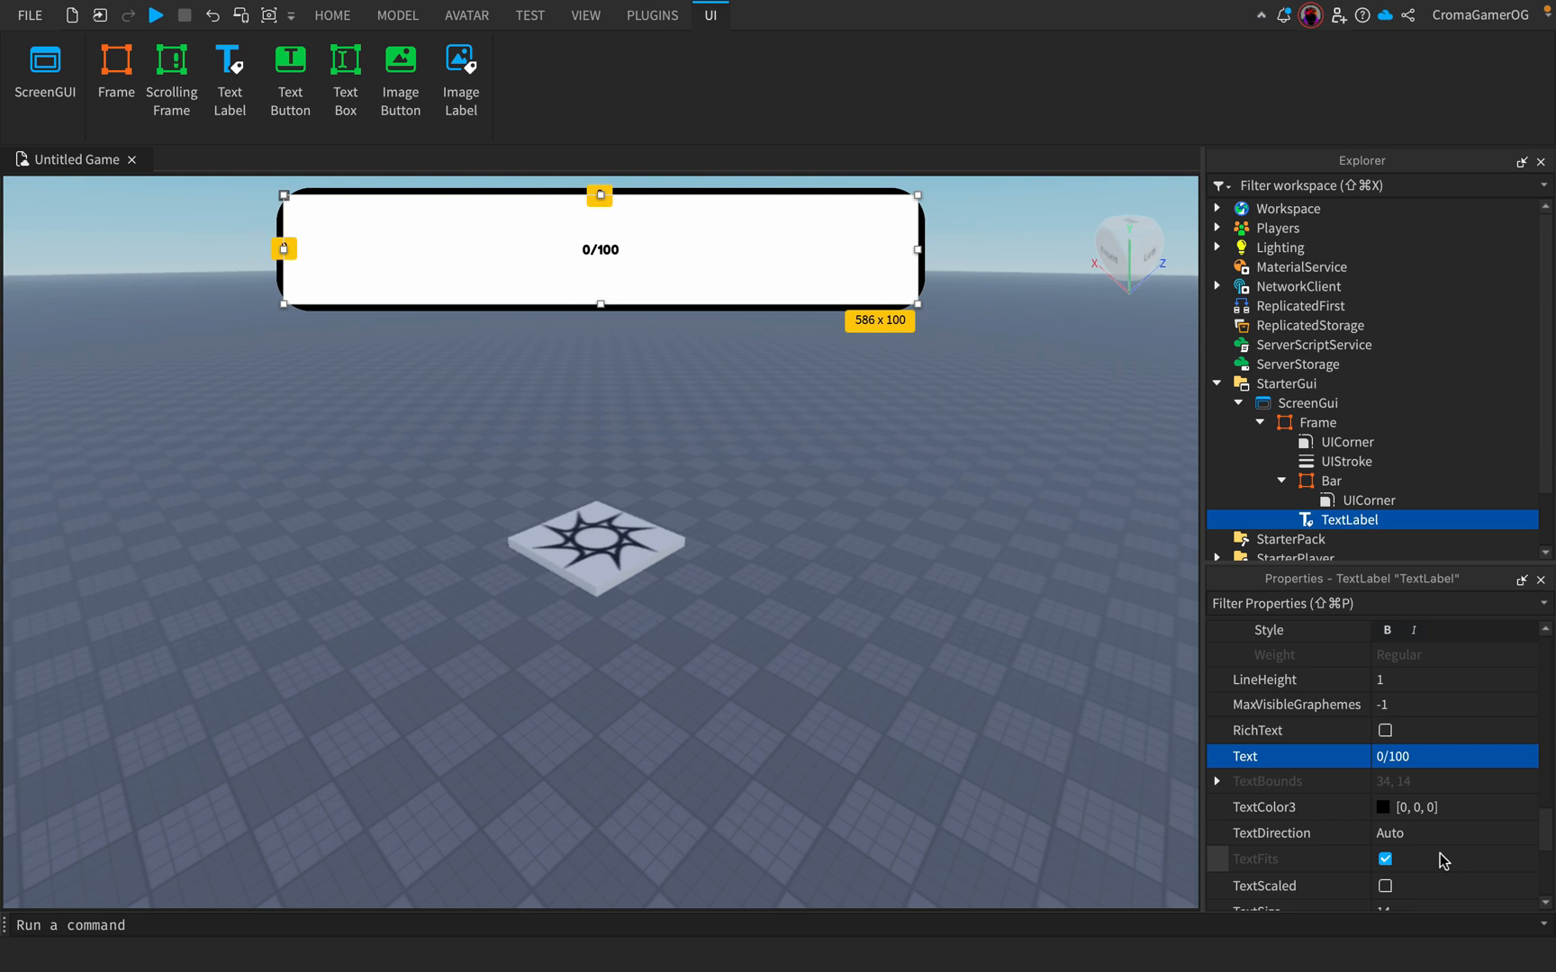
{"action": "left_click", "coordinate": [1385, 886]}
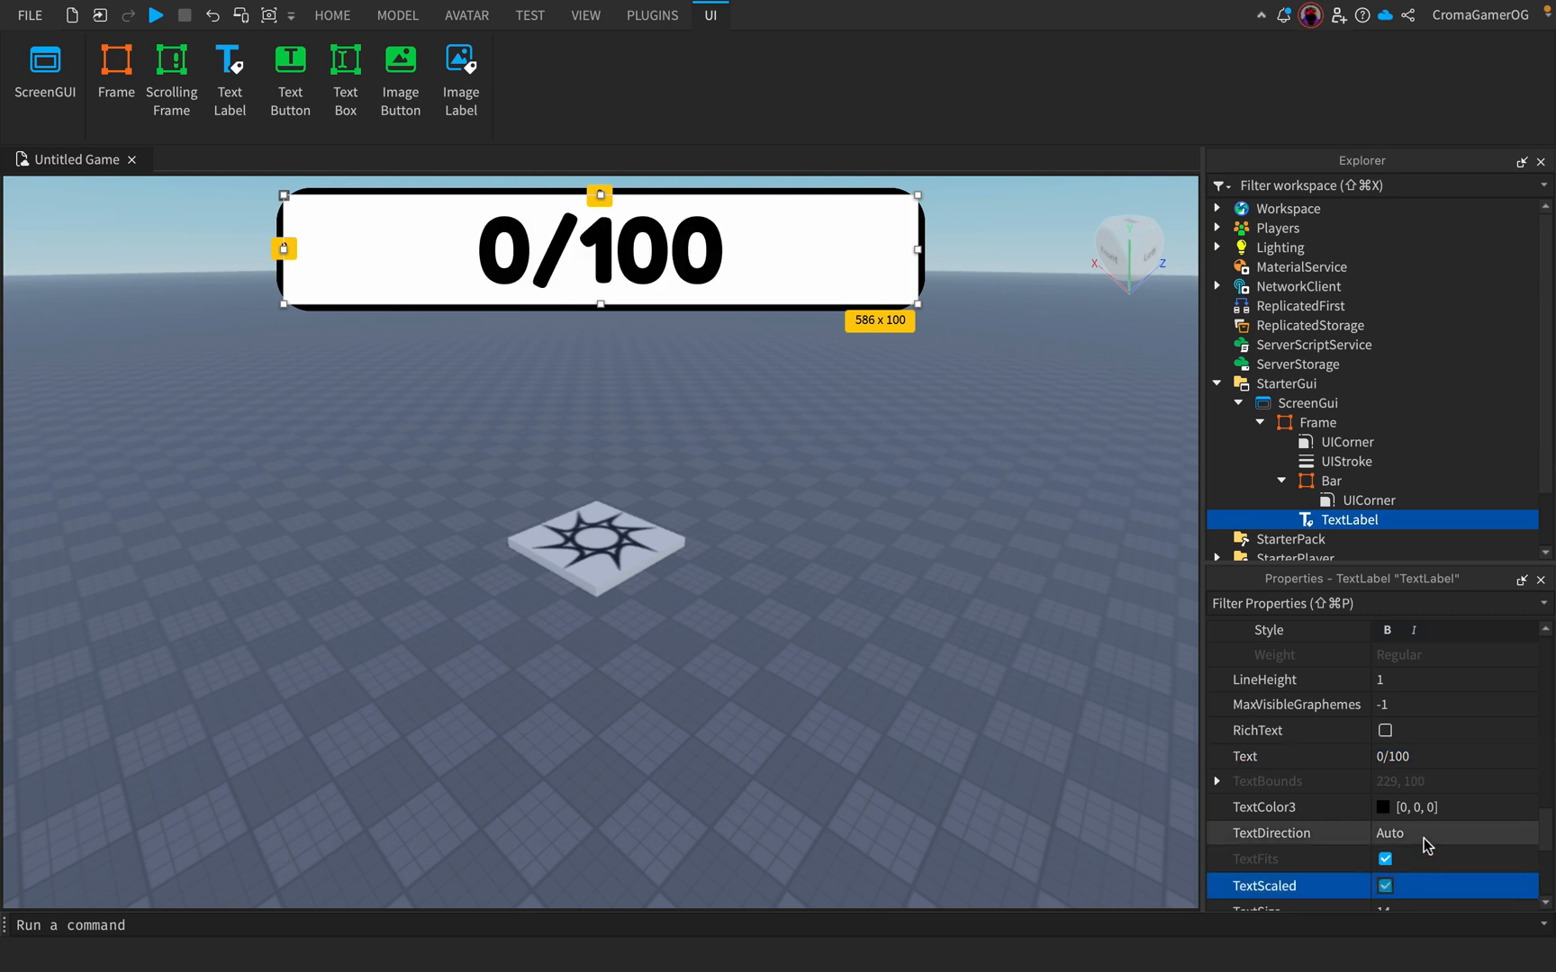
{"action": "mouse_move", "coordinate": [1408, 853]}
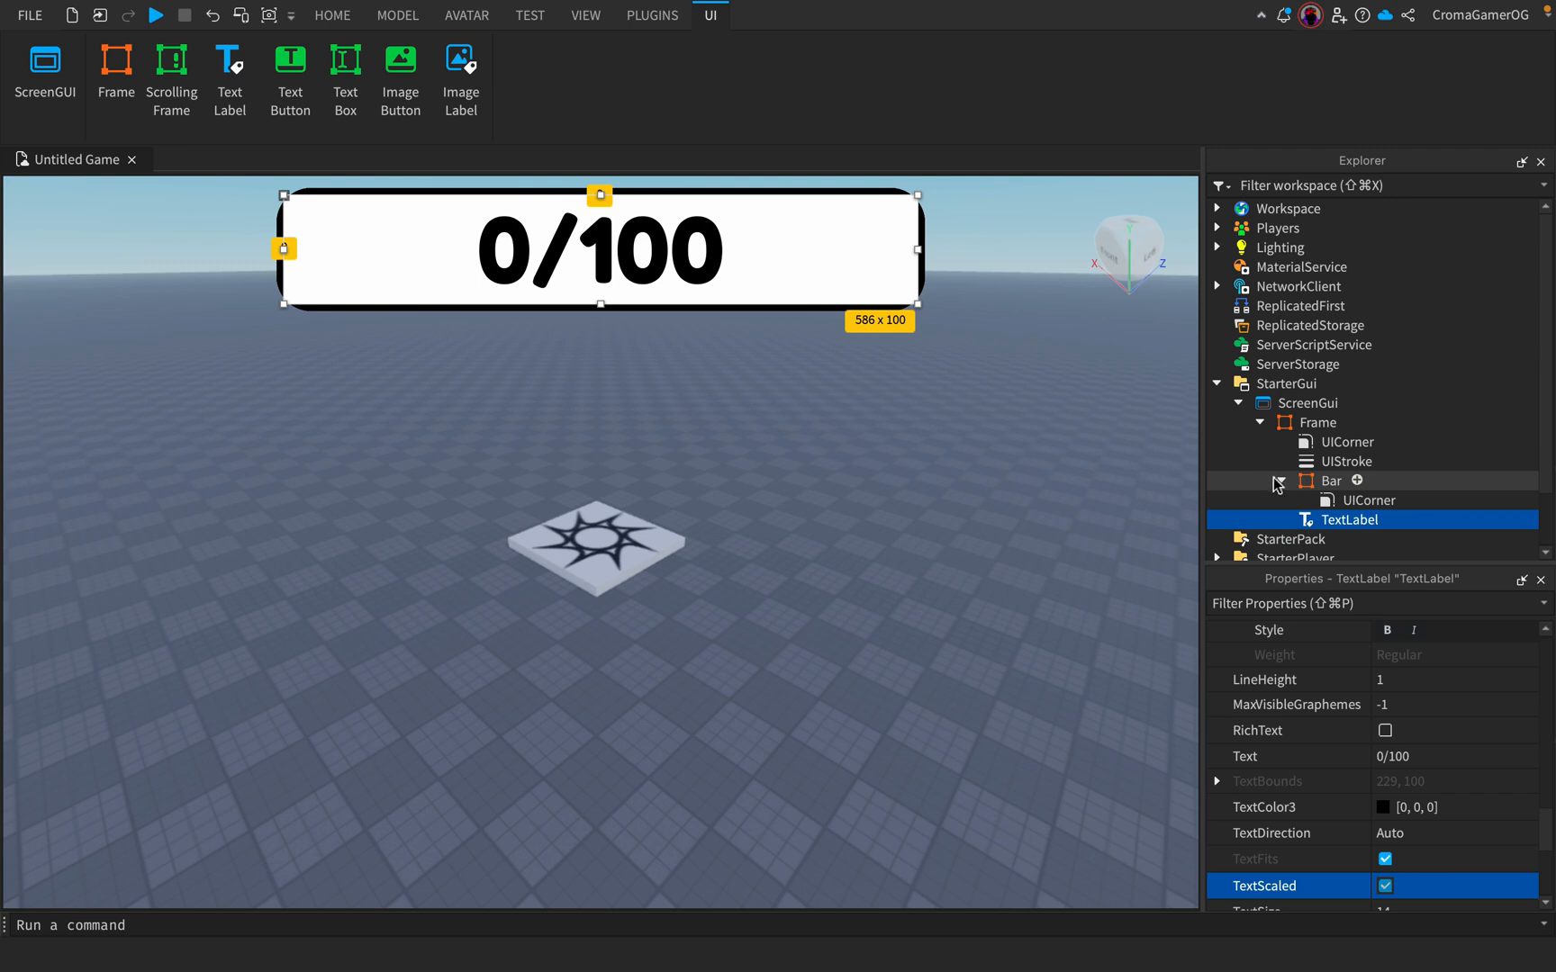
- Keep Bar at zero width and make the TextLabel background transparent over the white Frame
{"action": "left_click", "coordinate": [1331, 481]}
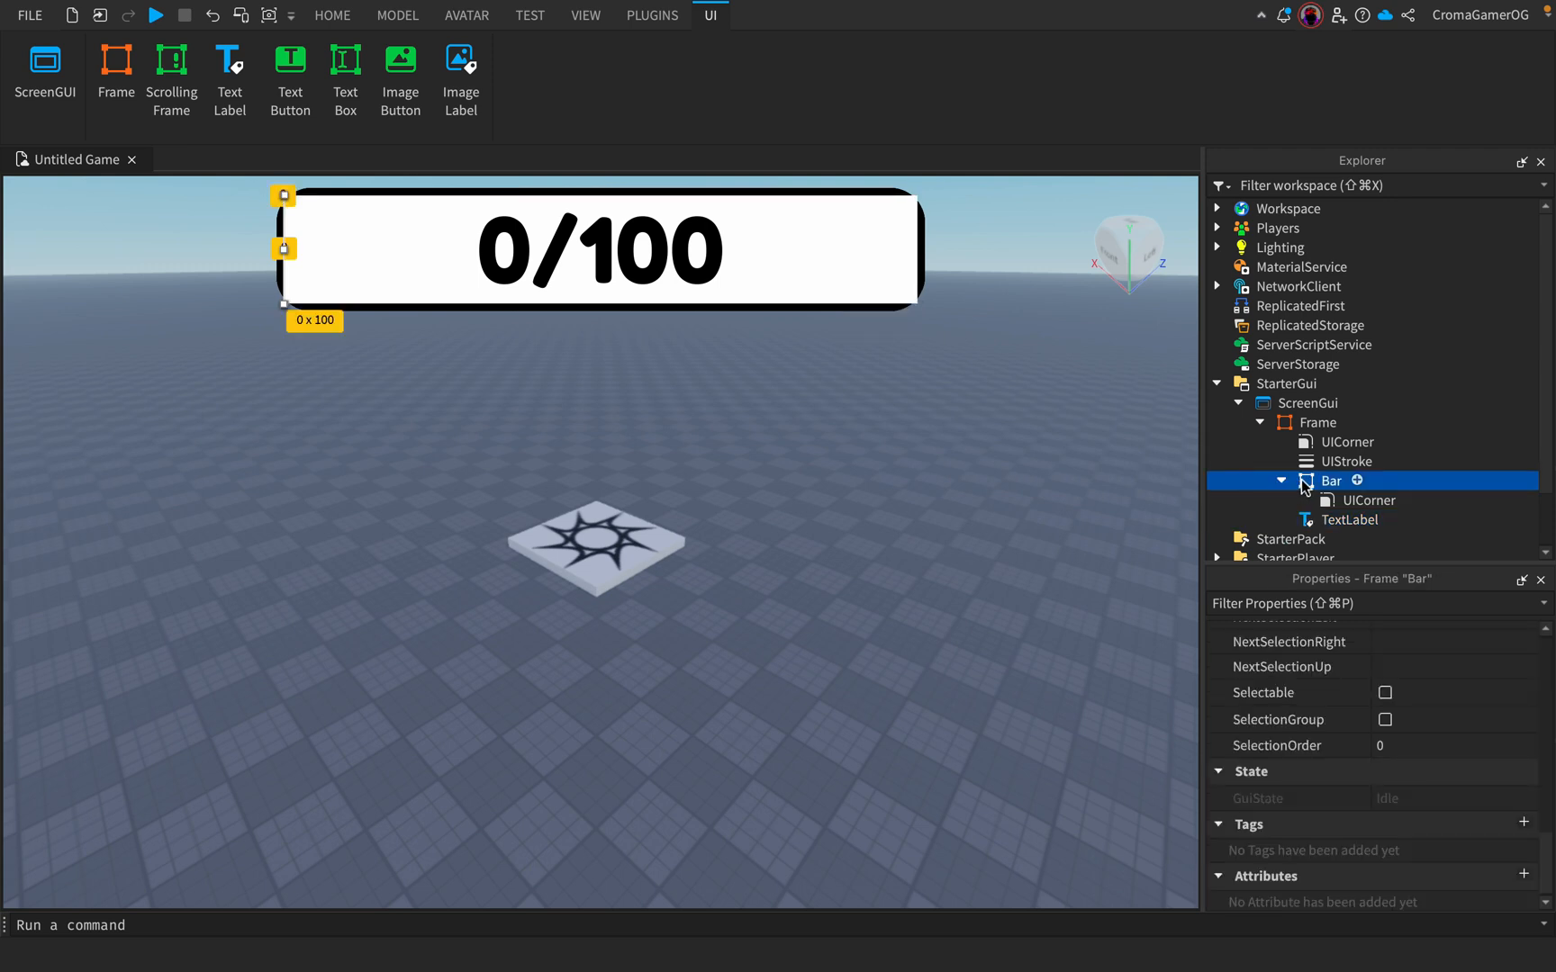
{"action": "left_click", "coordinate": [1318, 423]}
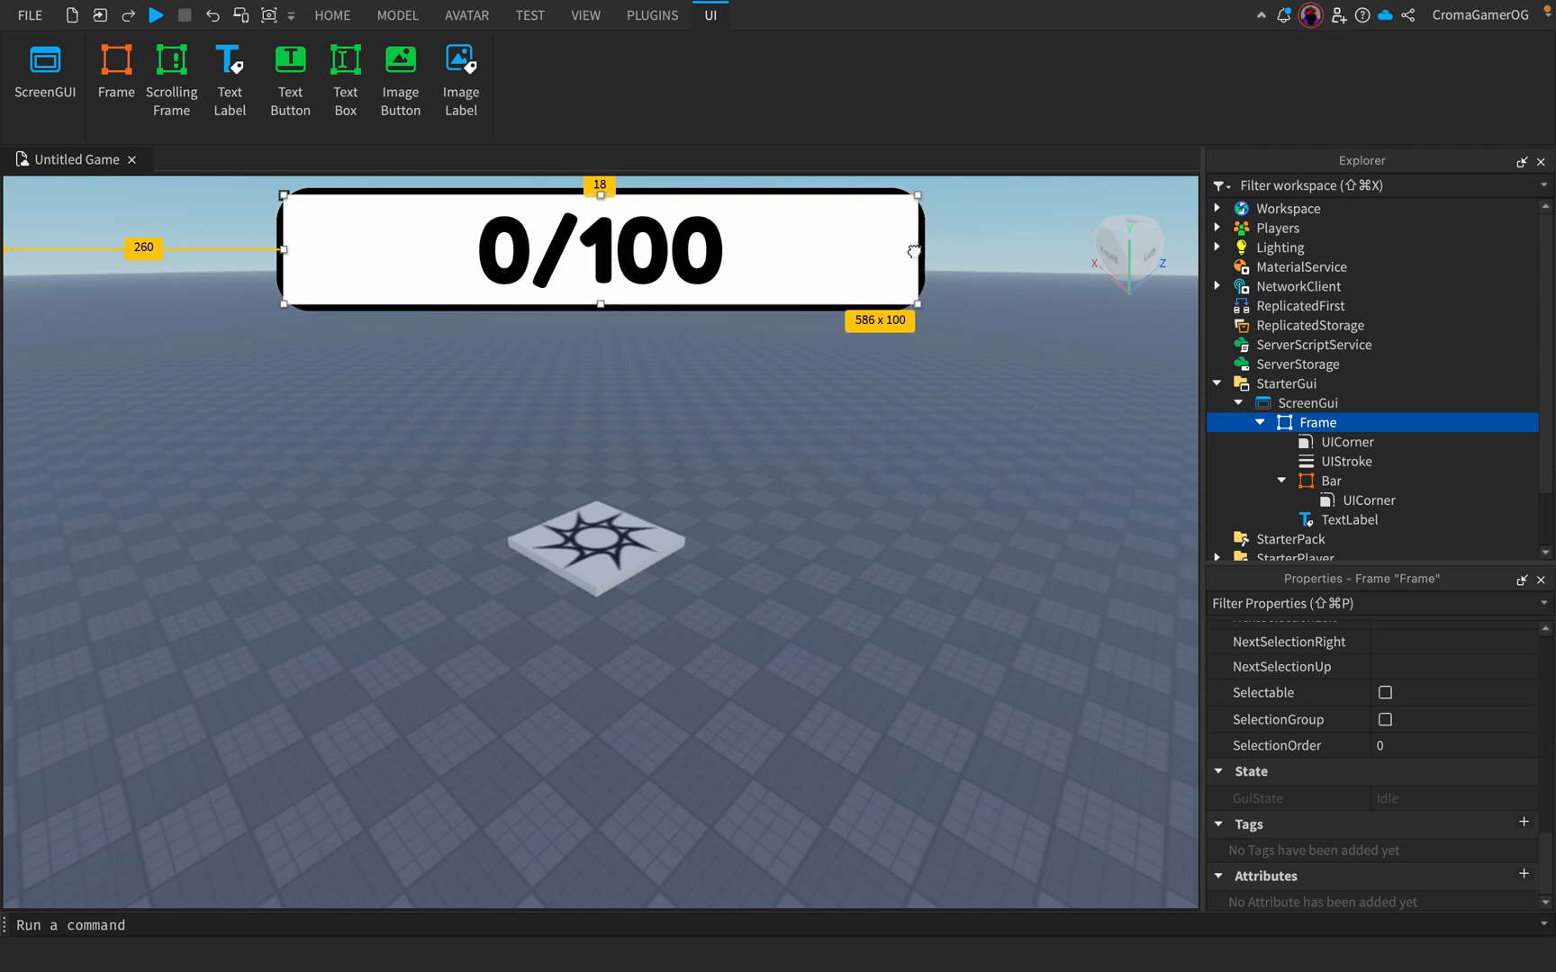
{"action": "left_click", "coordinate": [1349, 520]}
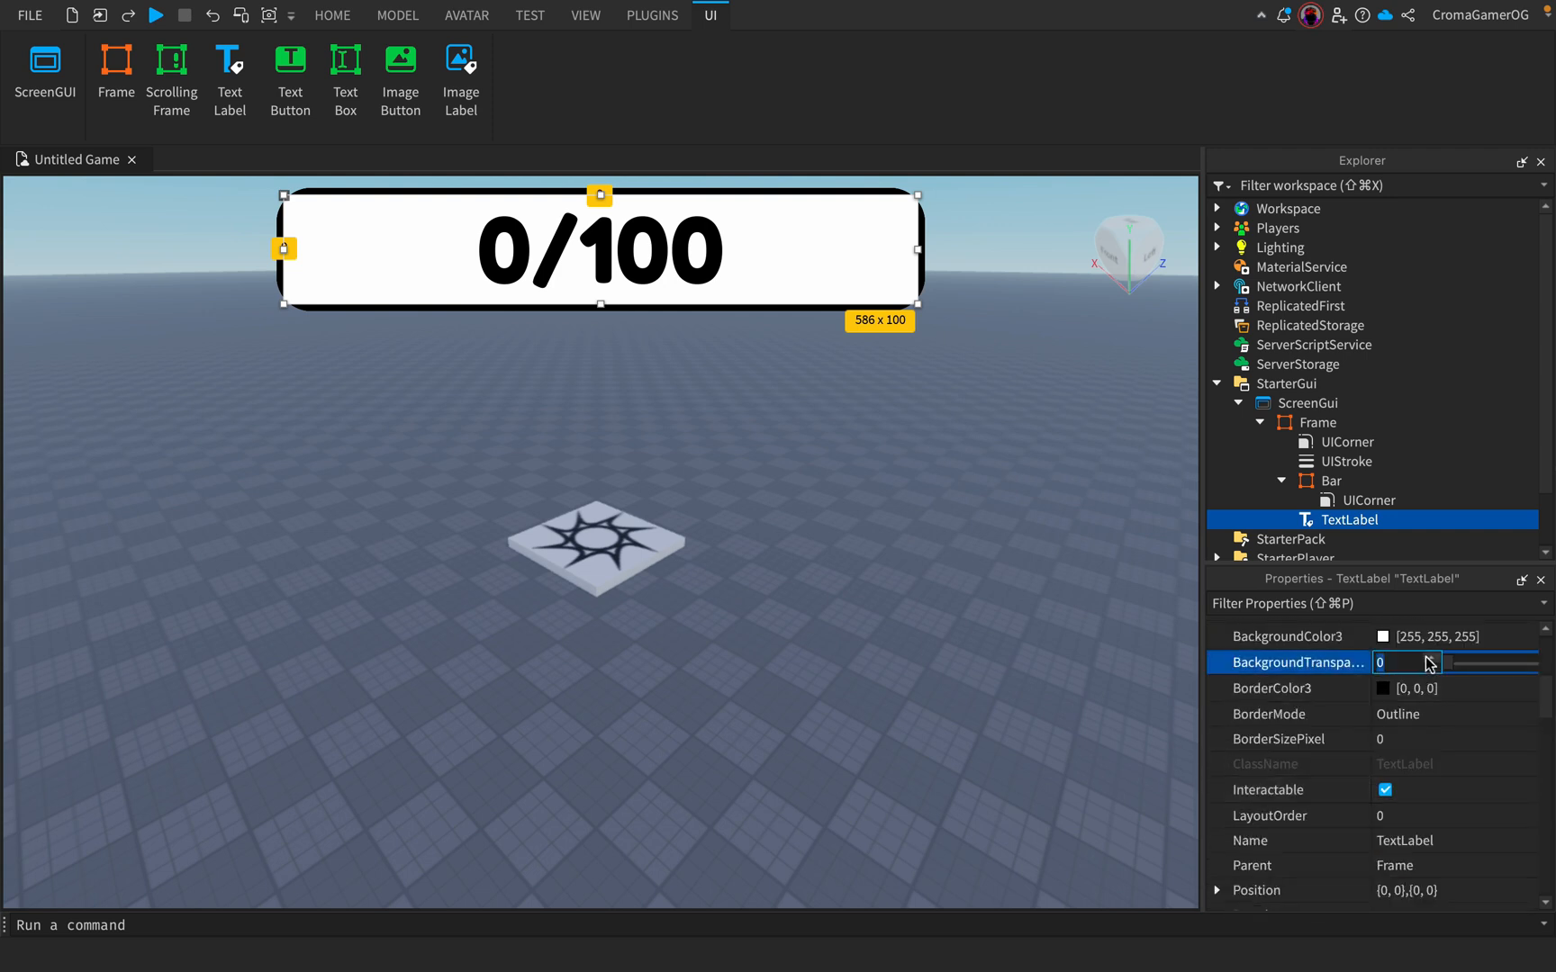
{"action": "left_click", "coordinate": [334, 16]}
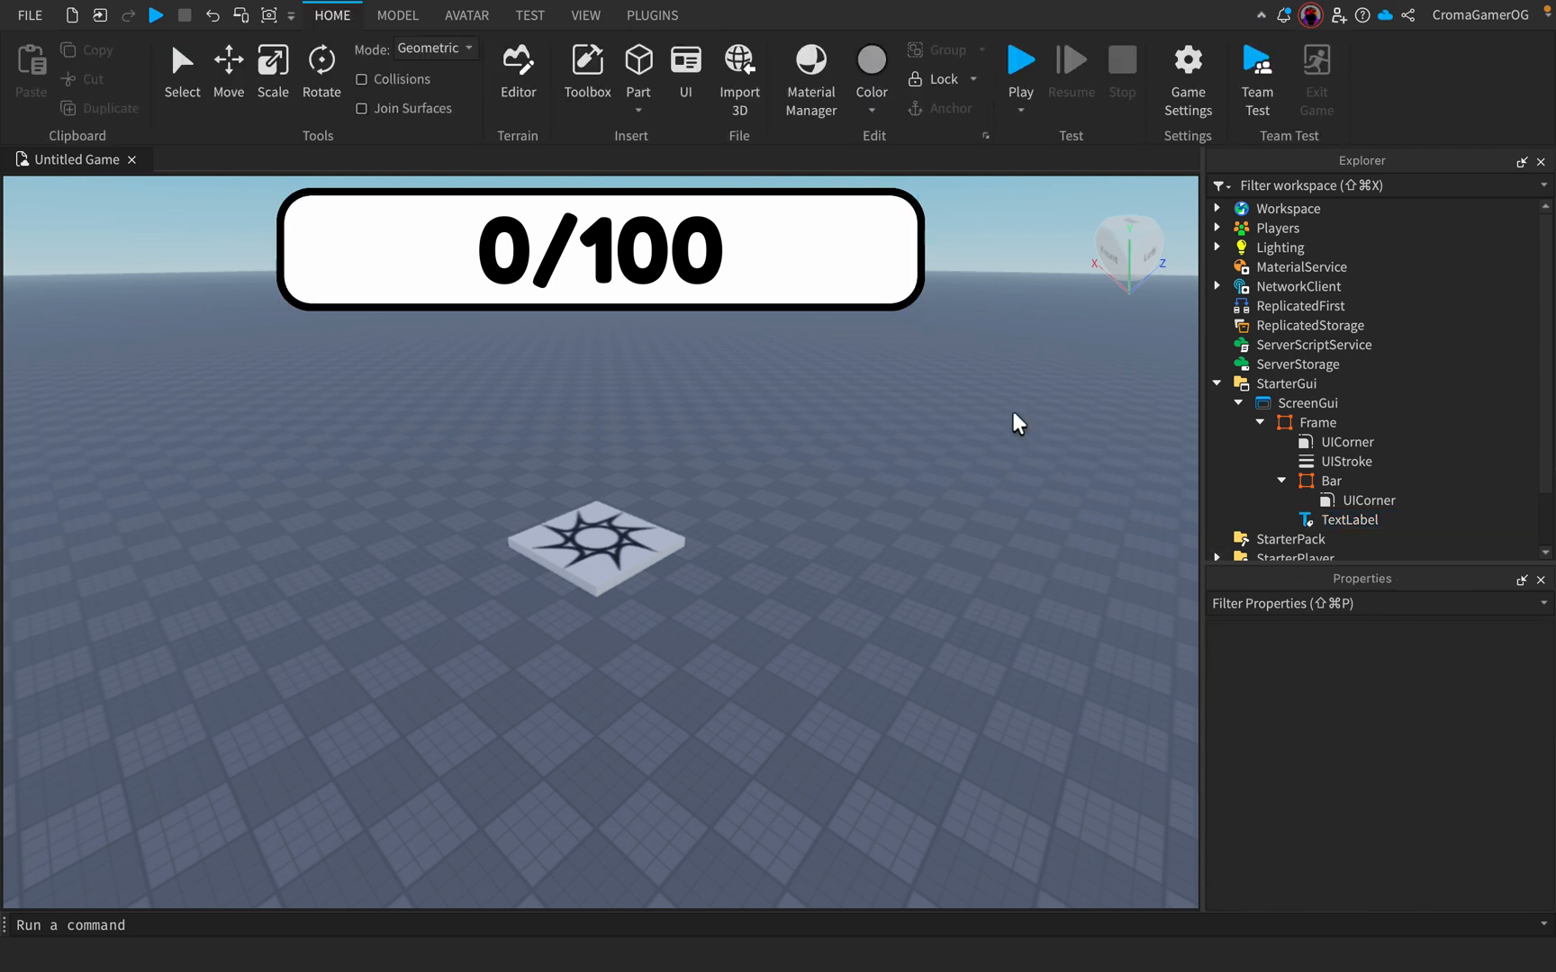
{"action": "left_click", "coordinate": [1349, 521]}
{"action": "type", "text": "lo"}
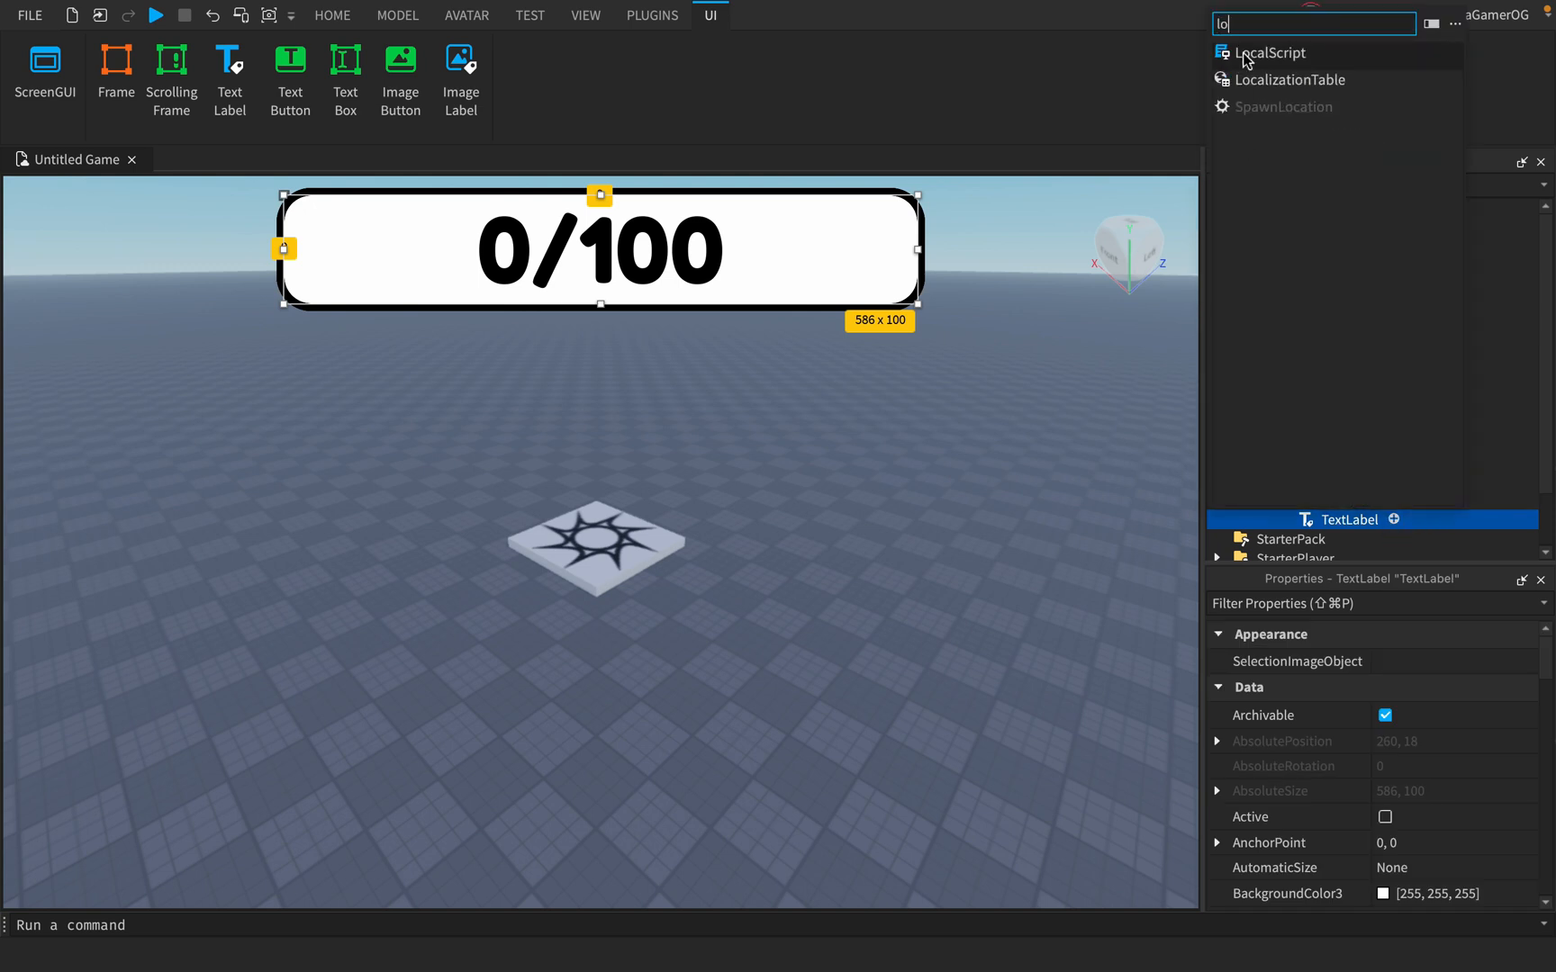
- Write a server Script creating a leaderstats Money value and a LocalScript showing Money/100, then playtest
{"action": "left_click", "coordinate": [1266, 52]}
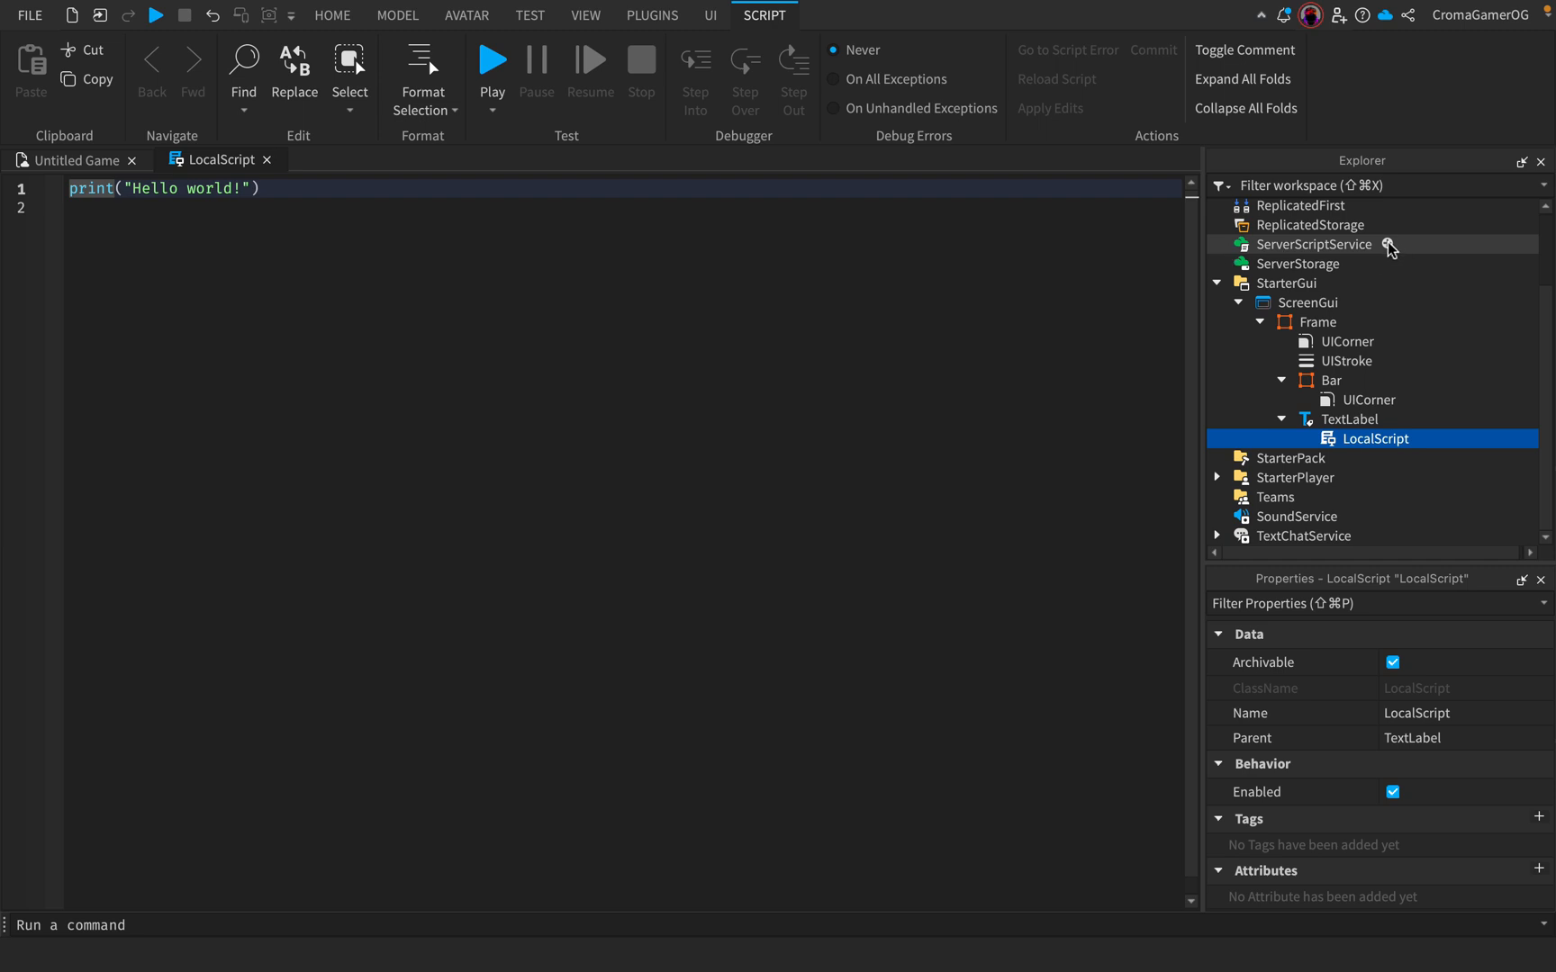
{"action": "left_click", "coordinate": [1391, 244]}
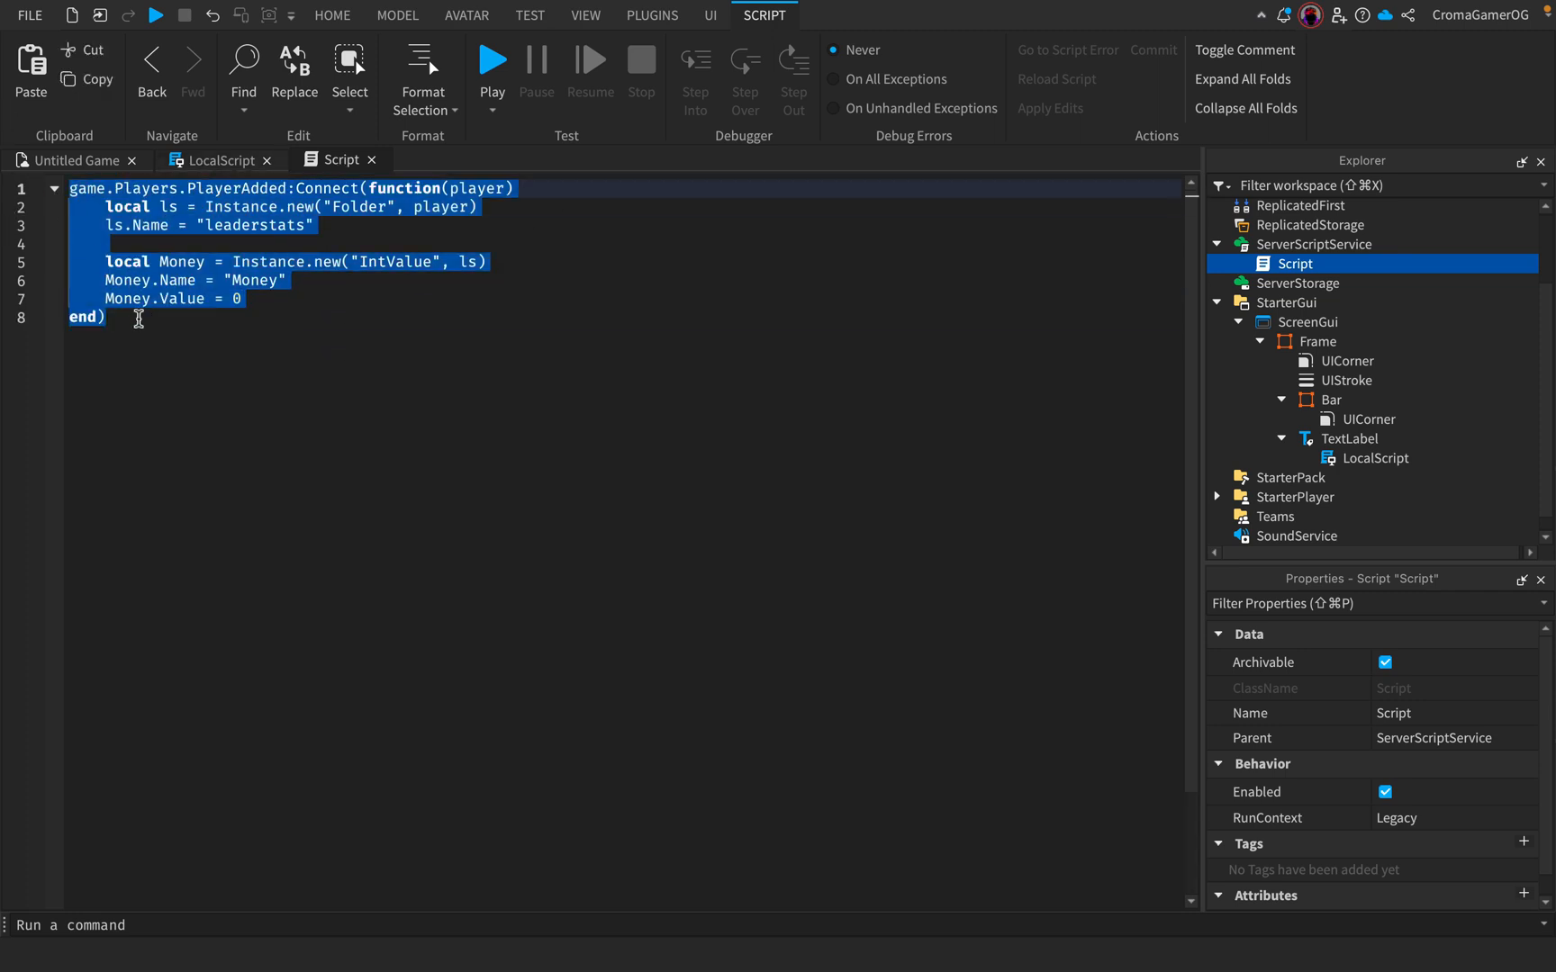
{"action": "left_click", "coordinate": [267, 299]}
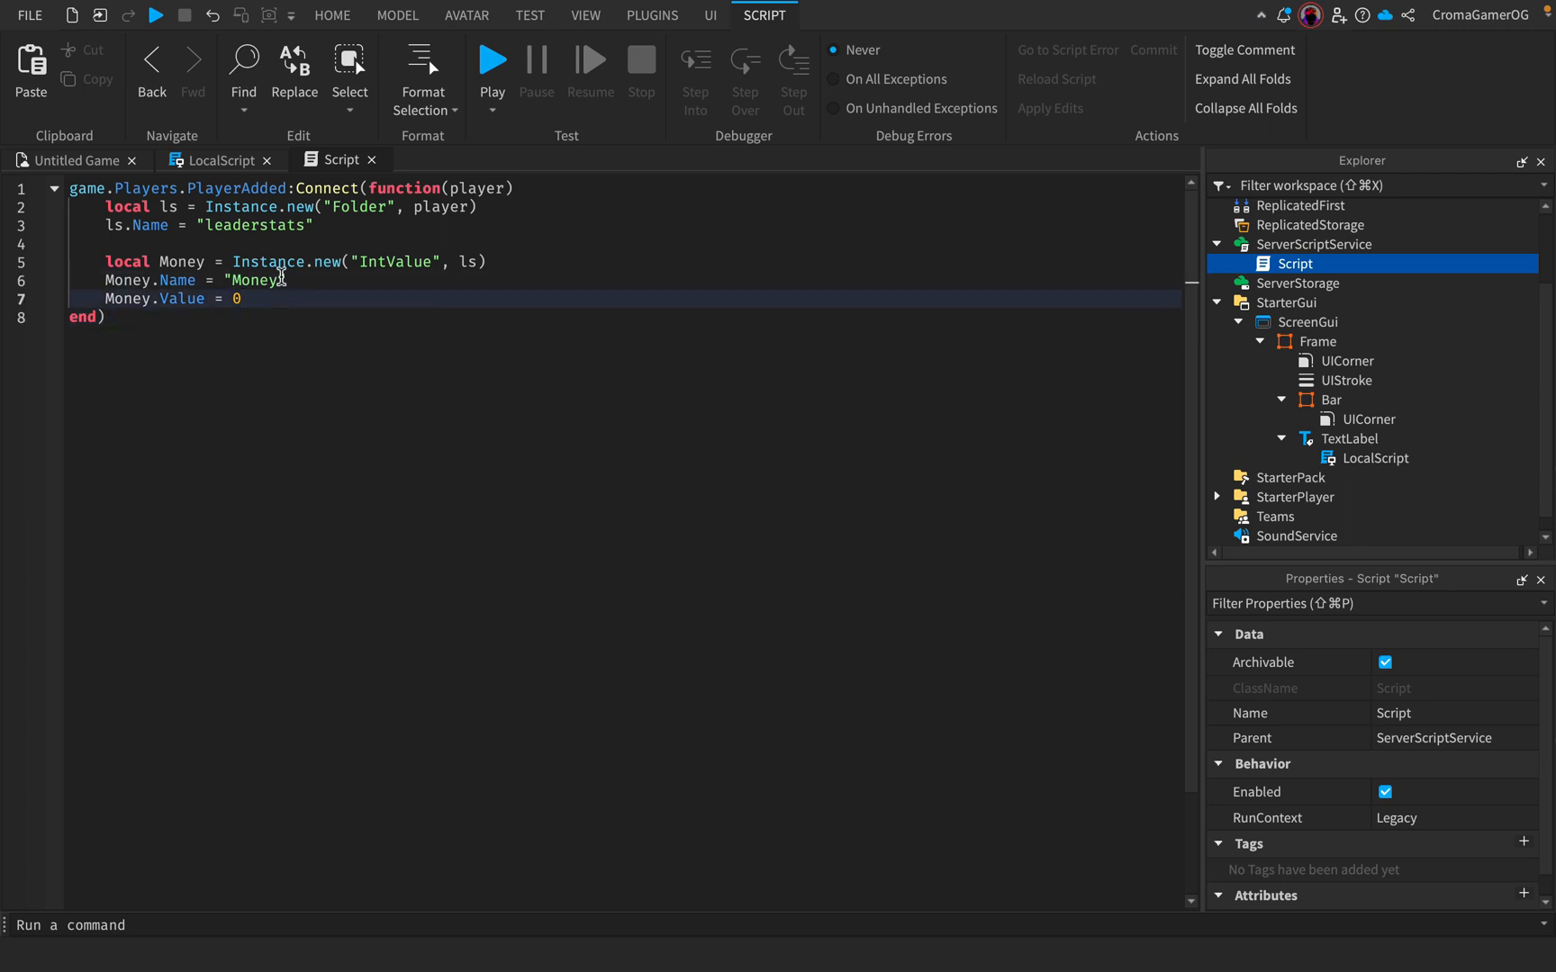
{"action": "left_click", "coordinate": [215, 158]}
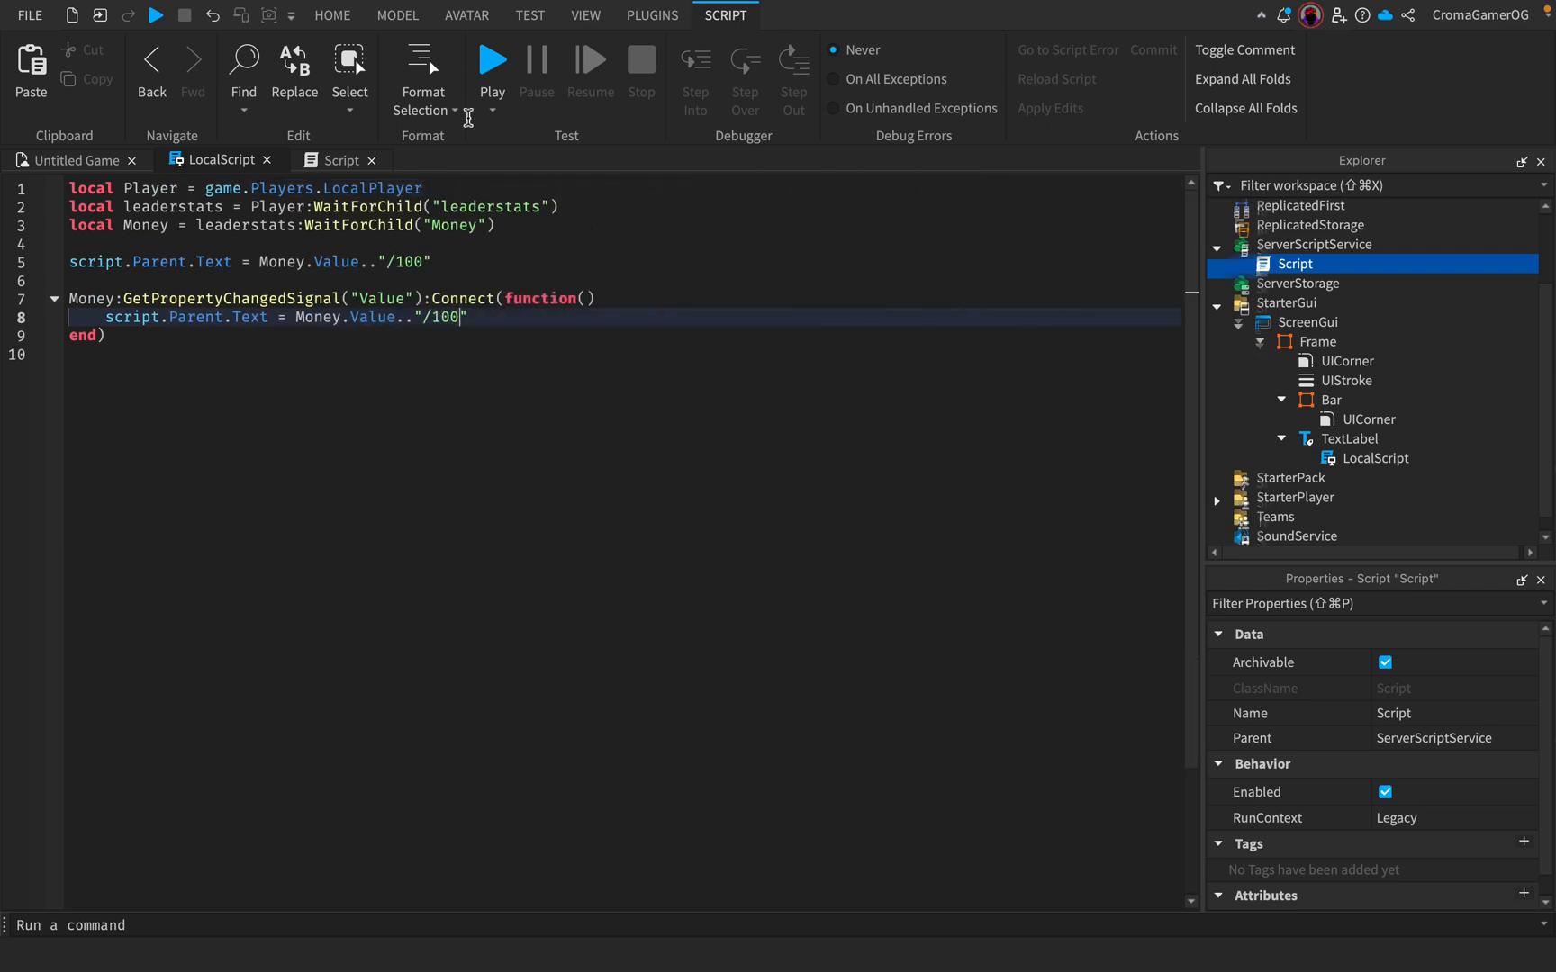
{"action": "left_click", "coordinate": [491, 61]}
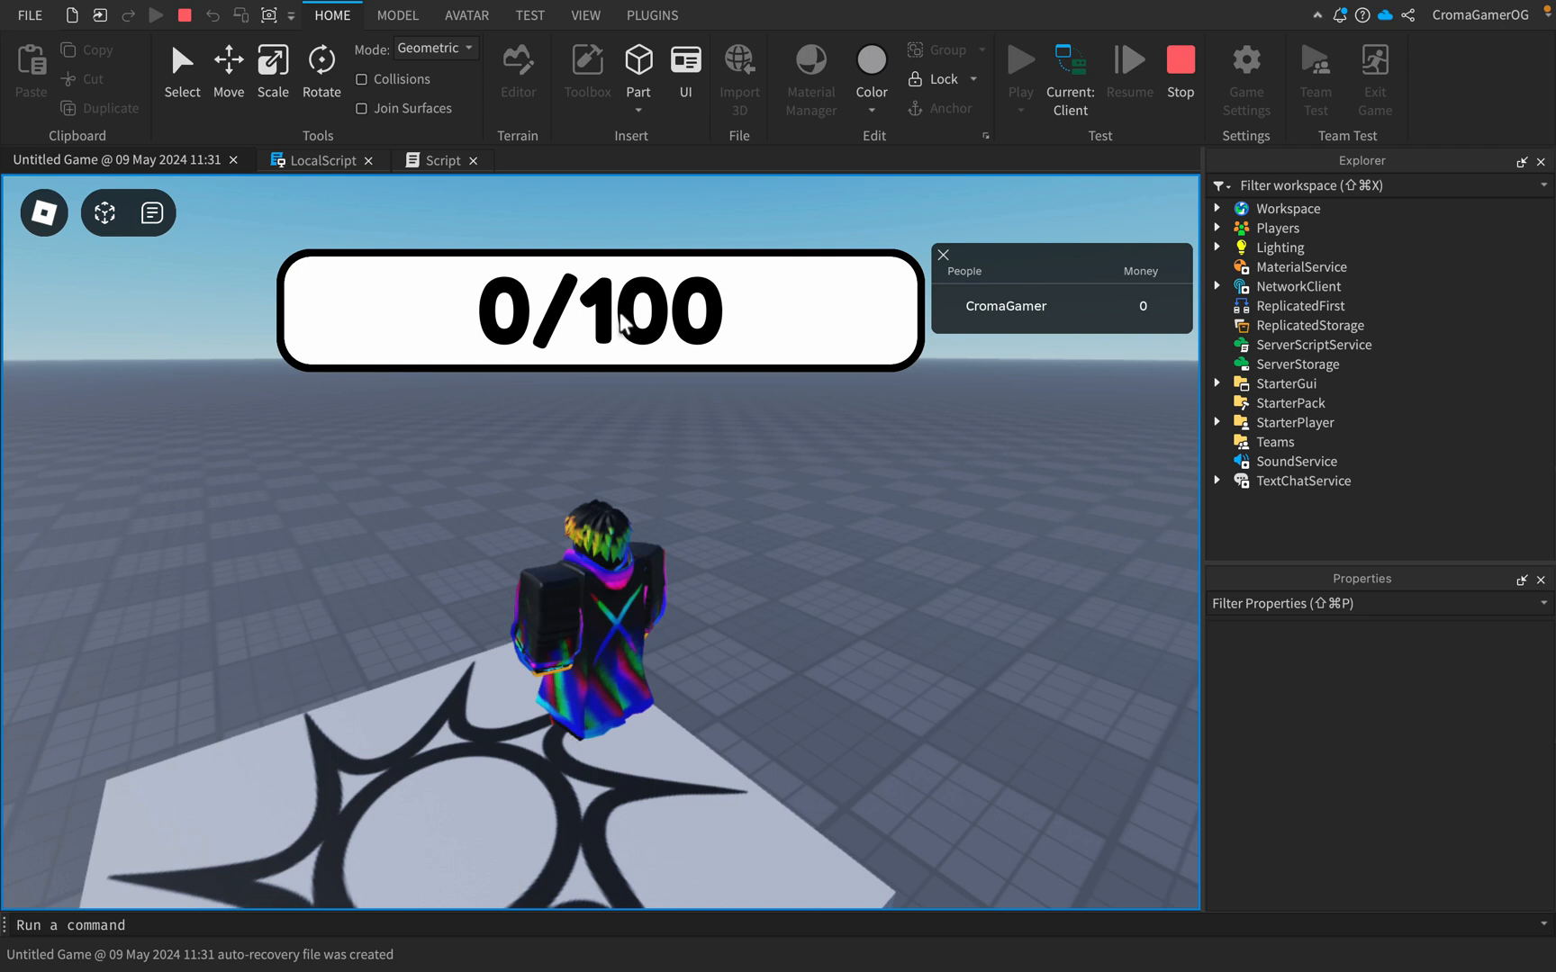
- During the playtest set Money to 25, 100 and 0, confirming the label reads 25/100 and 100/100
{"action": "left_click", "coordinate": [1217, 229]}
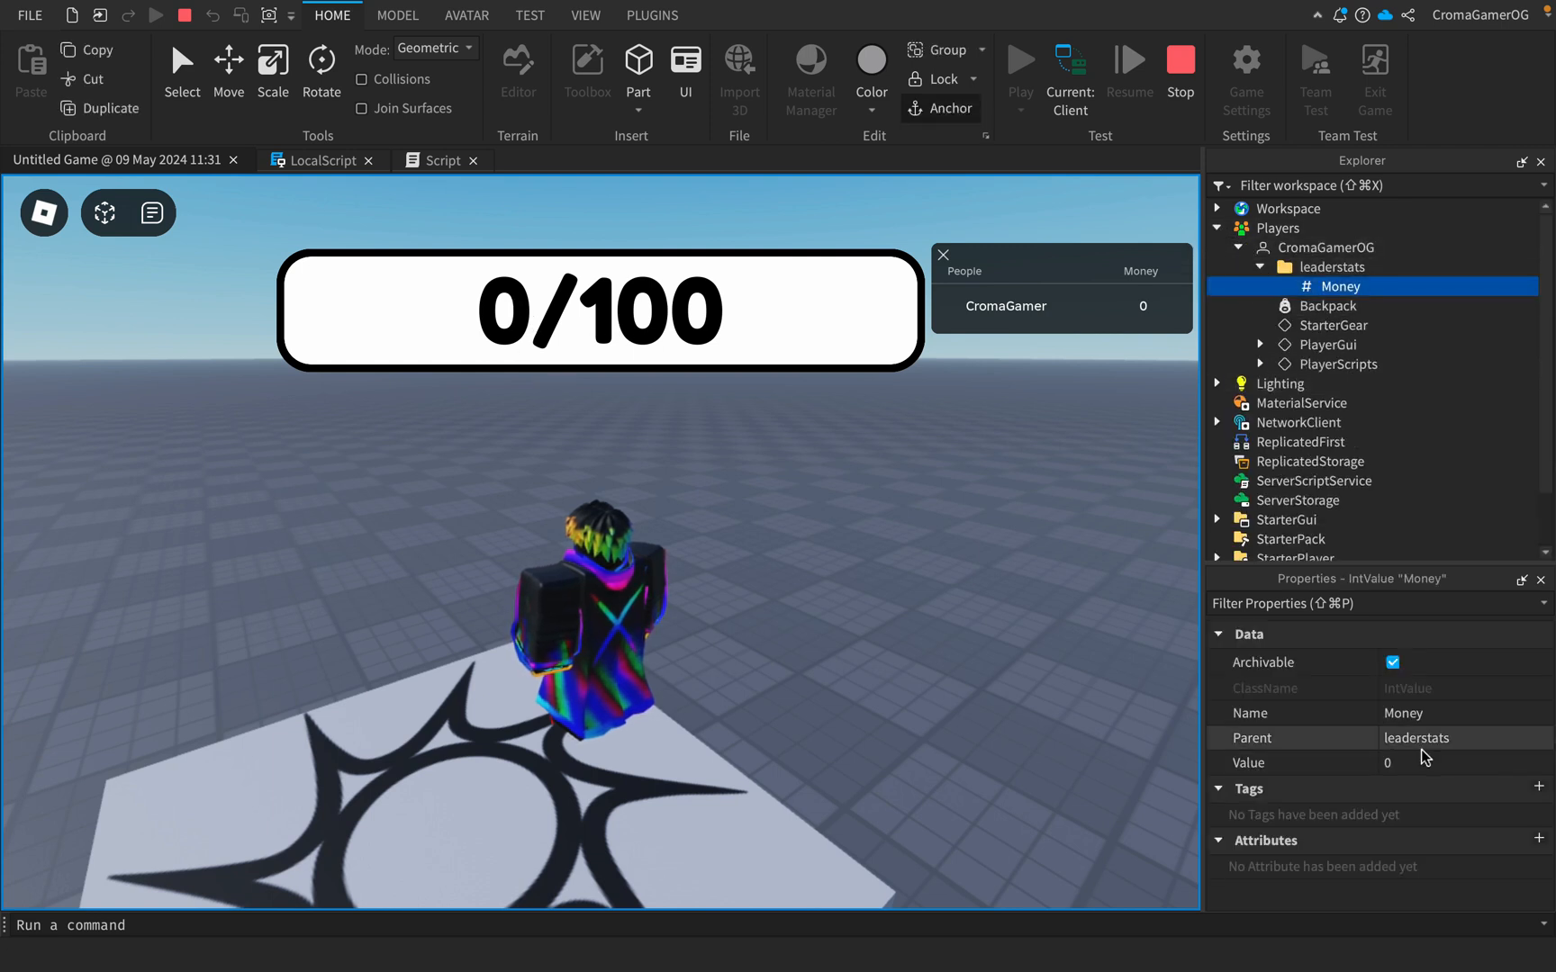
{"action": "type", "text": "25"}
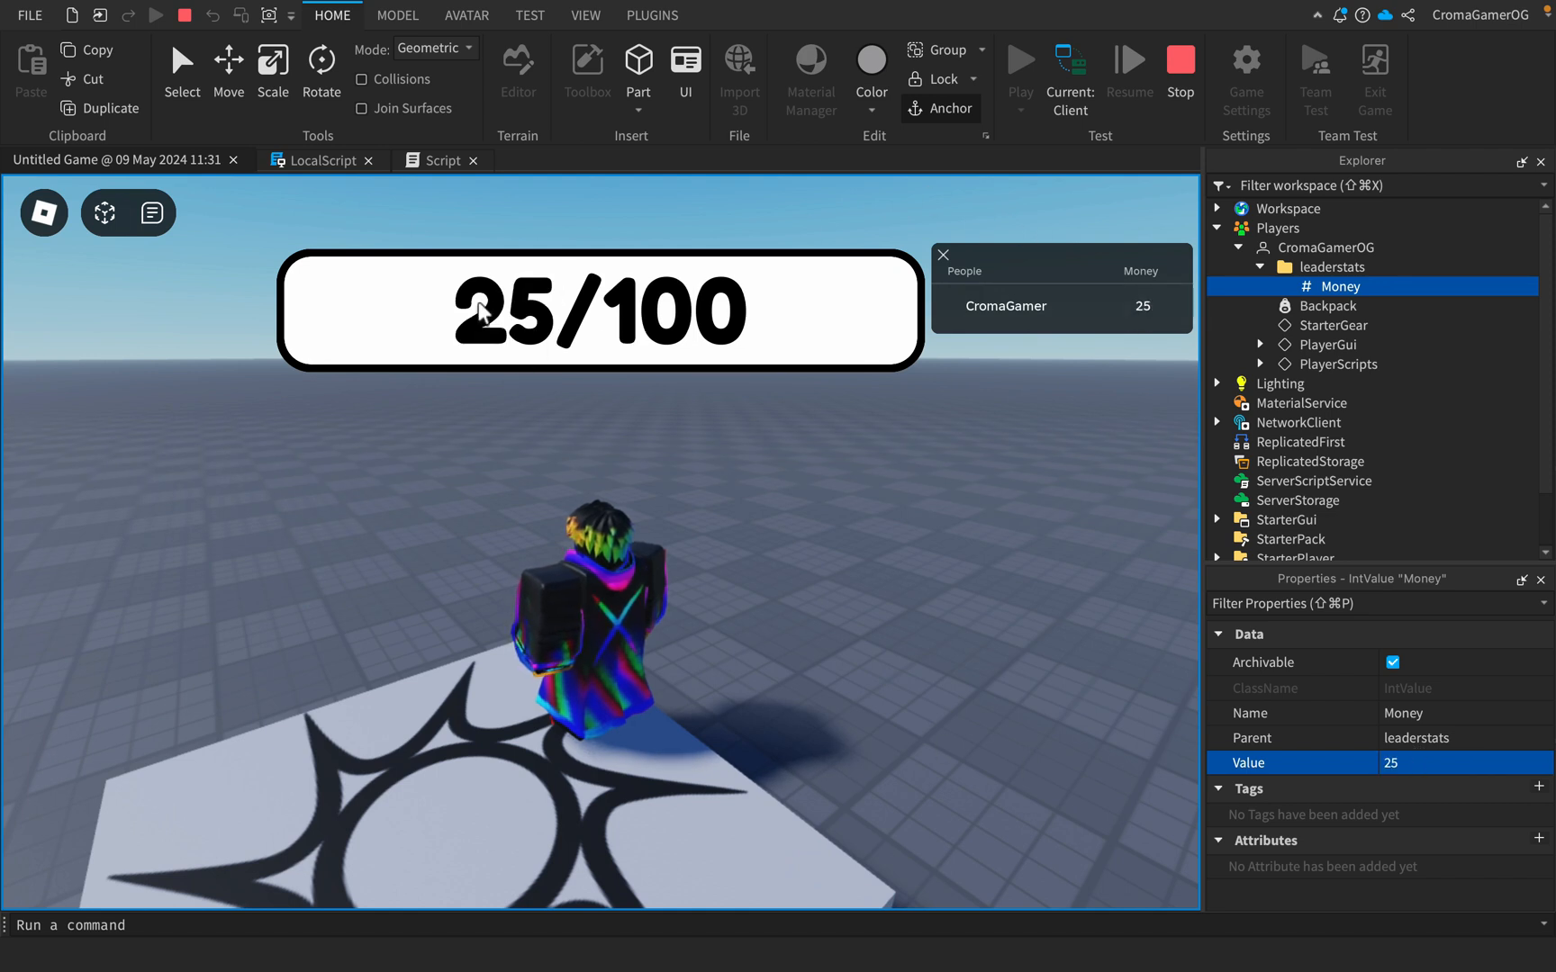
{"action": "type", "text": "10"}
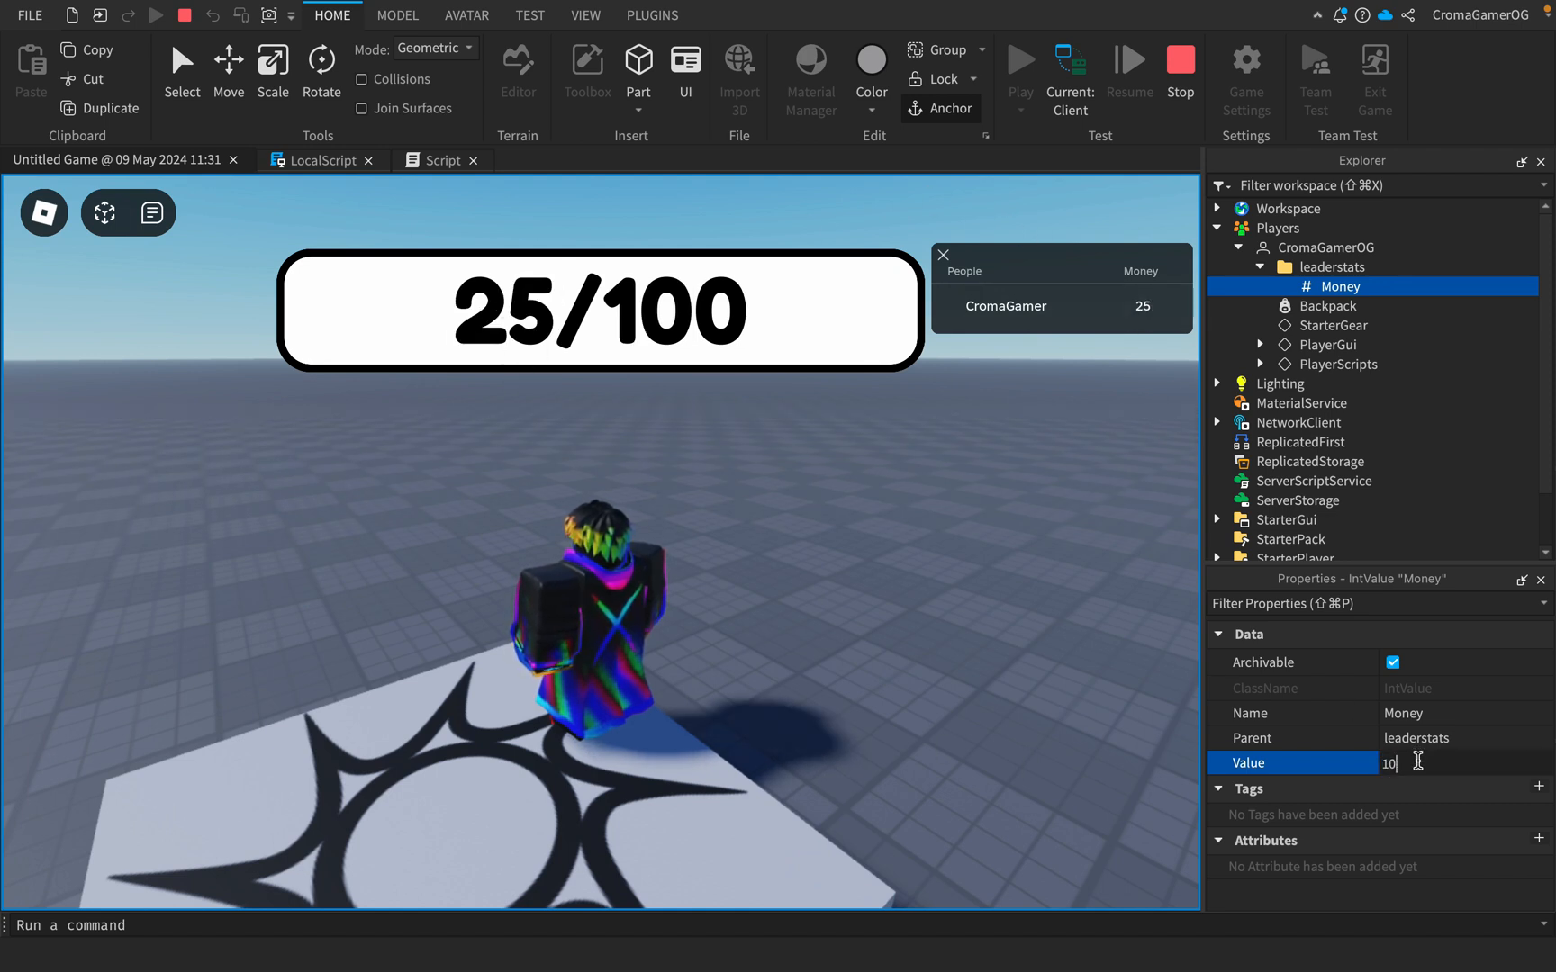
{"action": "type", "text": "100"}
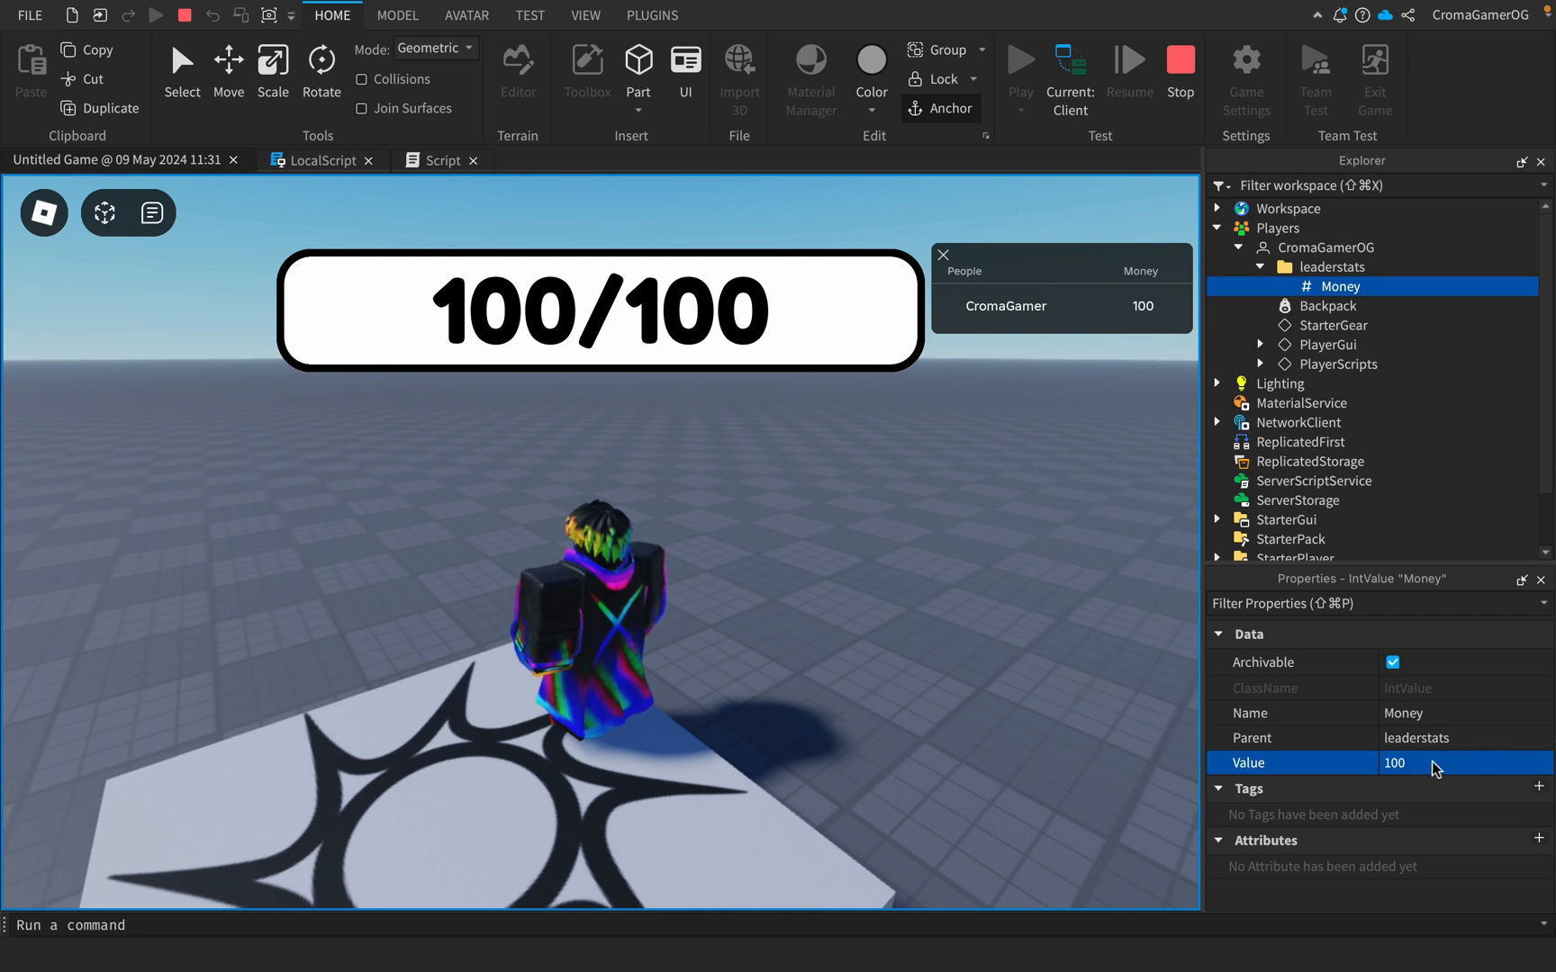
{"action": "type", "text": "0"}
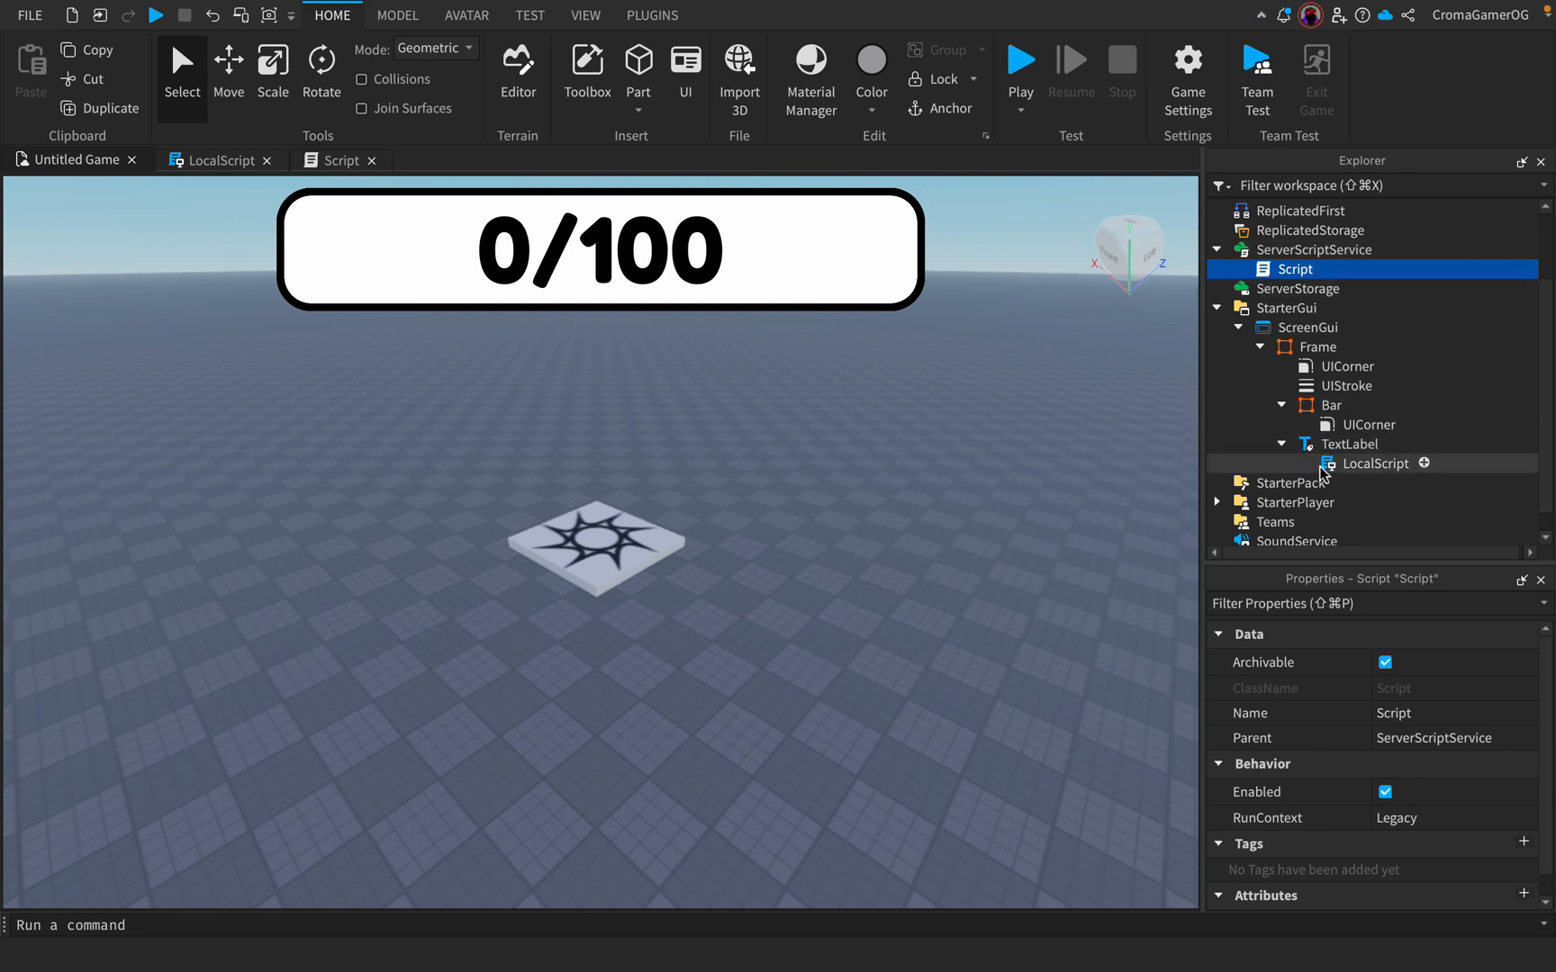
- Add a second LocalScript resizing Bar to Money.Value/100 of the frame width
{"action": "left_click", "coordinate": [1358, 405]}
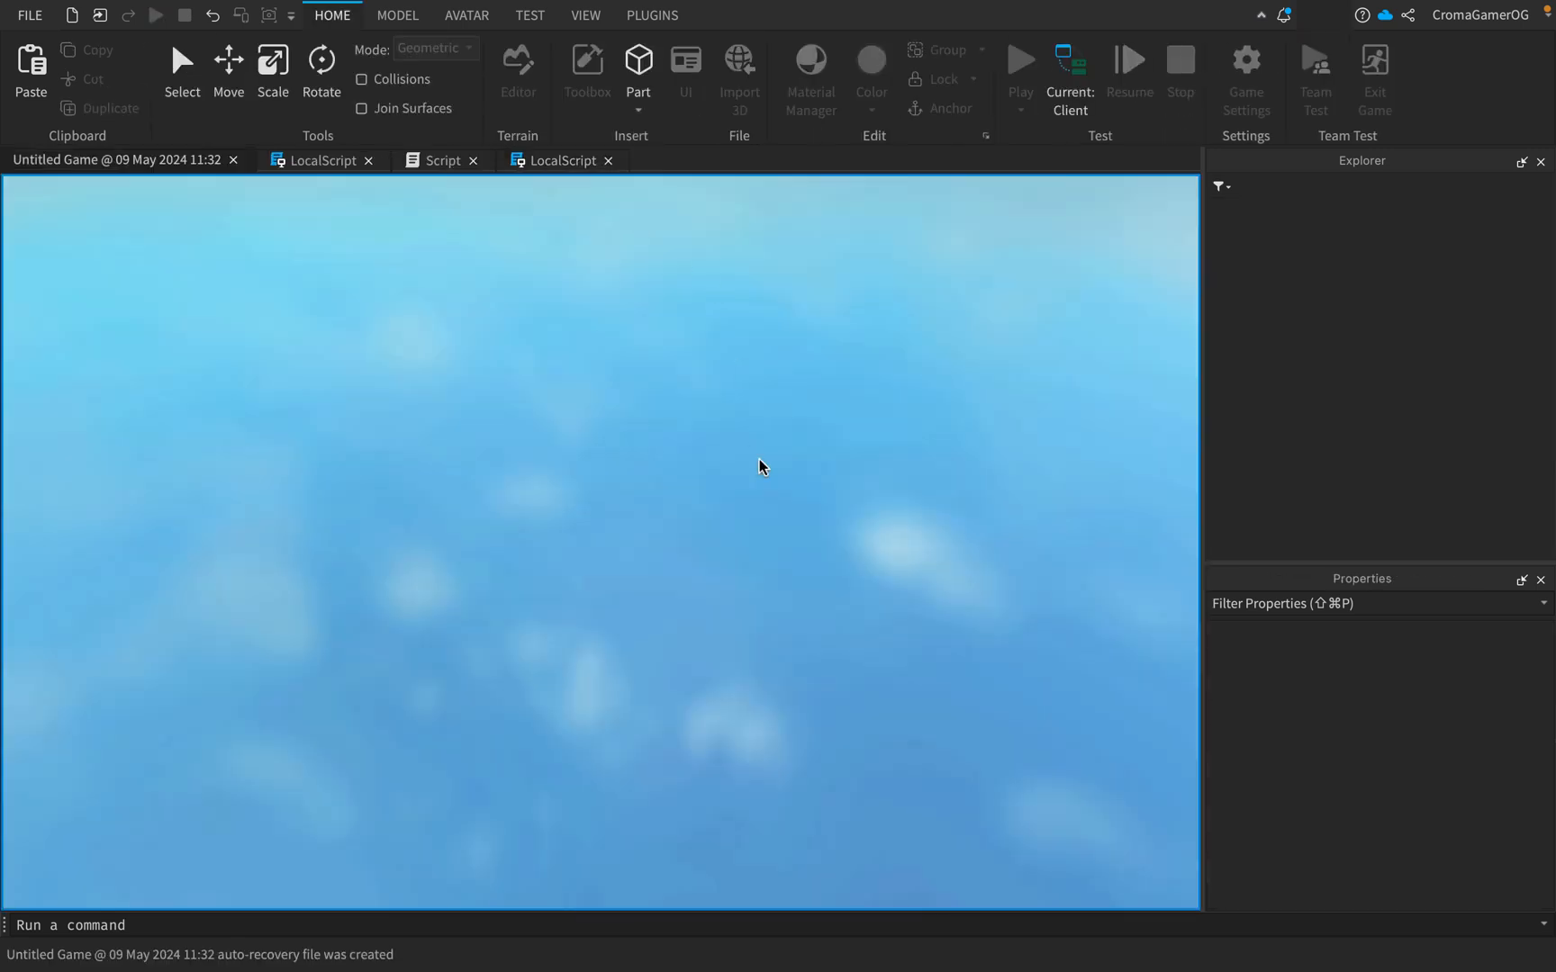
- During the playtest set Money to 50, 100 and 75, watching the green bar fill to 75/100
{"action": "left_click", "coordinate": [1019, 61]}
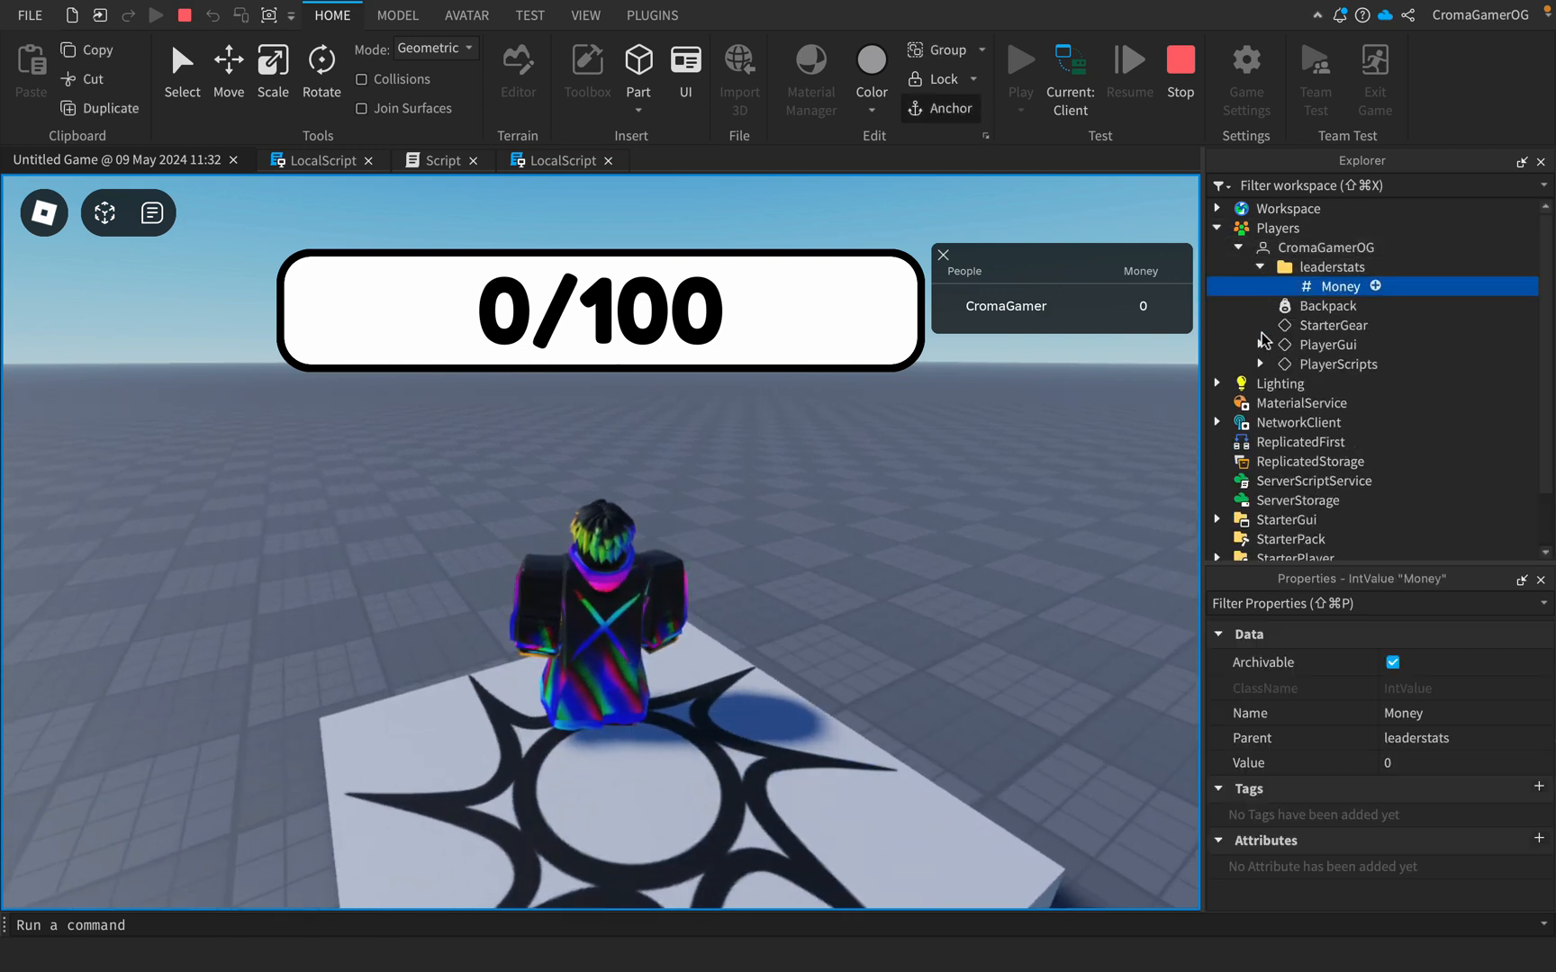
{"action": "type", "text": "25"}
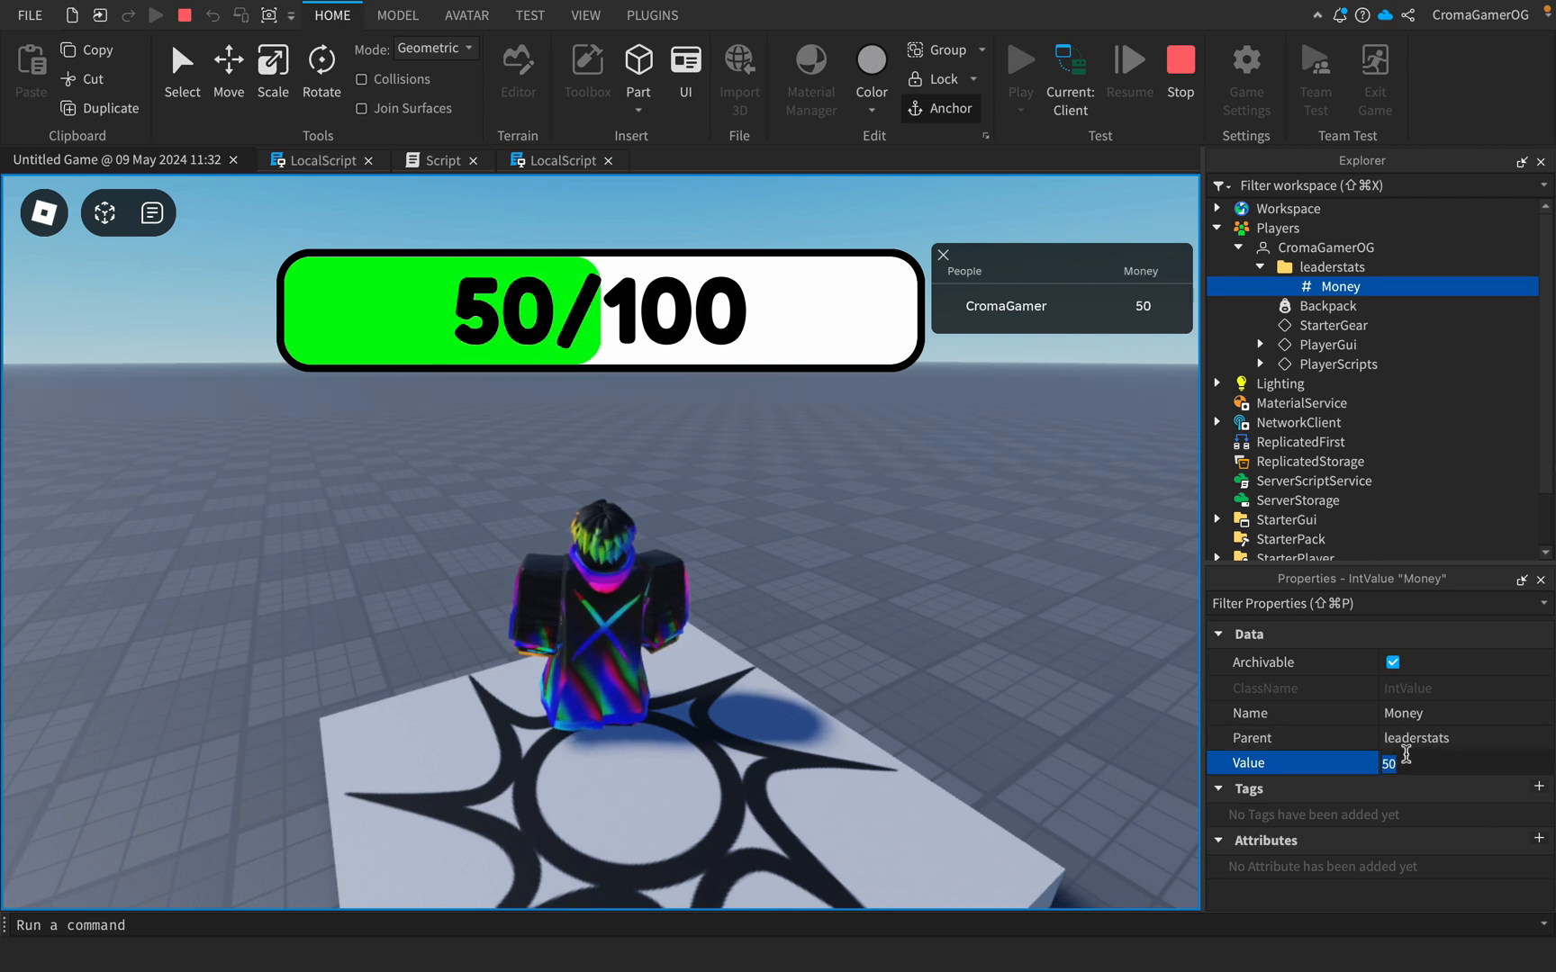
{"action": "type", "text": "100"}
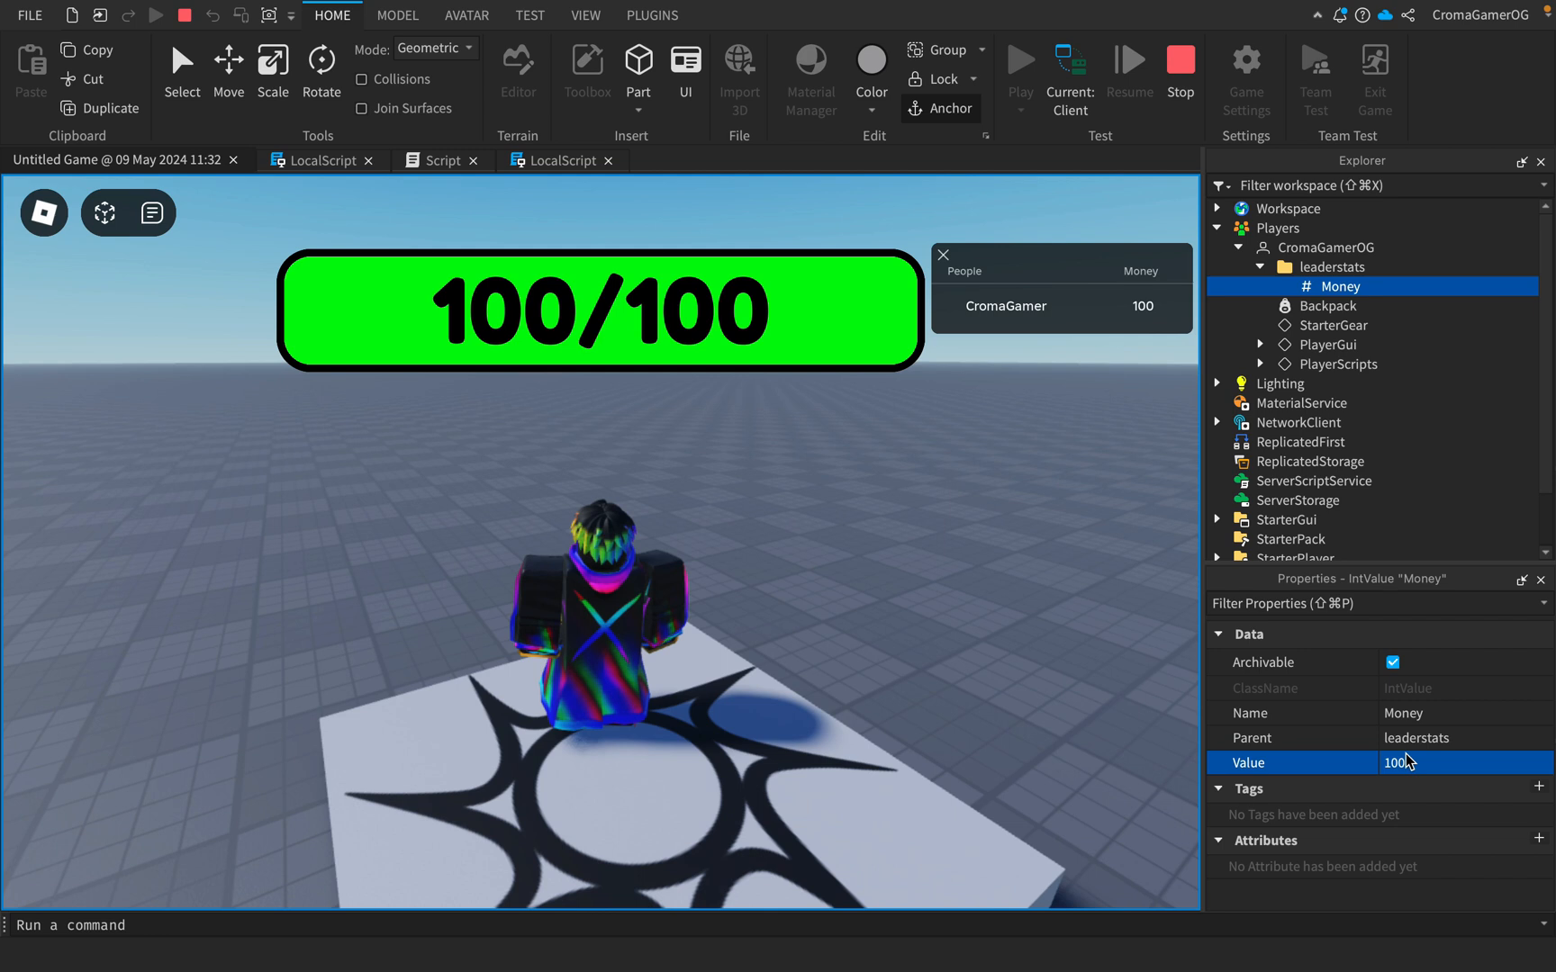
{"action": "type", "text": "75"}
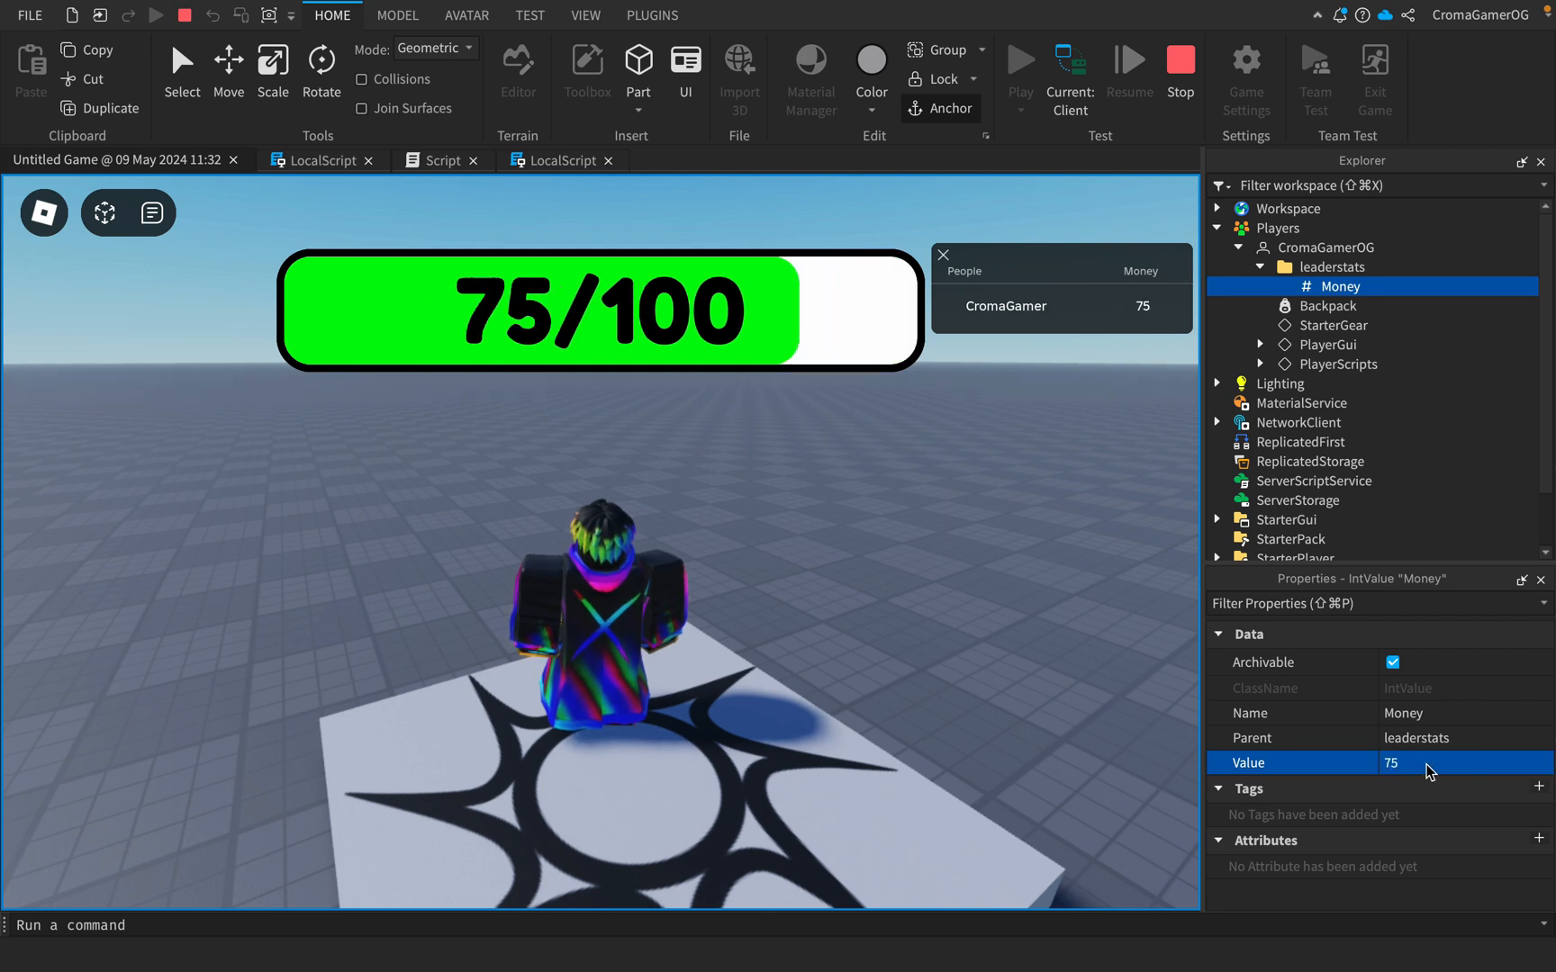